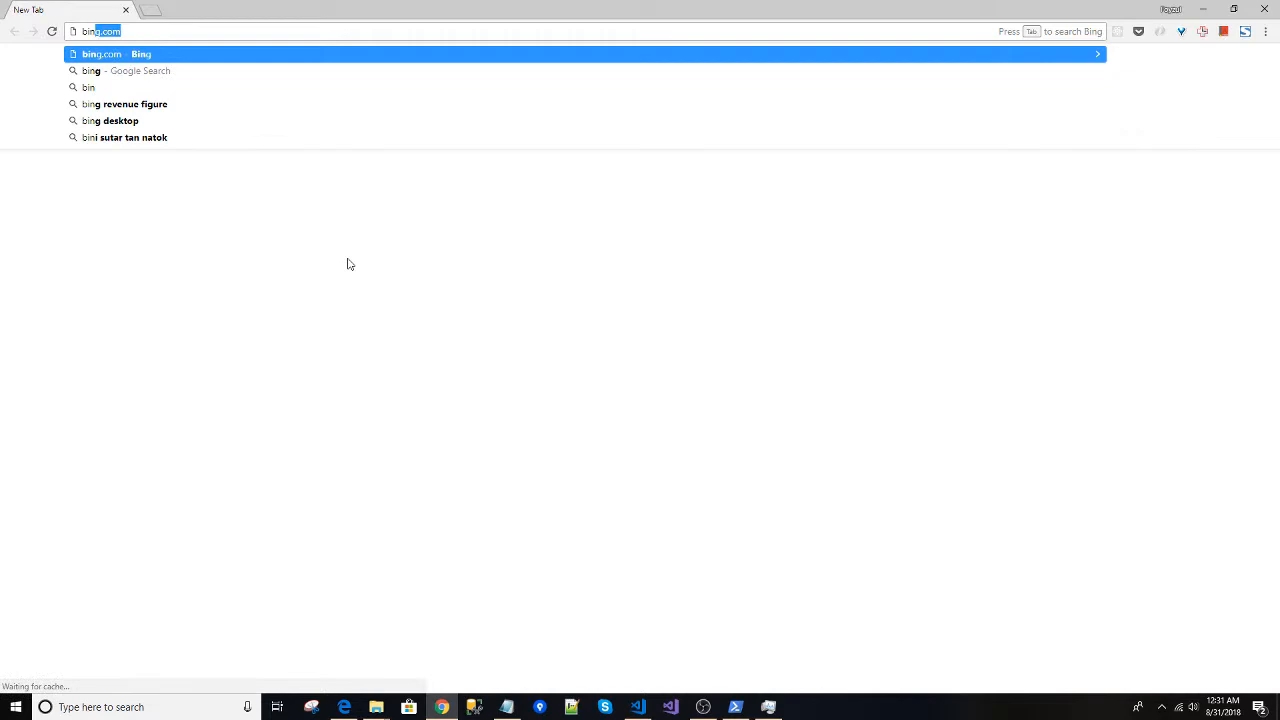
# Load bing.com in Chrome and copy the search box's id from DevTools.
pyautogui.press('Return')
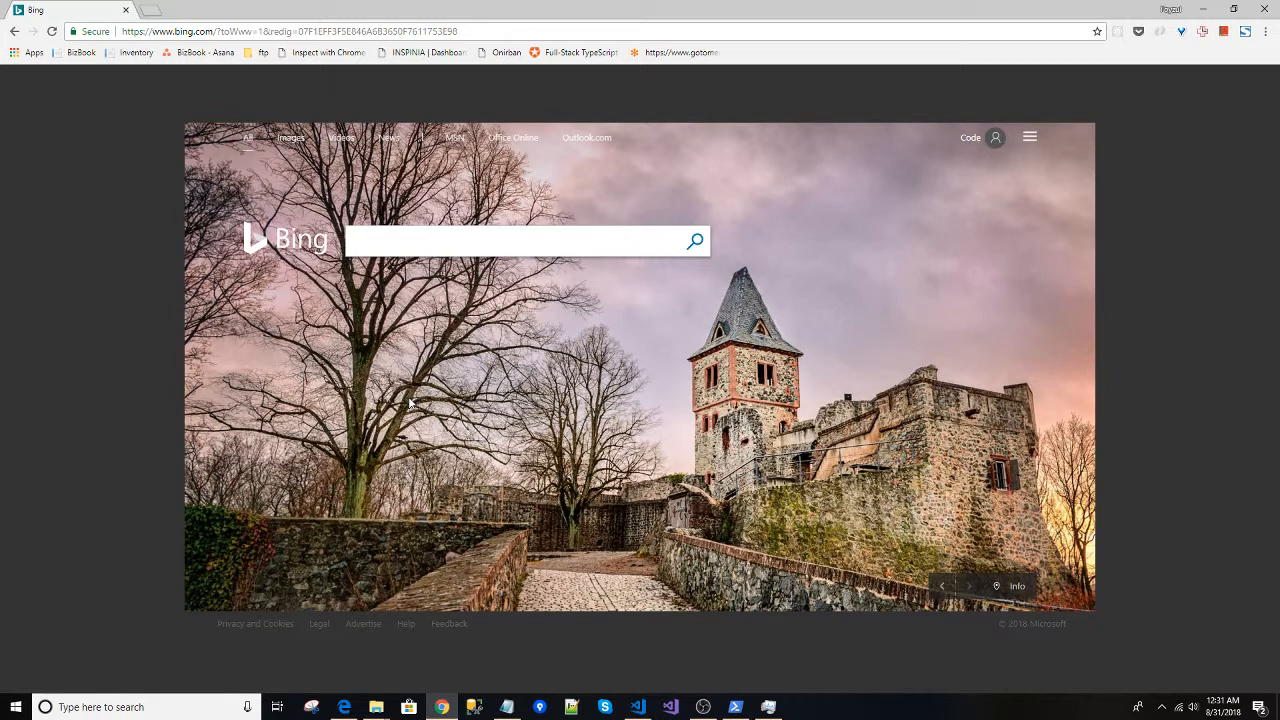
pyautogui.moveTo(351, 360)
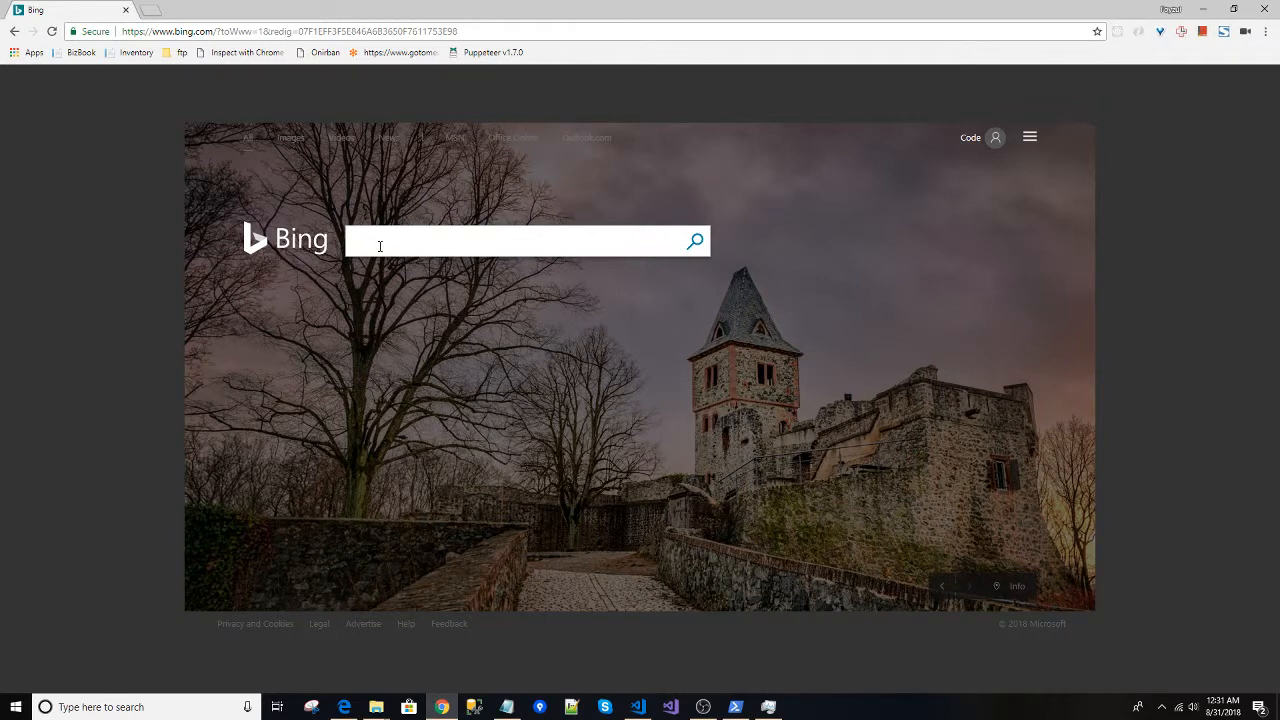
pyautogui.write('puppetee')
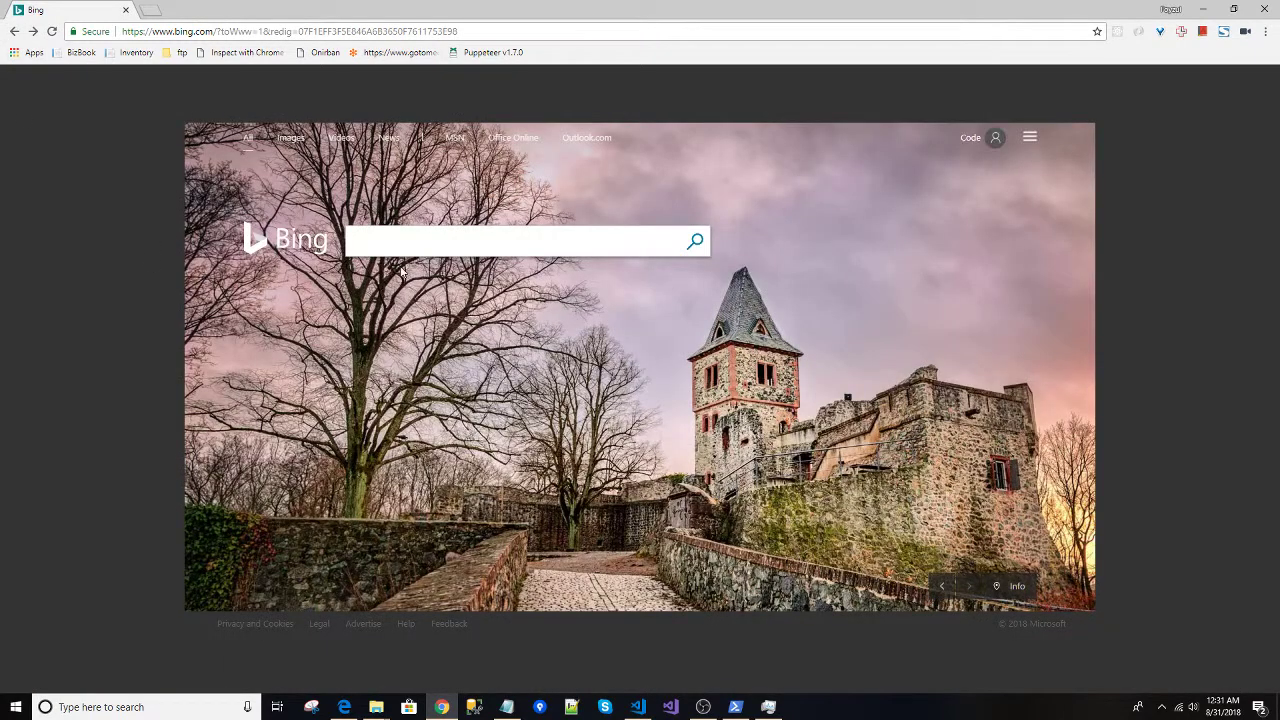
pyautogui.click(500, 241)
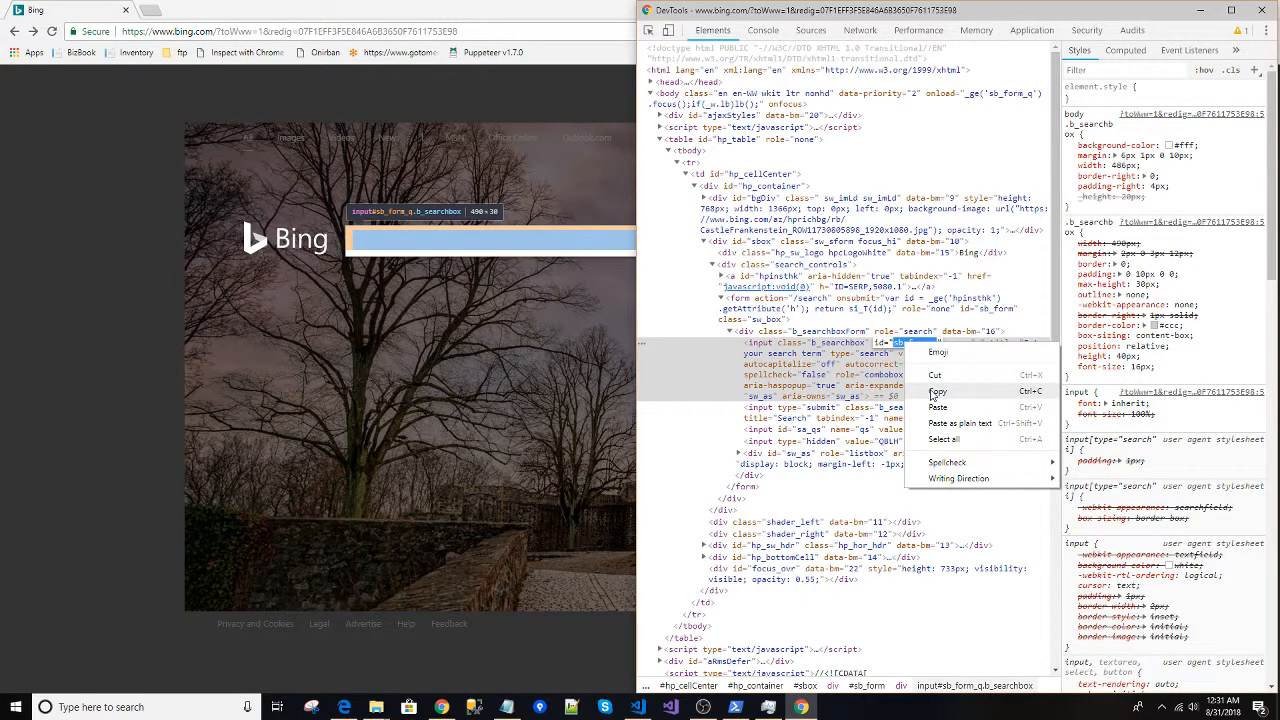
pyautogui.click(1264, 10)
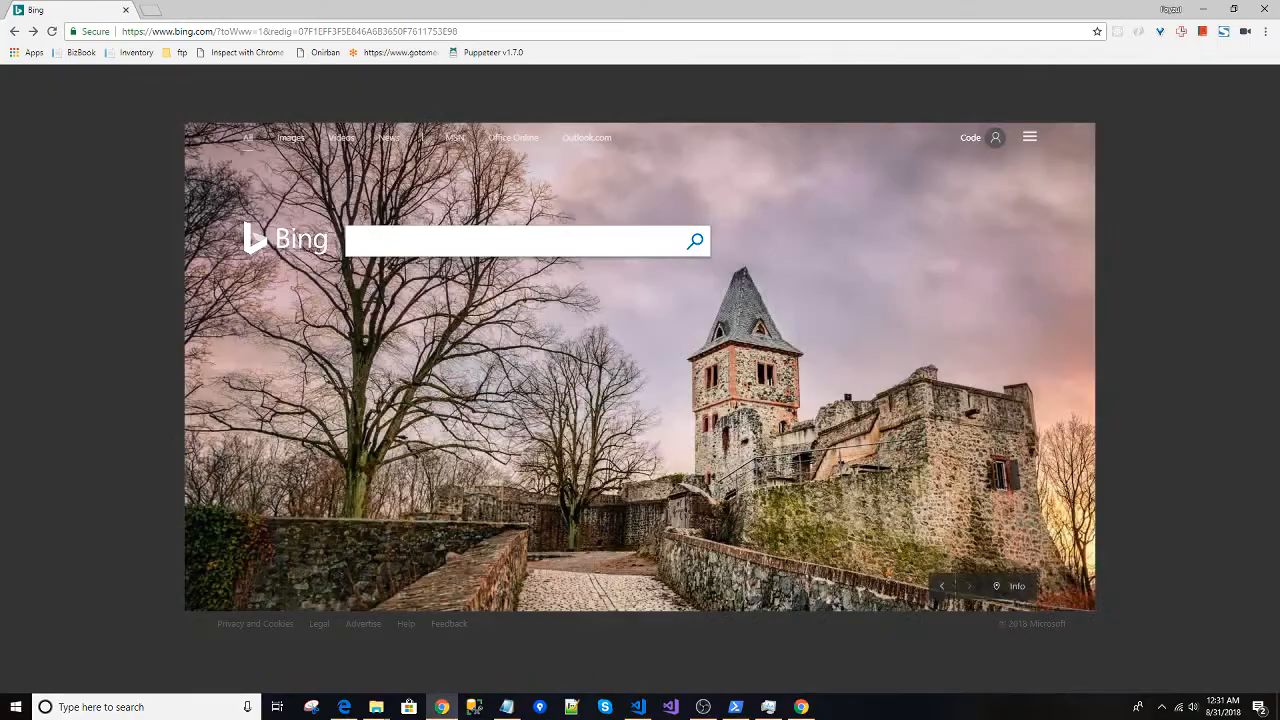
pyautogui.click(637, 707)
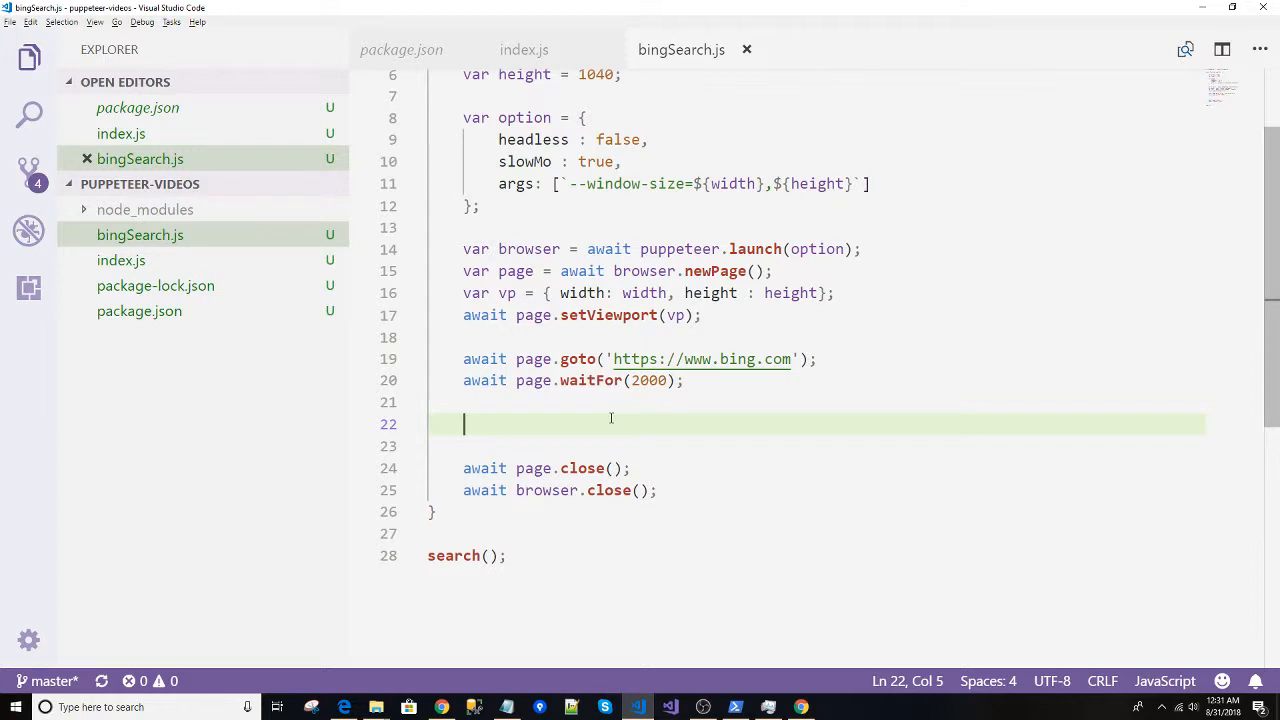
# Declare var textBoxId = 'sb_form_q'; below the waitFor line in bingSearch.js.
pyautogui.write('var t')
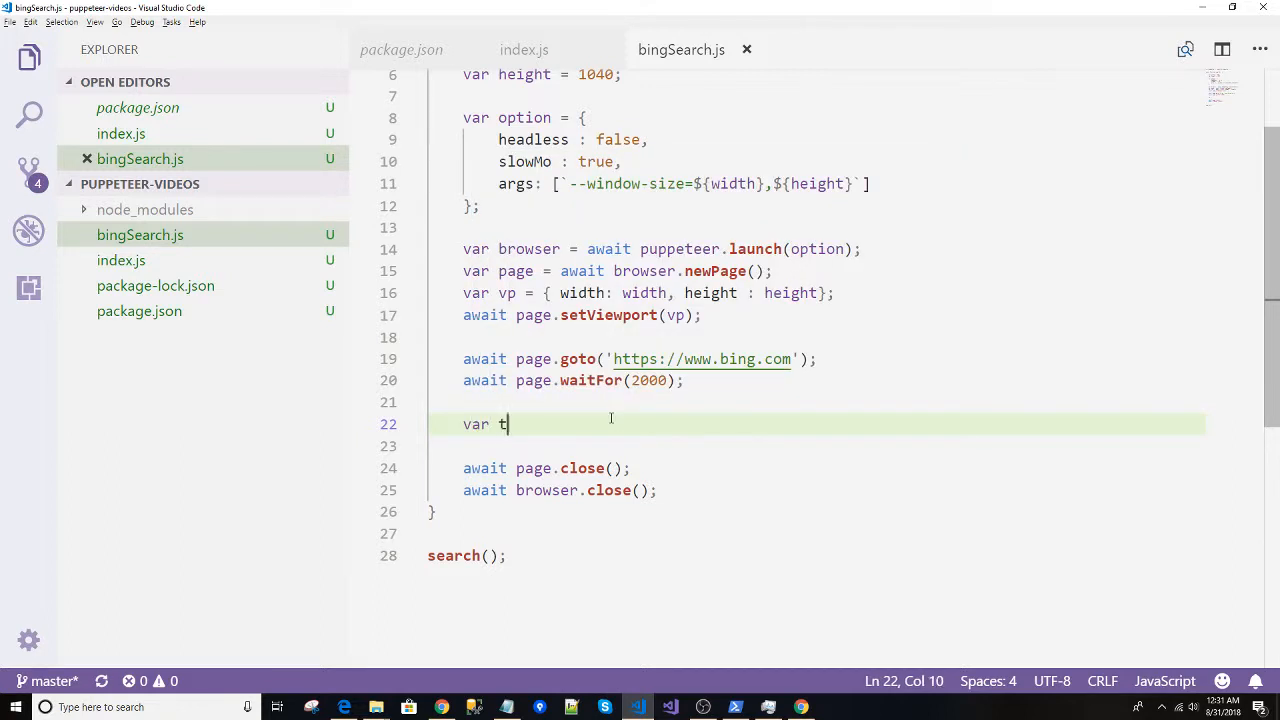
pyautogui.write('extBoxId')
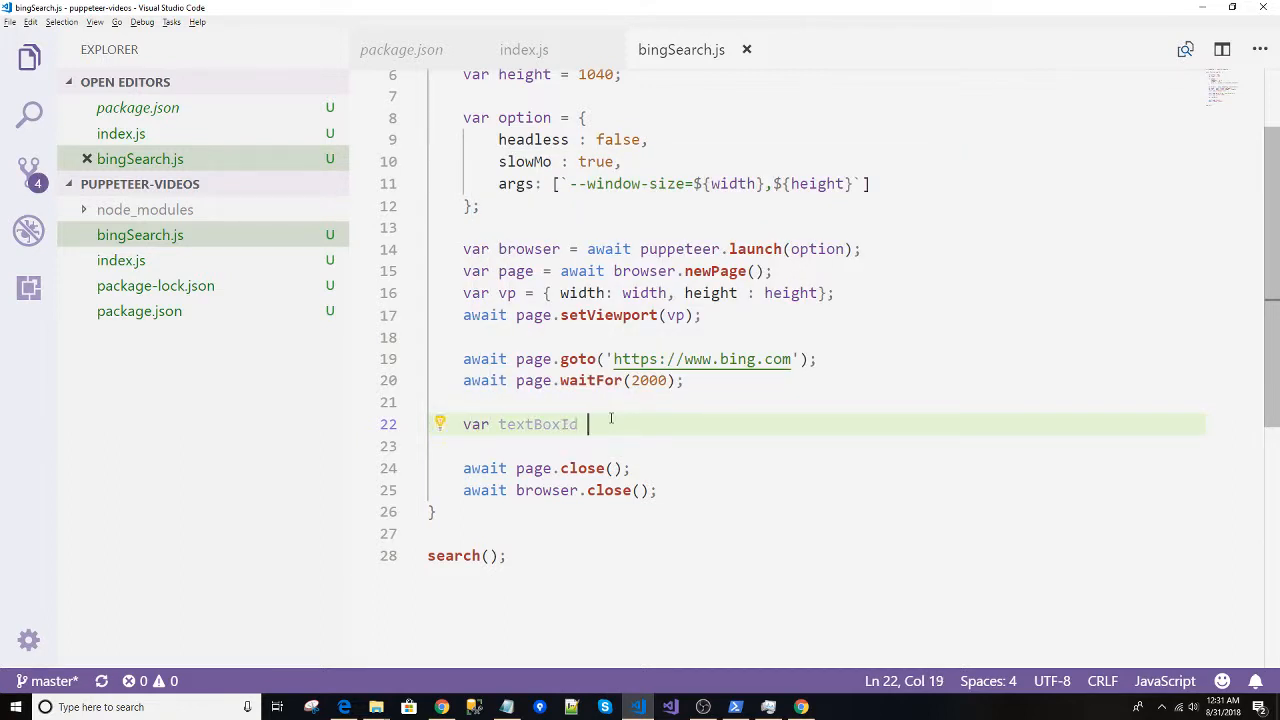
pyautogui.write("= '';")
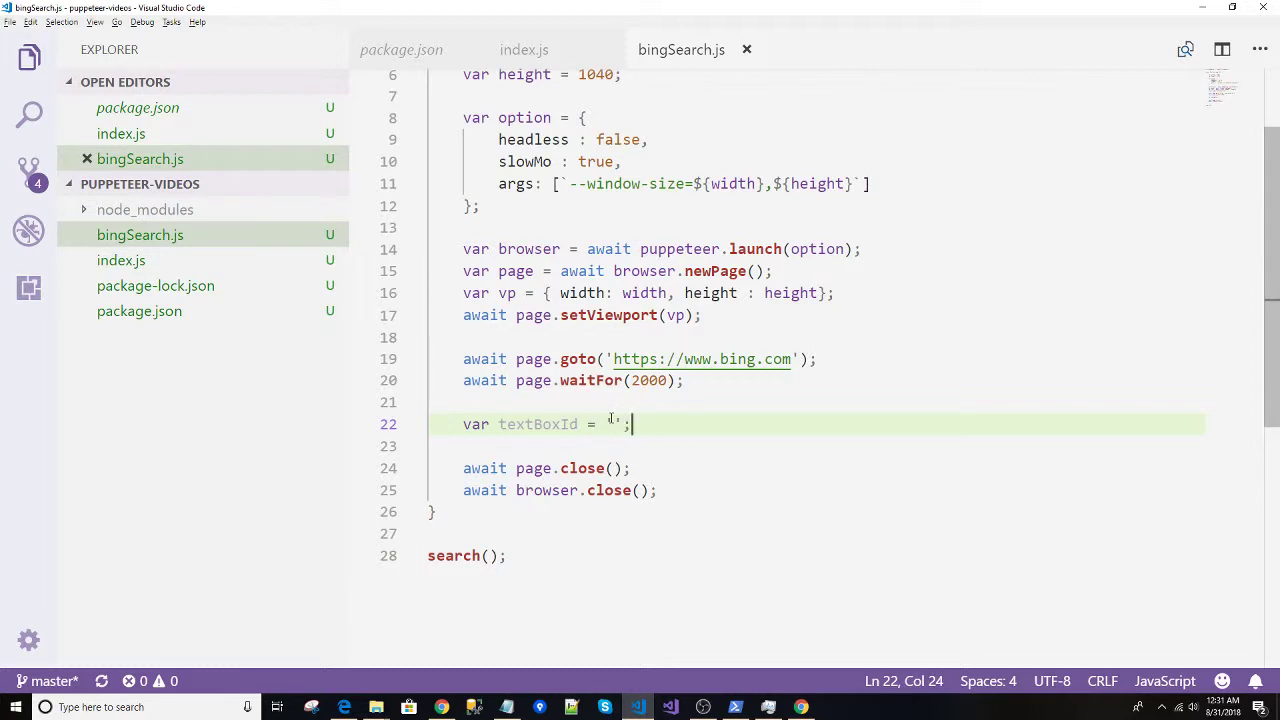
pyautogui.write('sb_form_q')
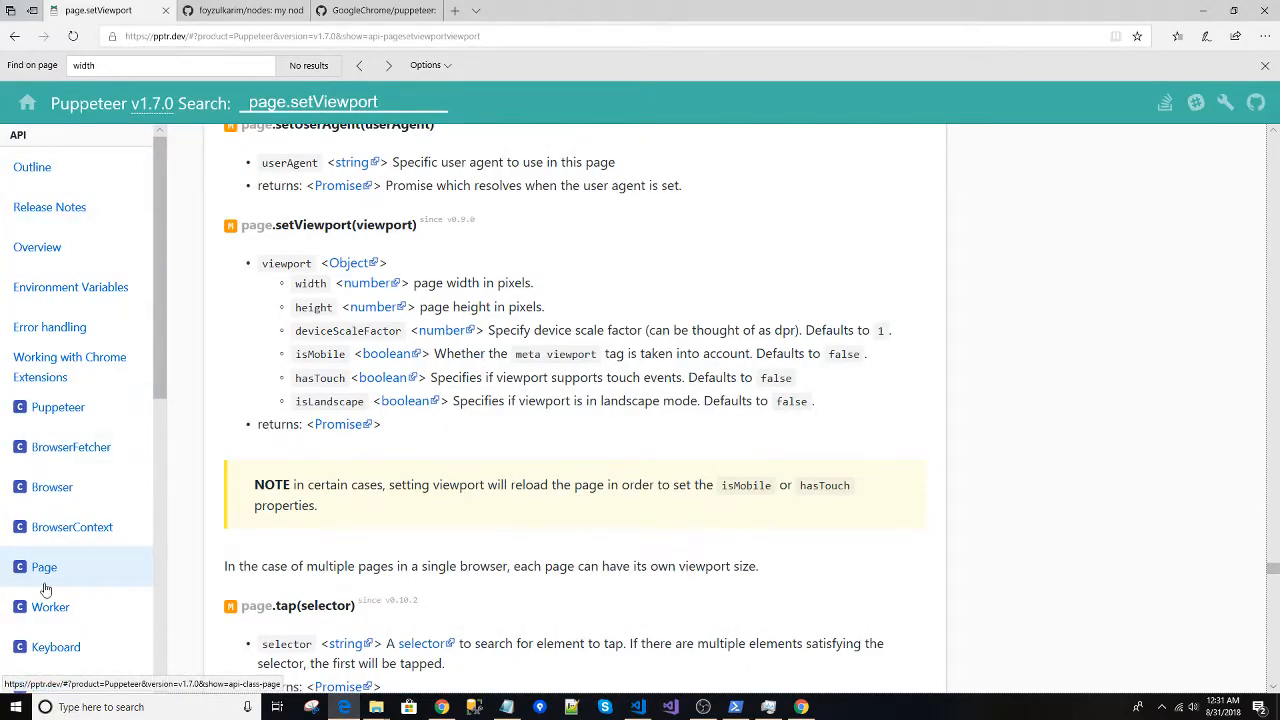
# Open the Puppeteer Page class docs and its page.$(selector) method.
pyautogui.click(44, 567)
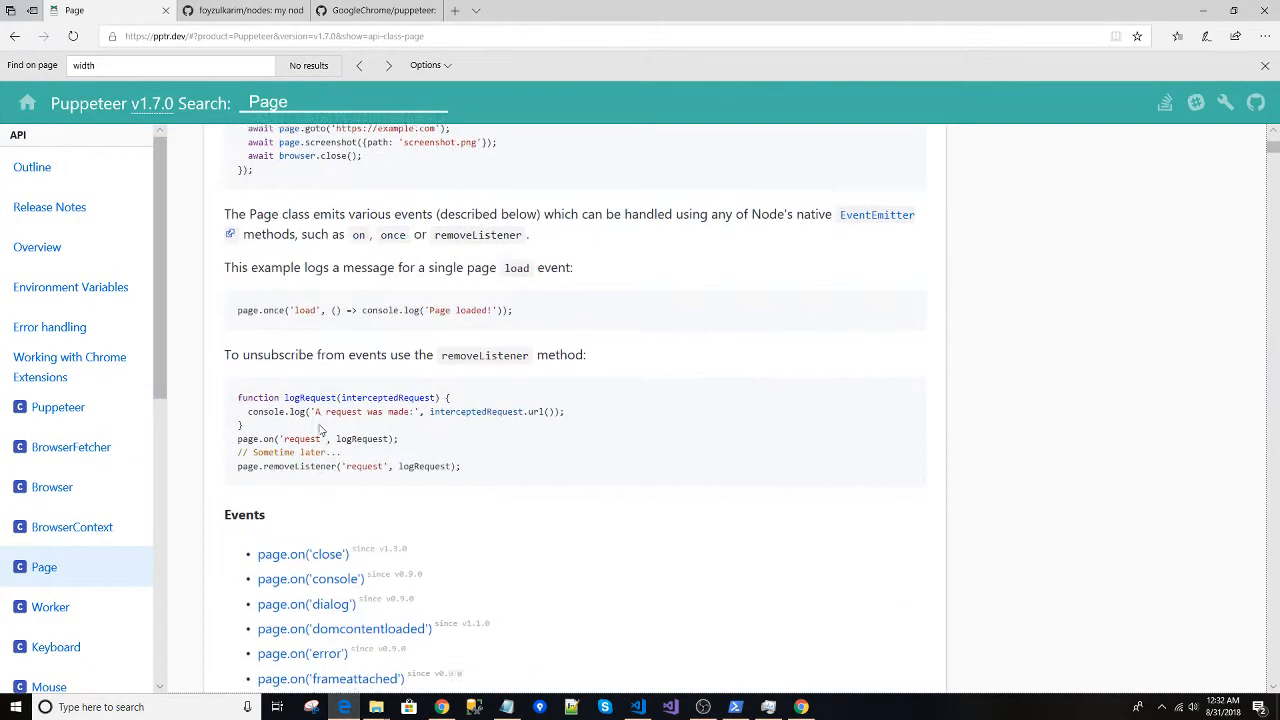
pyautogui.scroll(-3)
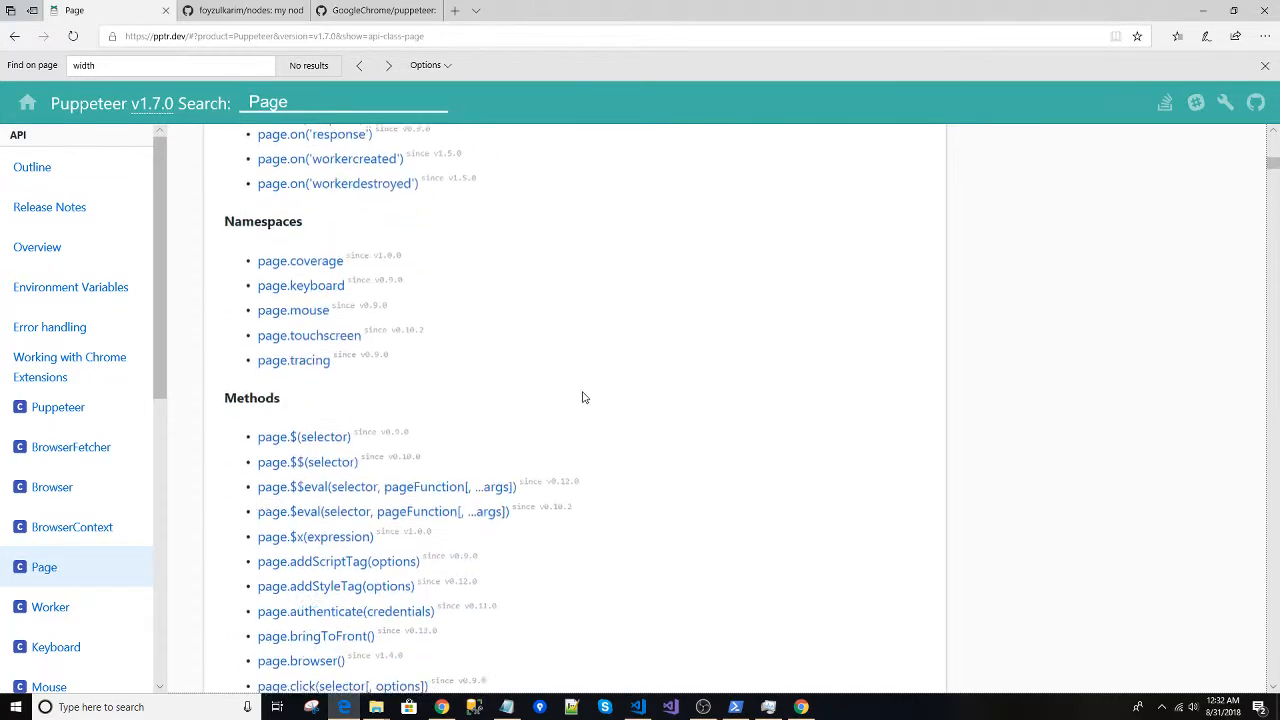
pyautogui.scroll(-3)
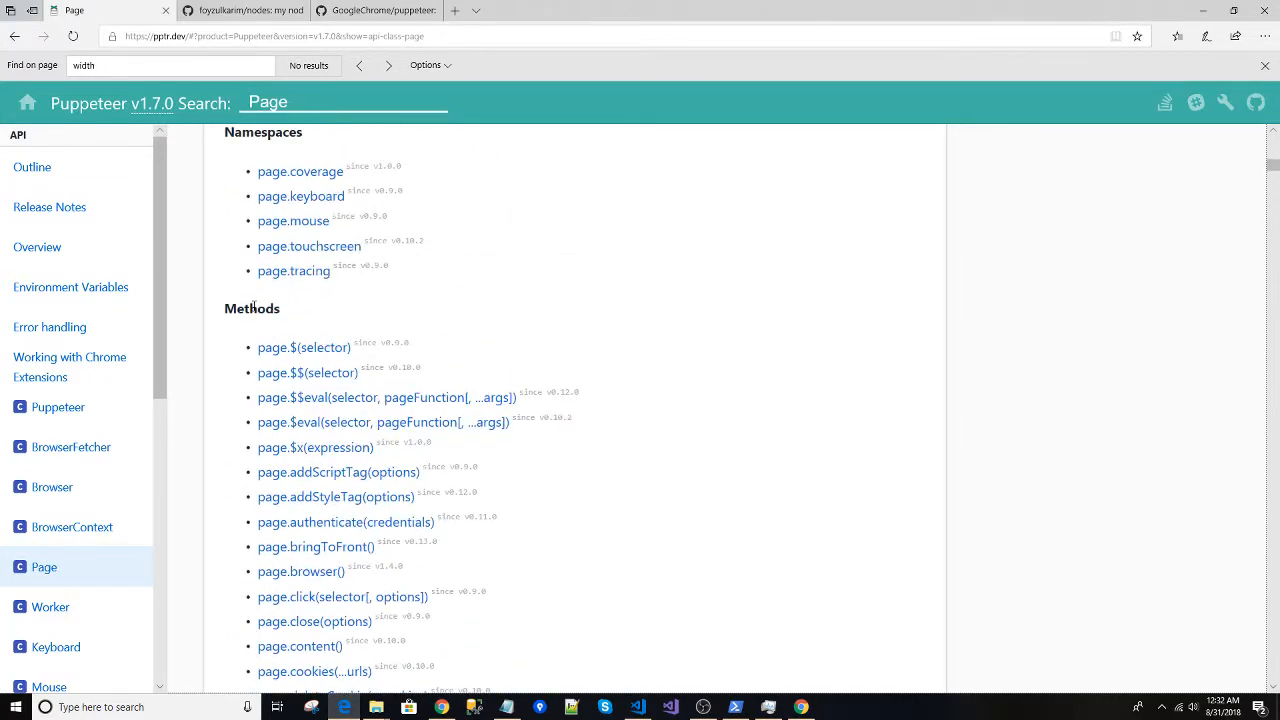
pyautogui.scroll(-3)
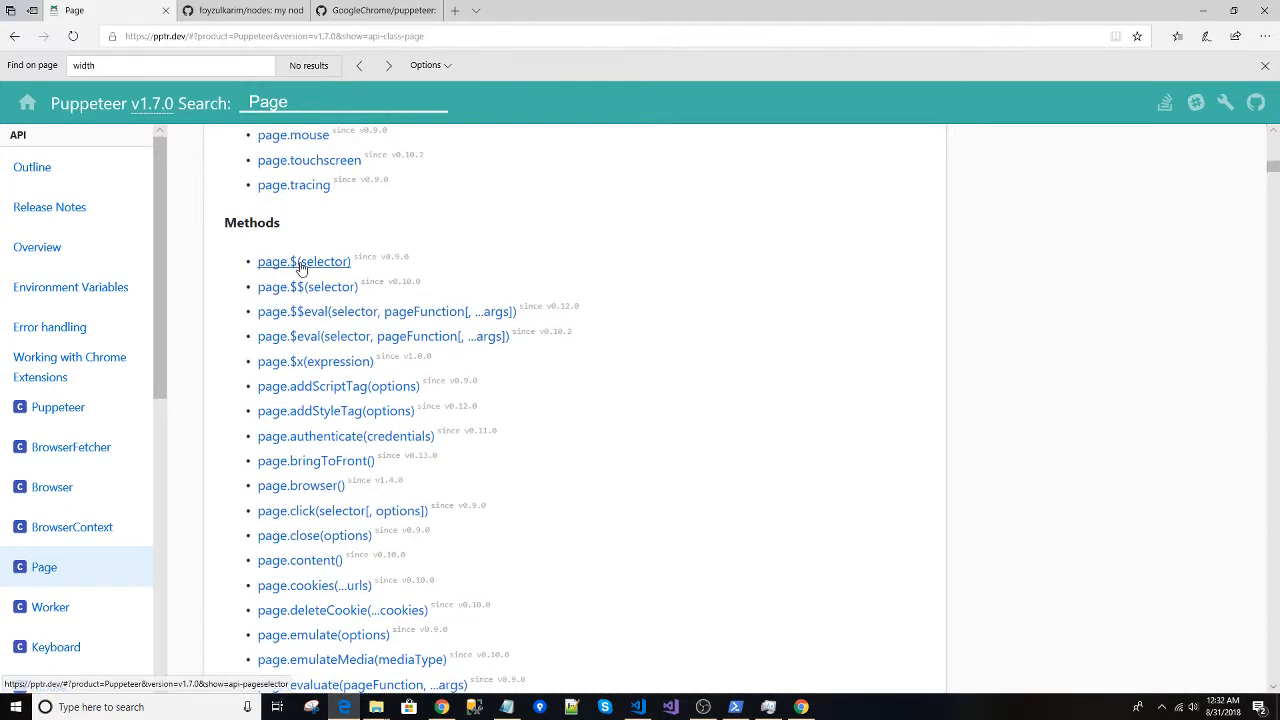
pyautogui.click(303, 261)
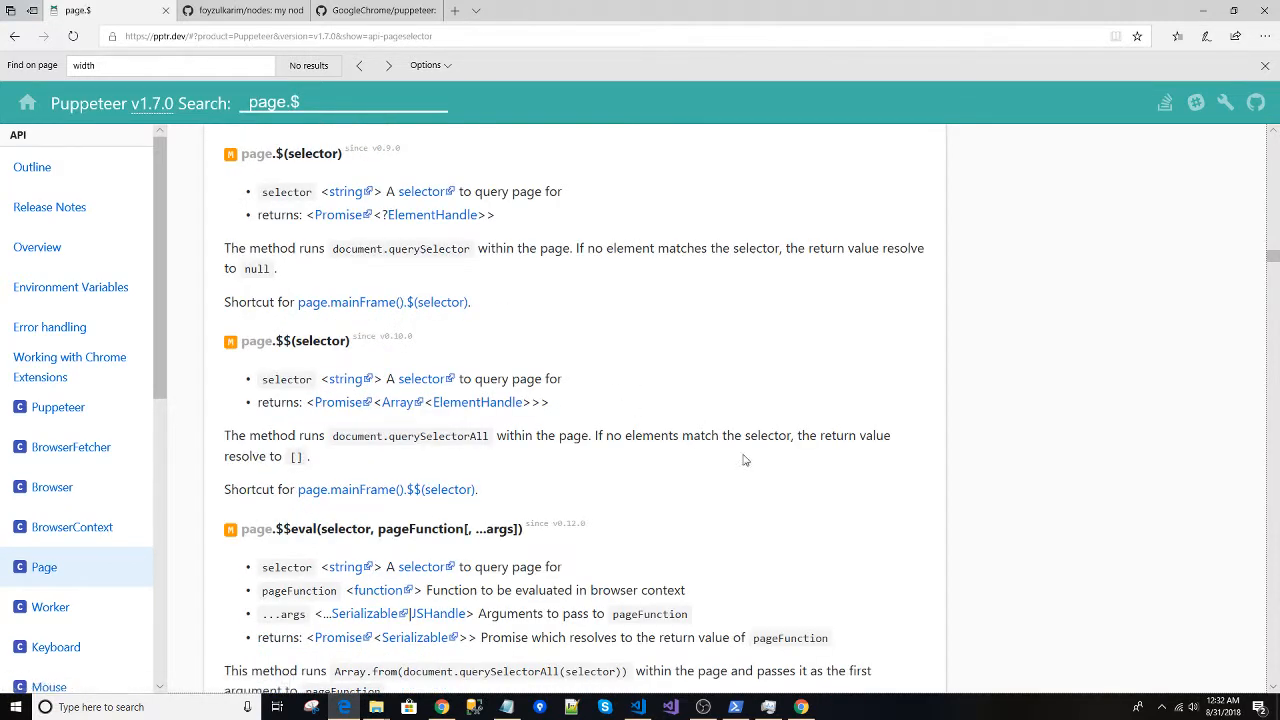
pyautogui.moveTo(668, 391)
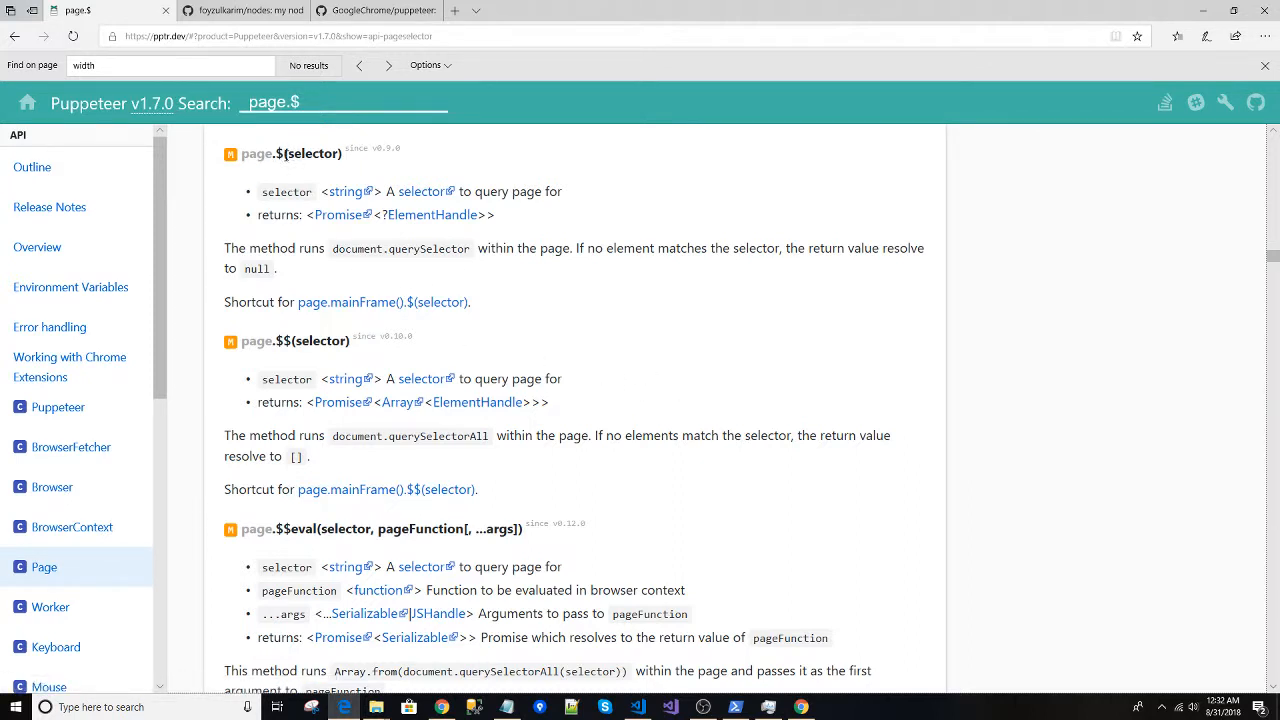
# Browse the Page methods list and read the page.type(selector, text) reference.
pyautogui.scroll(3)
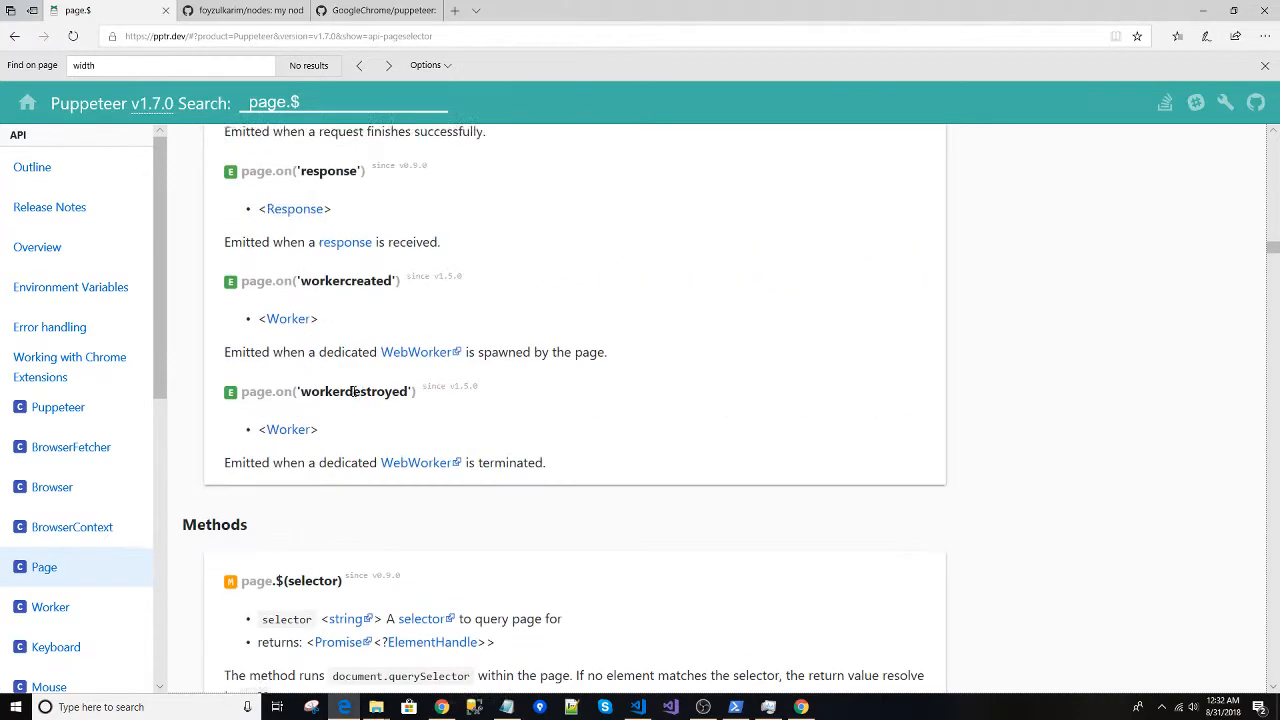
pyautogui.scroll(-3)
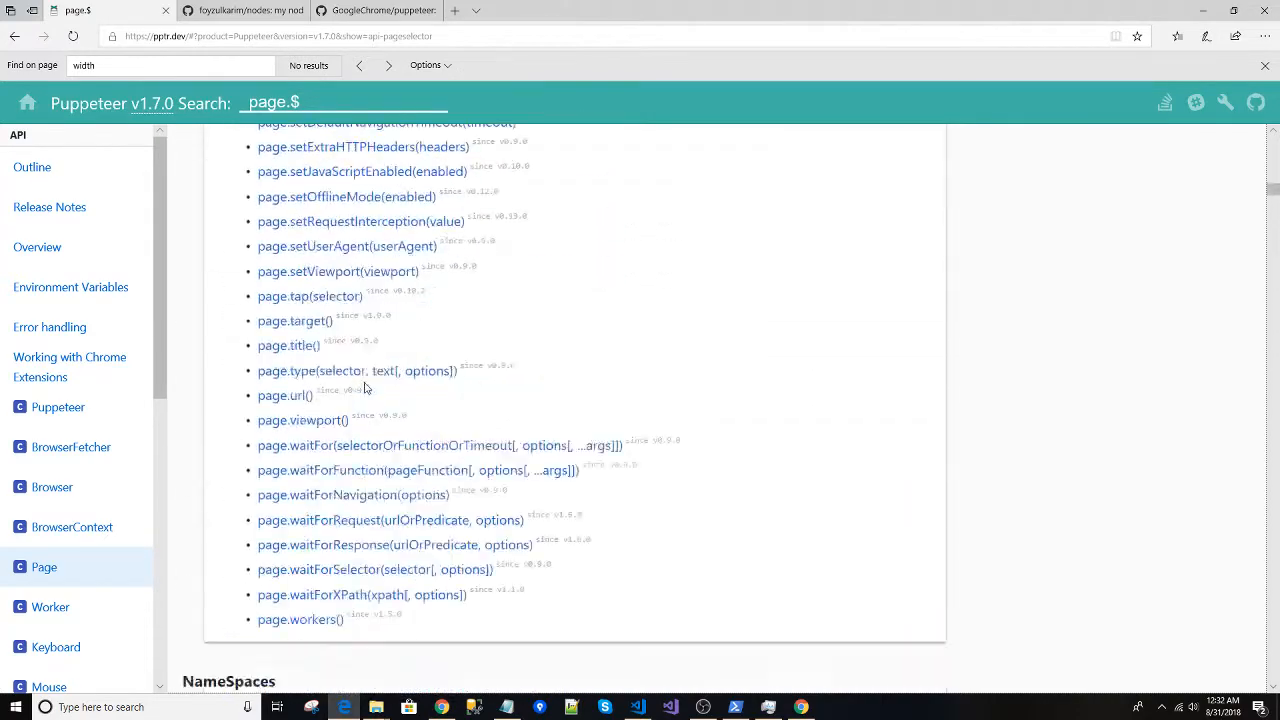
pyautogui.scroll(3)
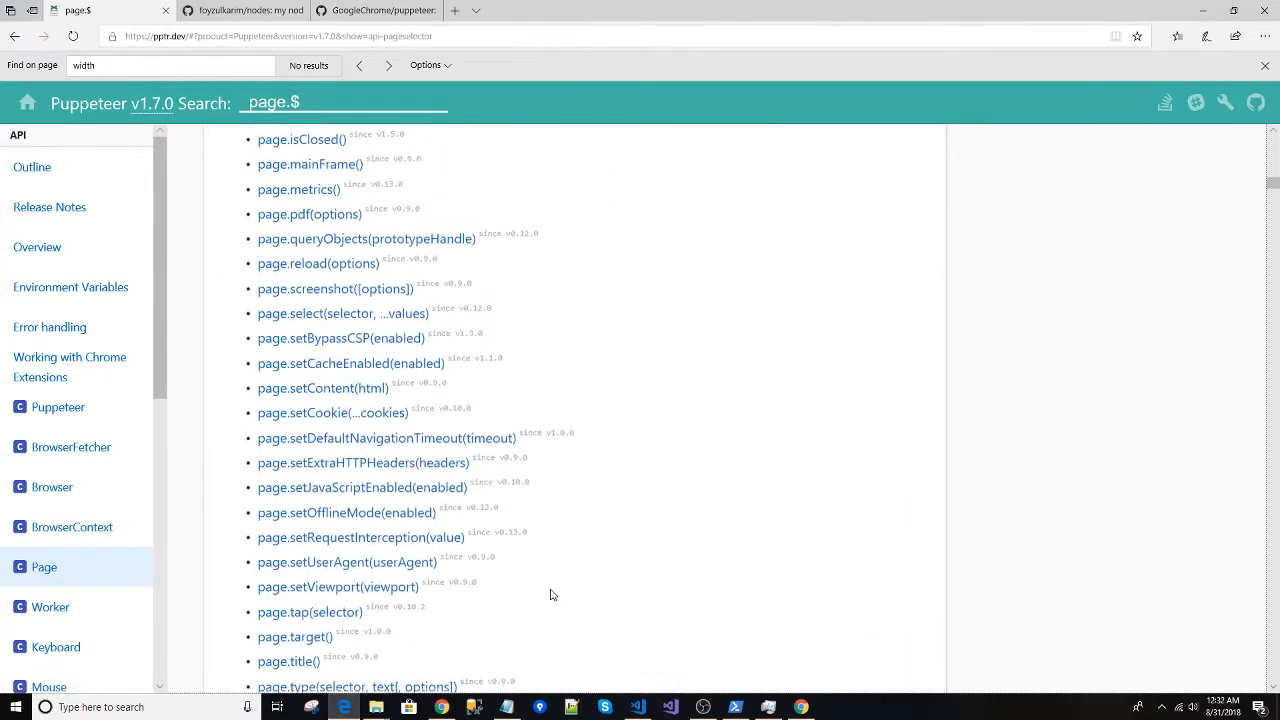
pyautogui.scroll(-3)
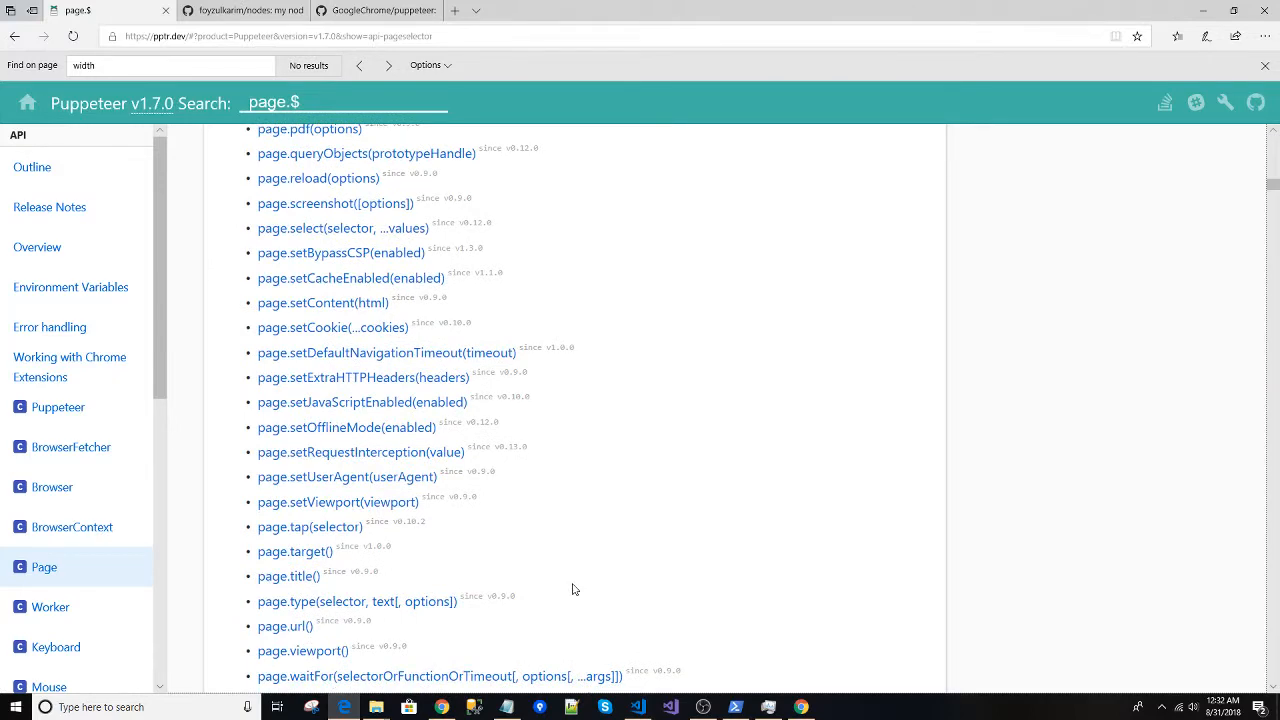
pyautogui.scroll(3)
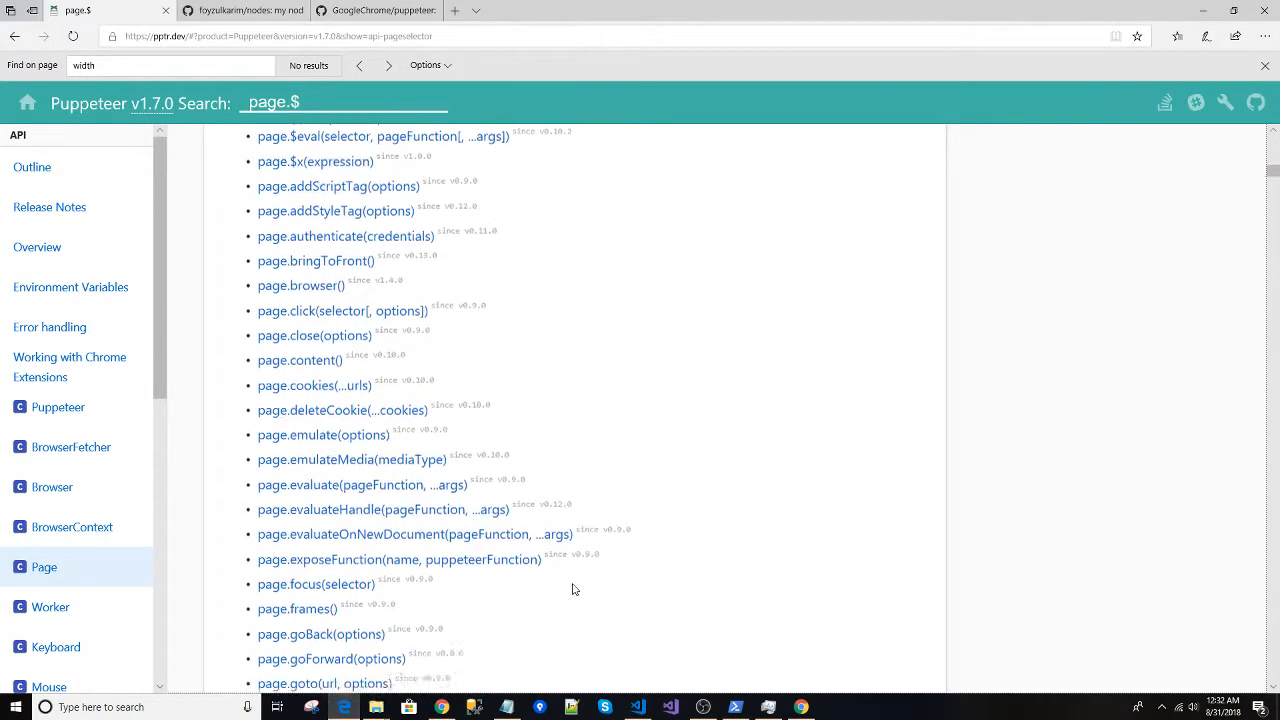
pyautogui.scroll(3)
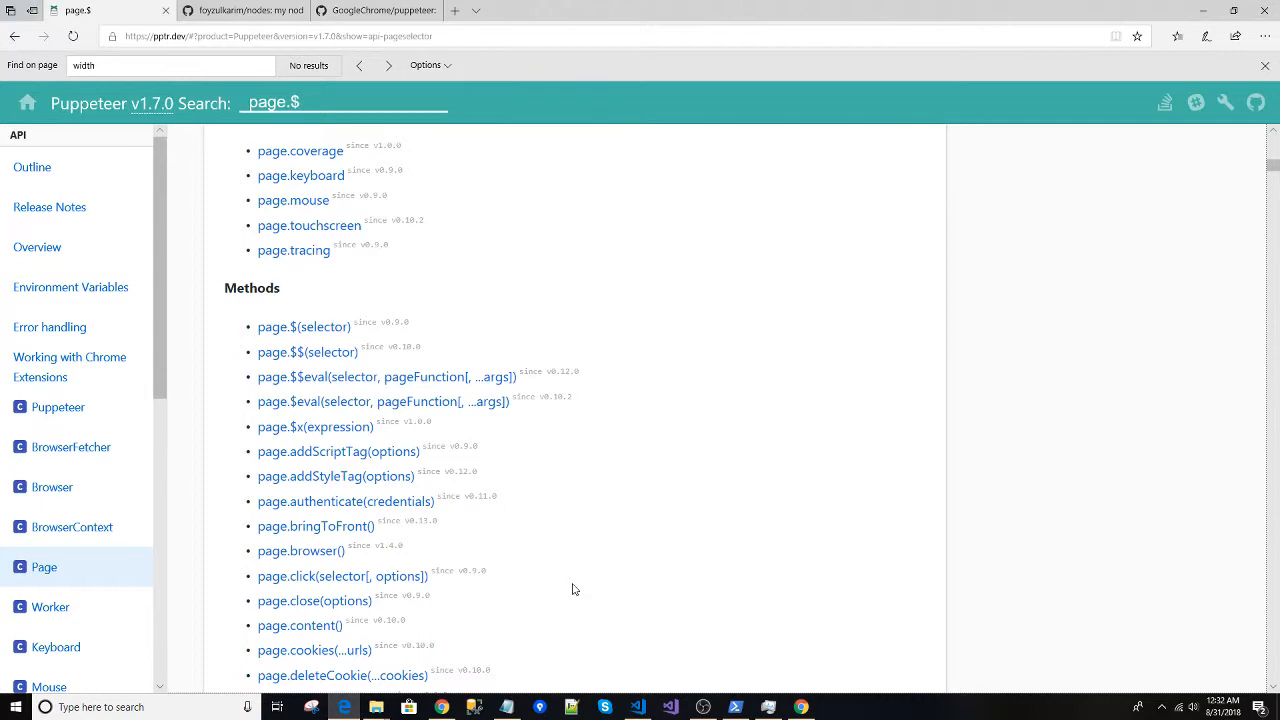
pyautogui.scroll(-3)
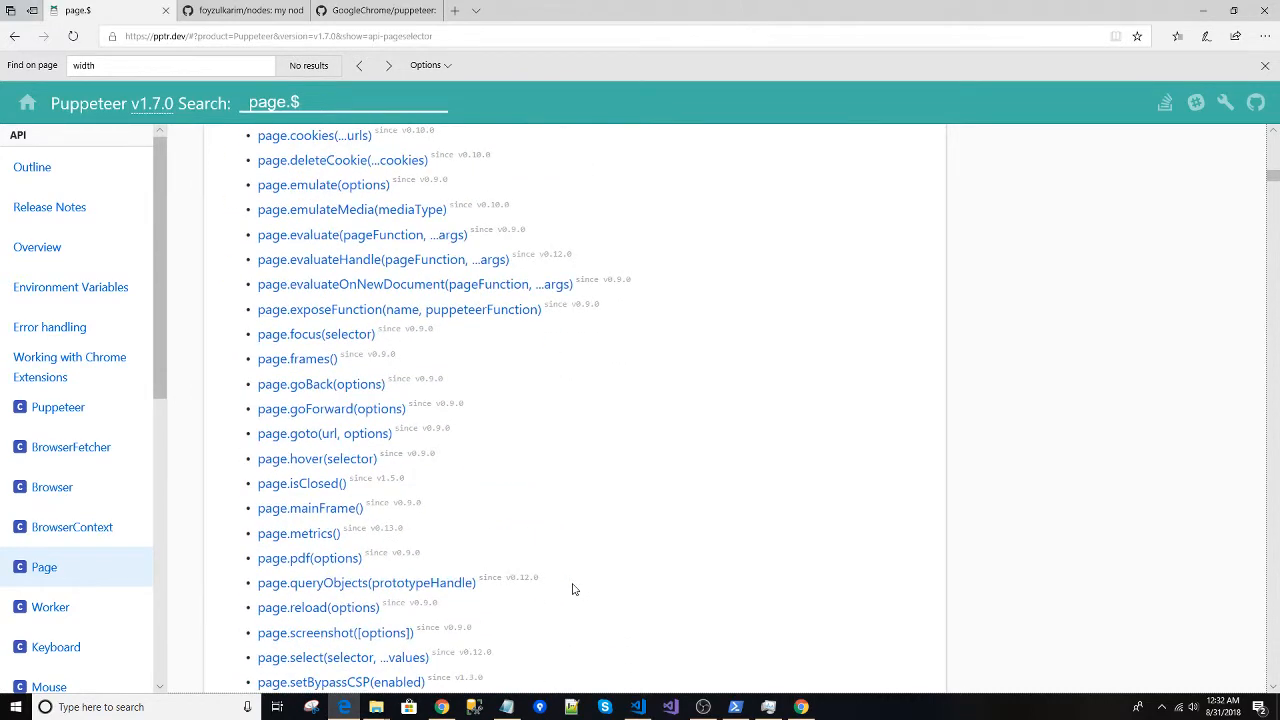
pyautogui.scroll(-3)
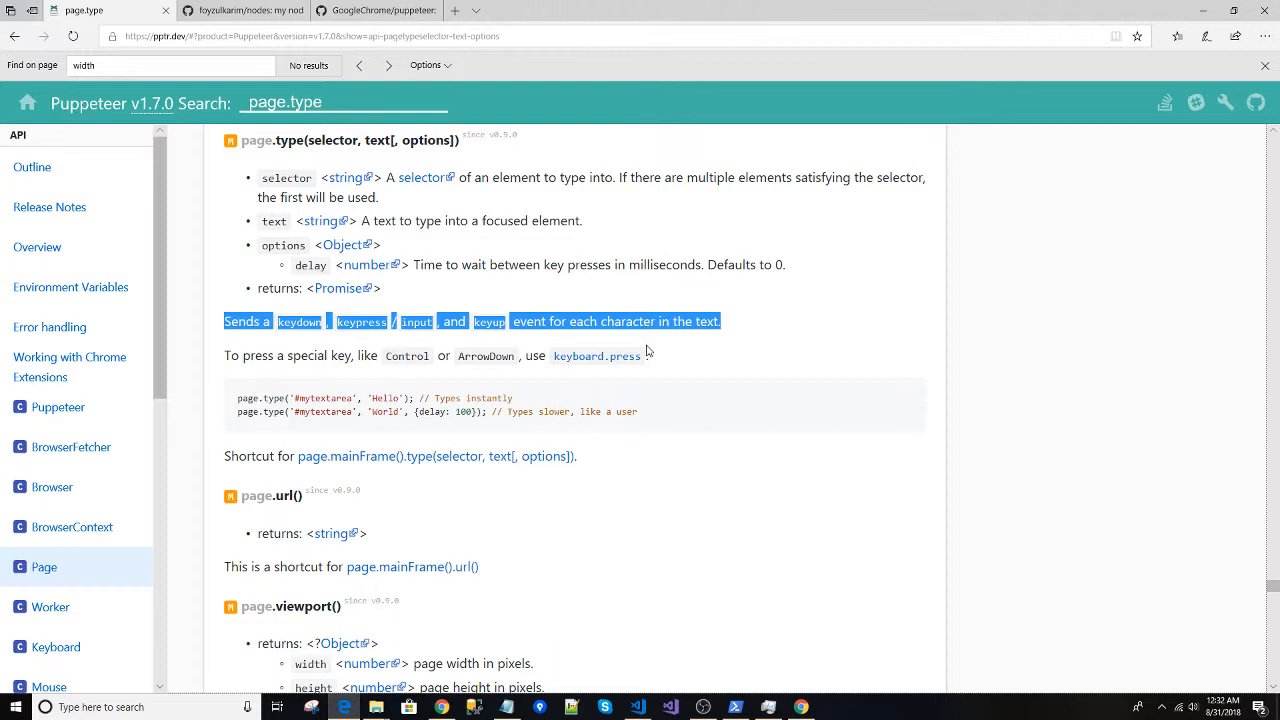
pyautogui.click(647, 350)
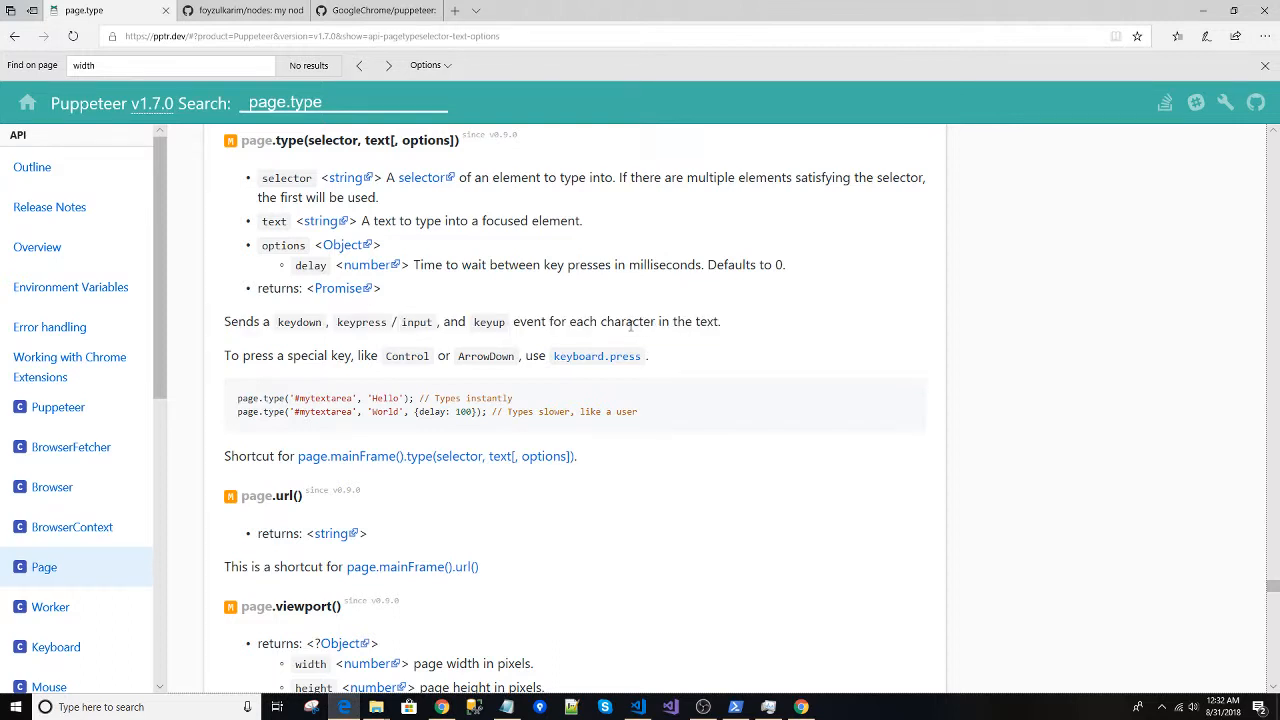
pyautogui.moveTo(243, 398)
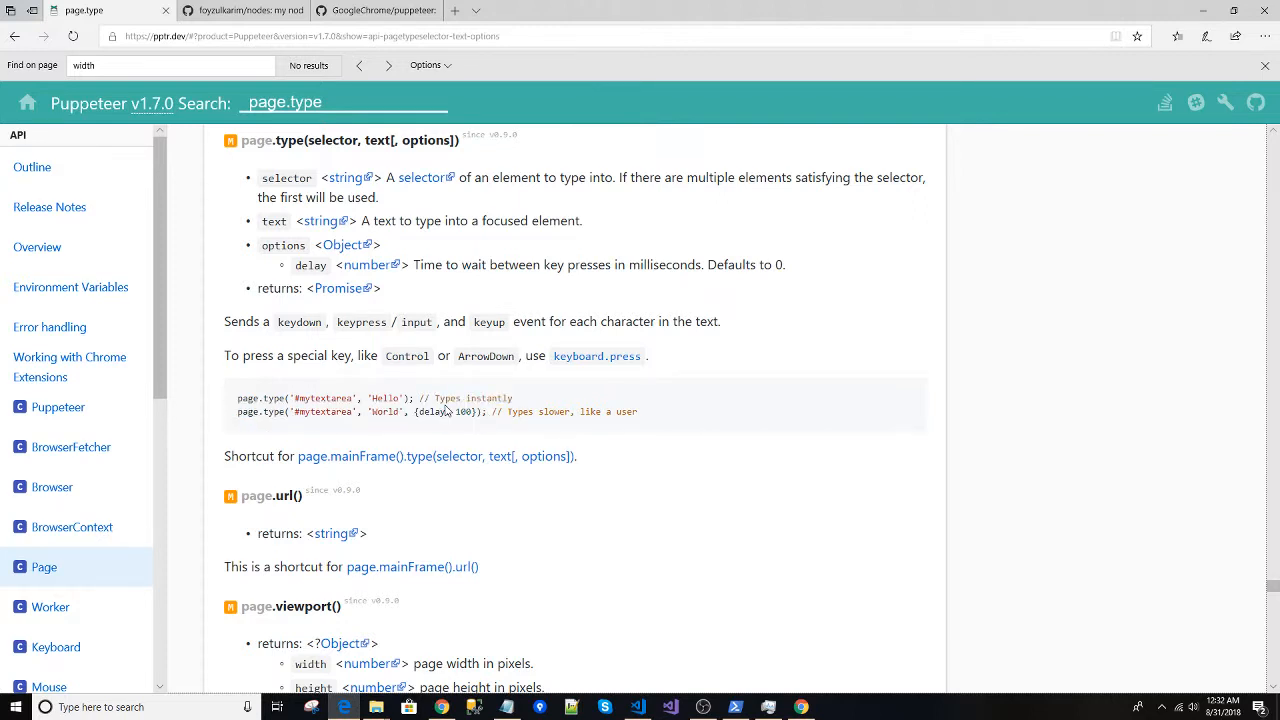
# Change the page.type selector to '#'+textBoxId in bingSearch.js.
pyautogui.click(637, 707)
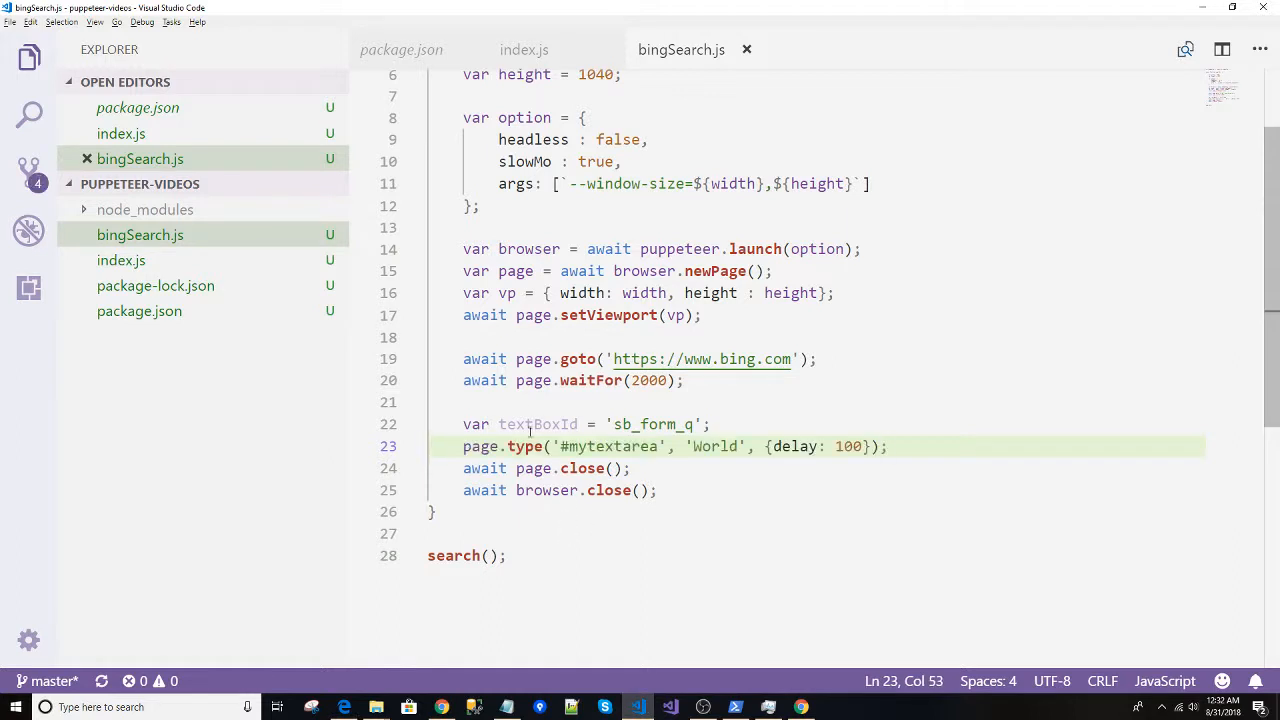
pyautogui.doubleClick(610, 446)
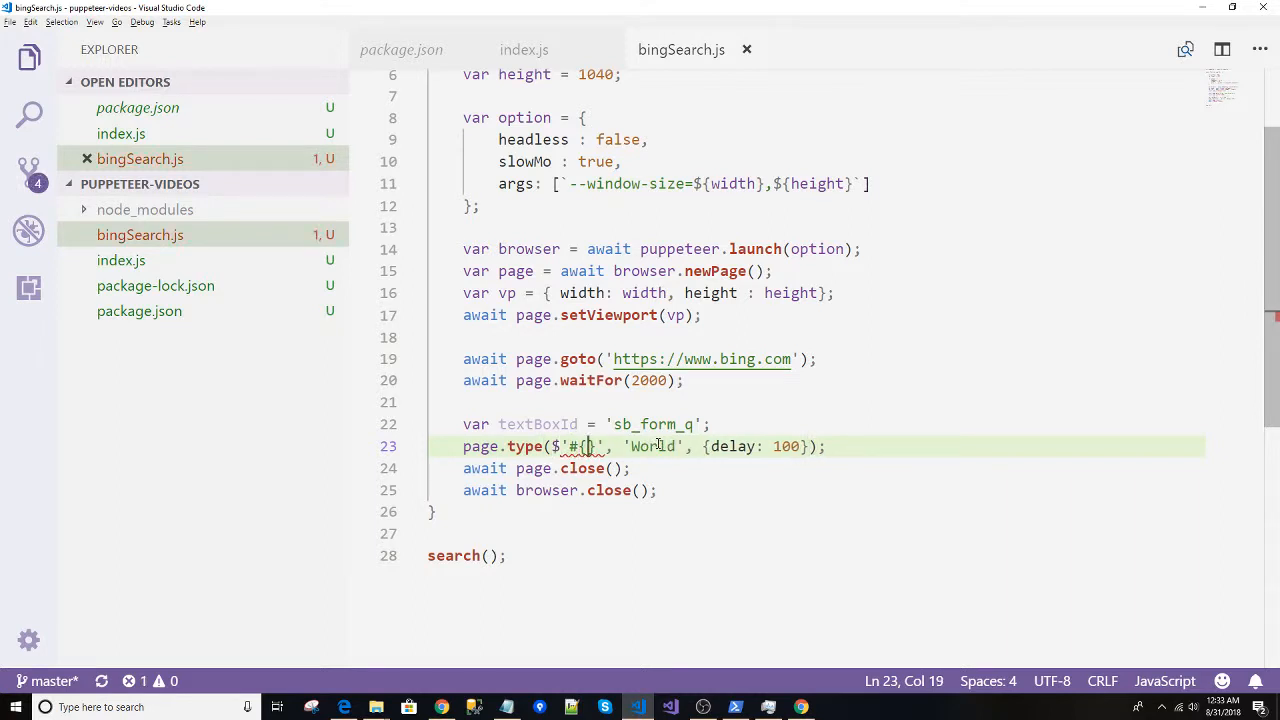
pyautogui.write('textBoxId')
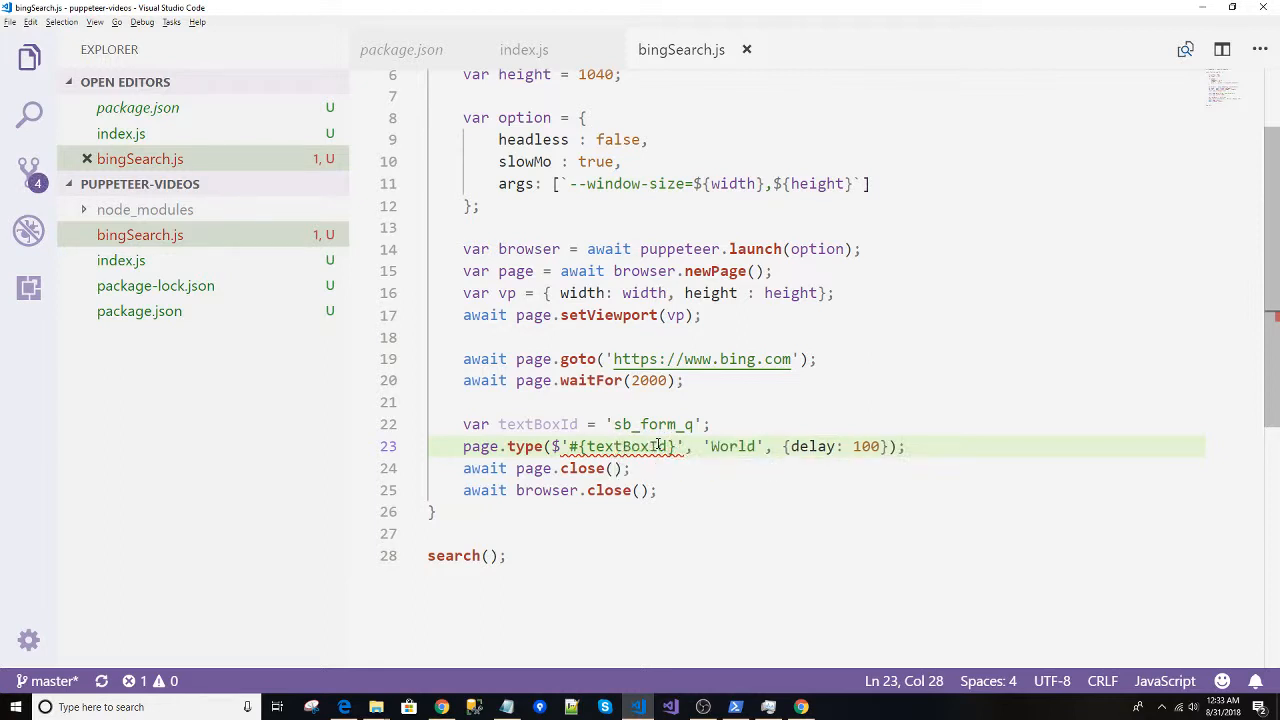
pyautogui.click(560, 446)
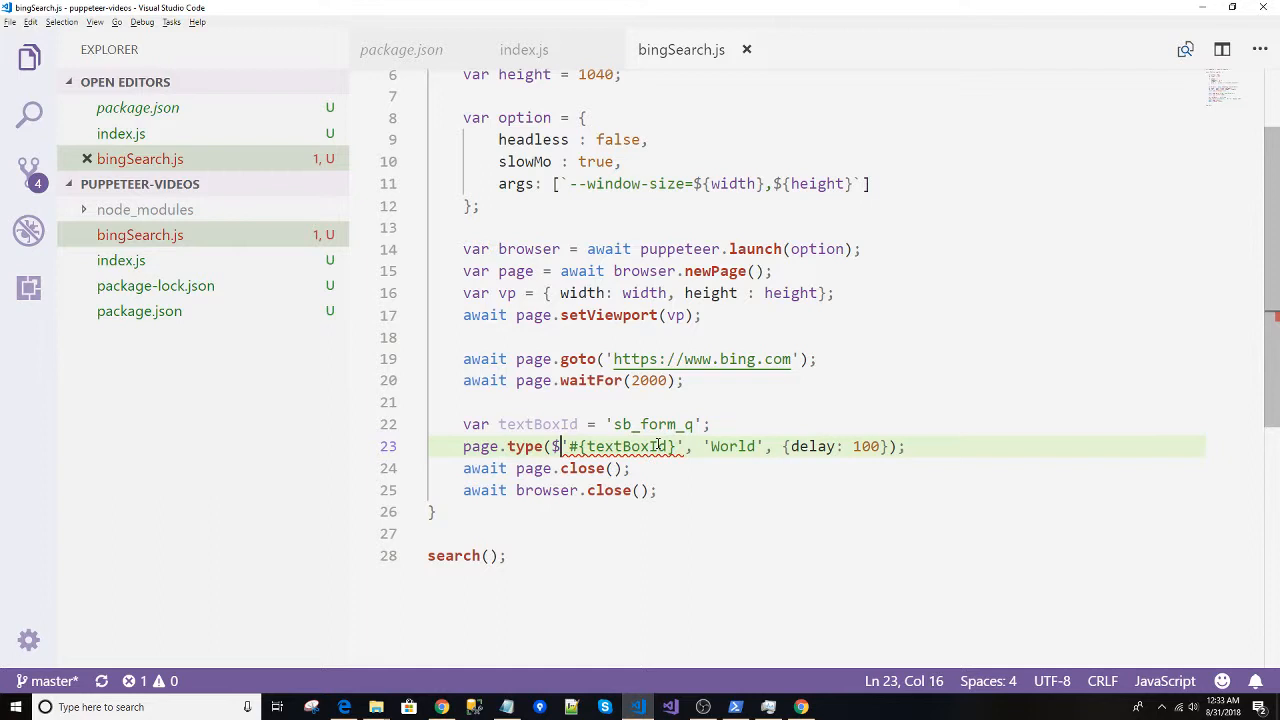
pyautogui.press('Right')
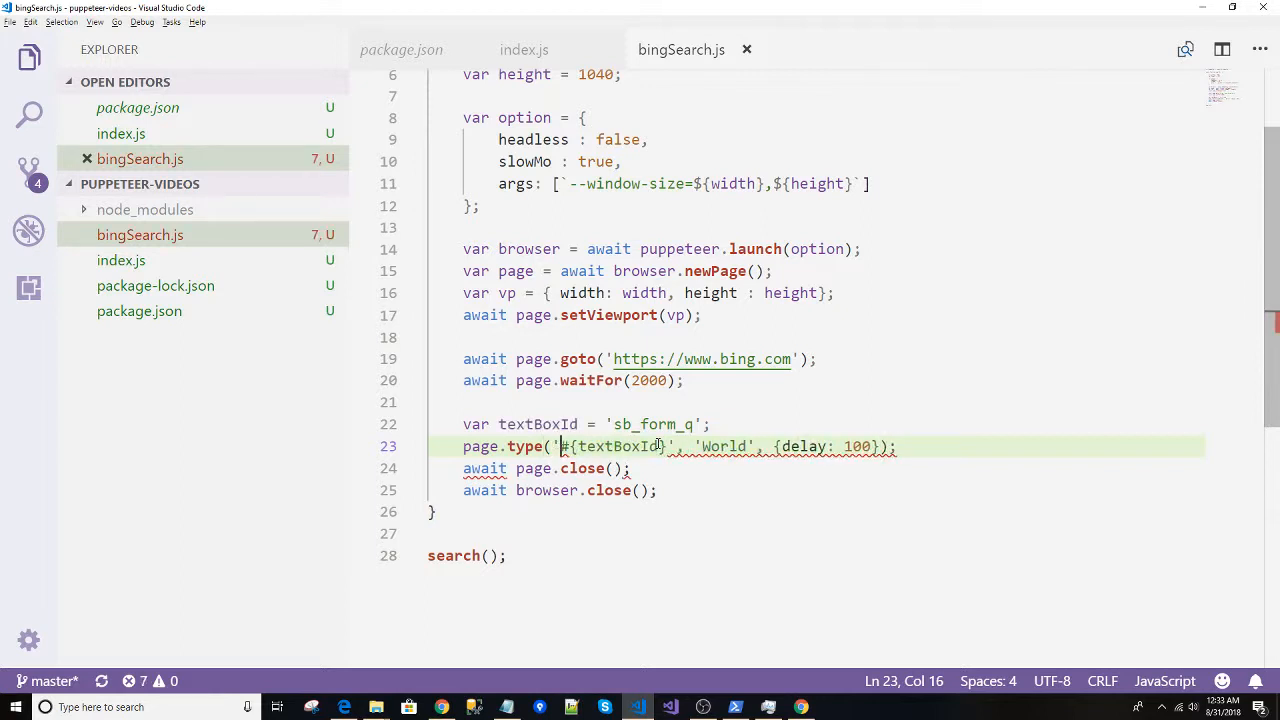
pyautogui.doubleClick(612, 446)
pyautogui.write('+')
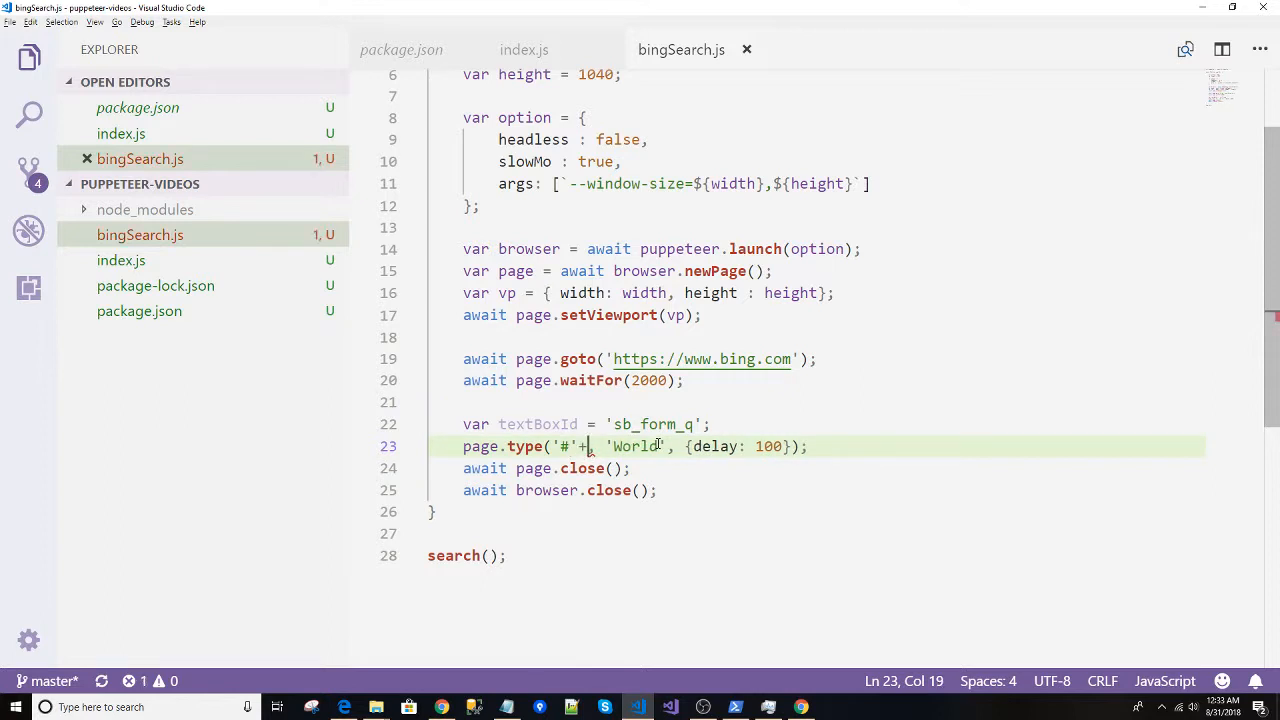
pyautogui.write('textBoxId')
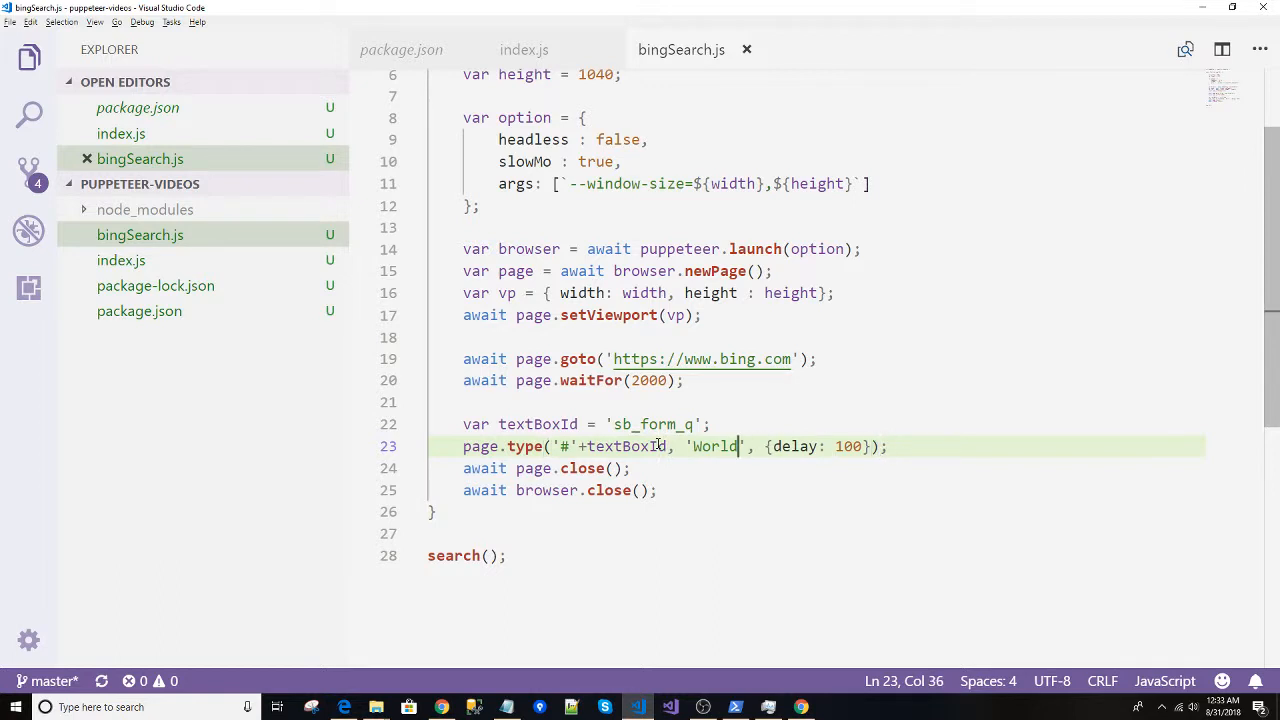
# Replace the search word 'World' with 'bizbook365'.
pyautogui.doubleClick(714, 446)
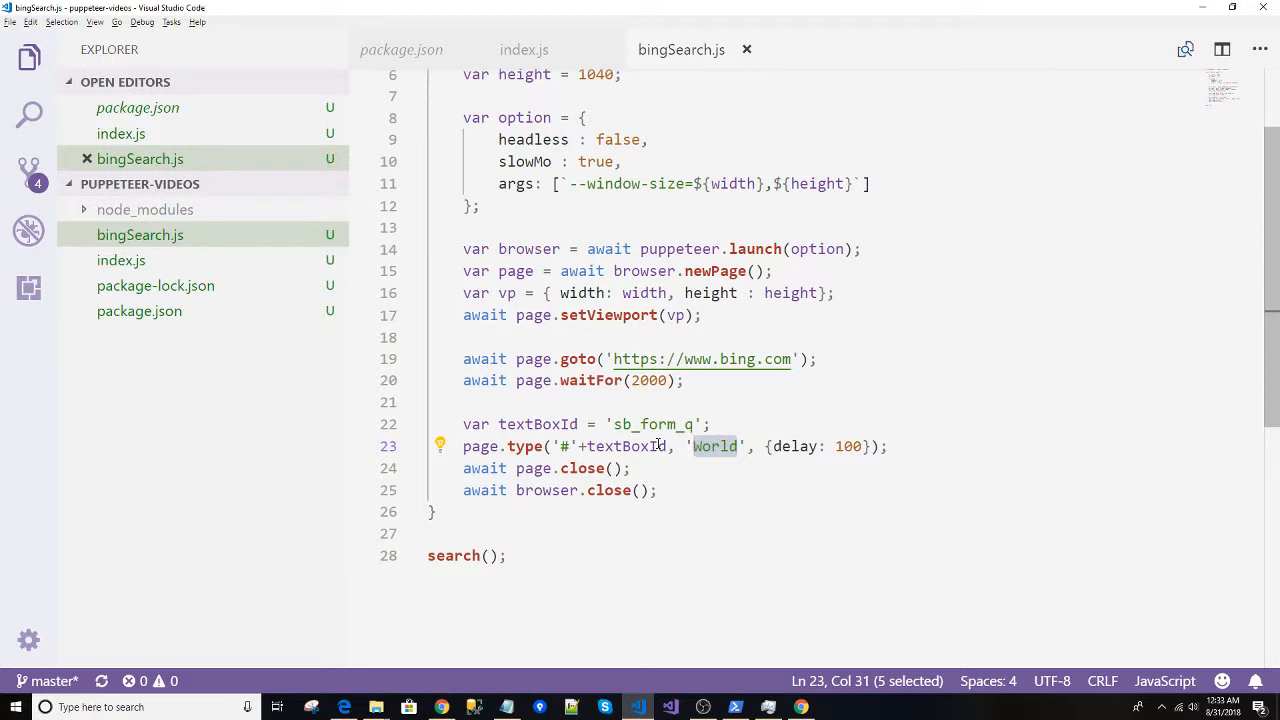
pyautogui.write('code')
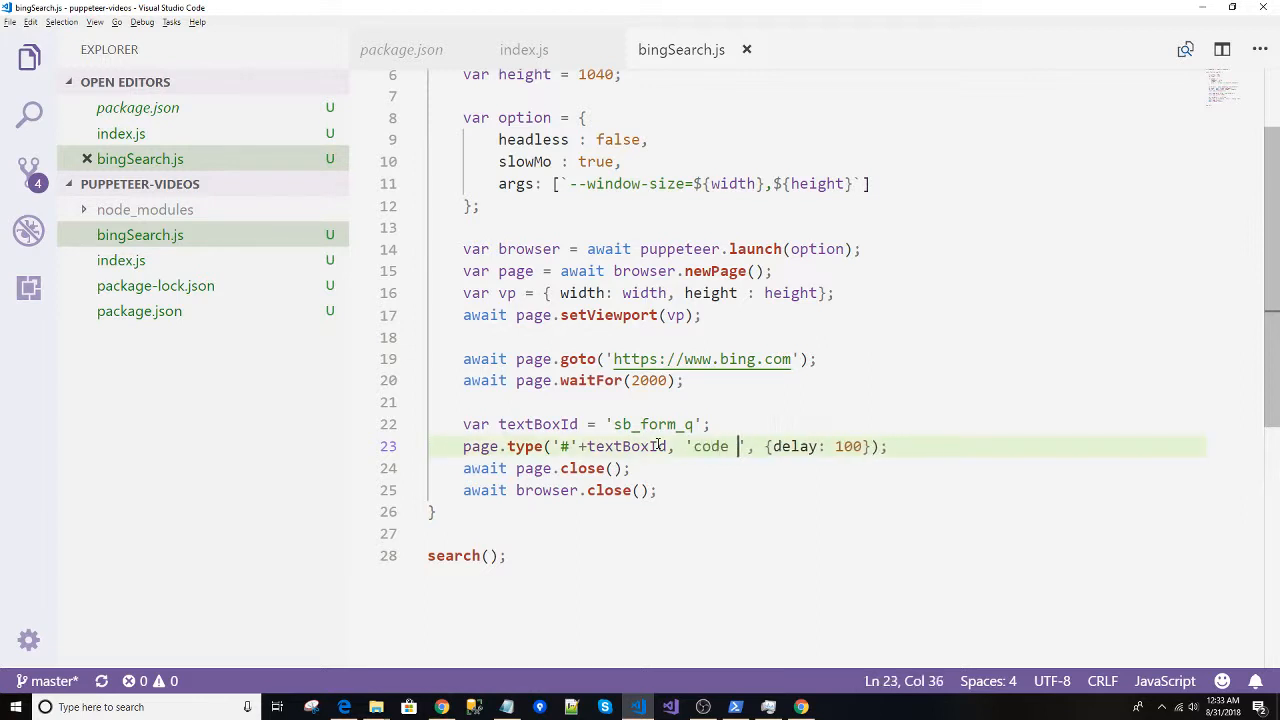
pyautogui.write('bizbook365')
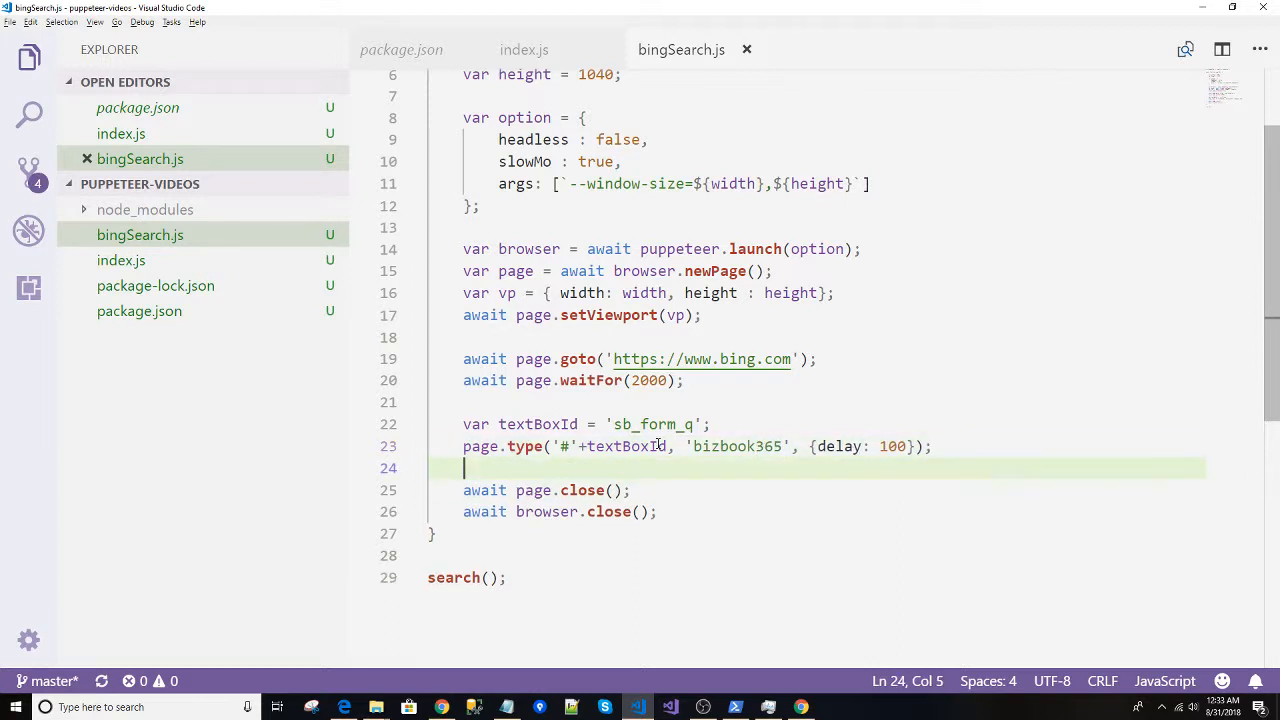
pyautogui.moveTo(625, 446)
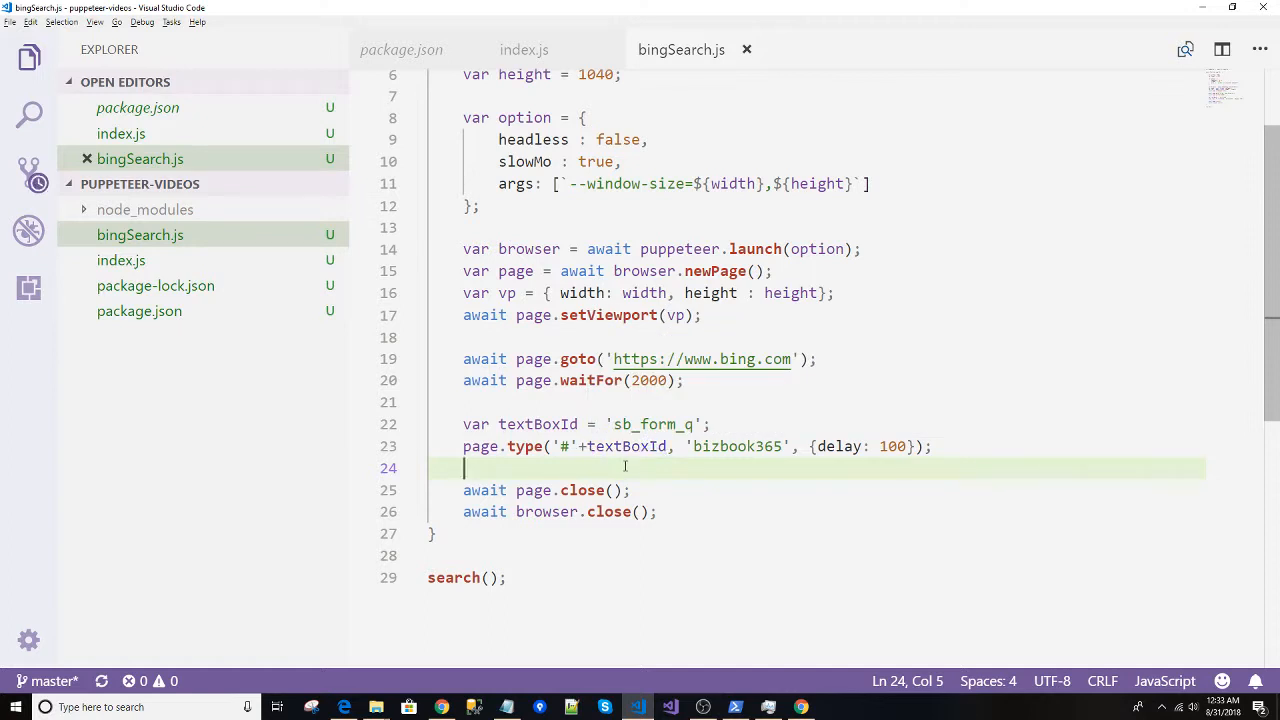
pyautogui.press('alt+tab')
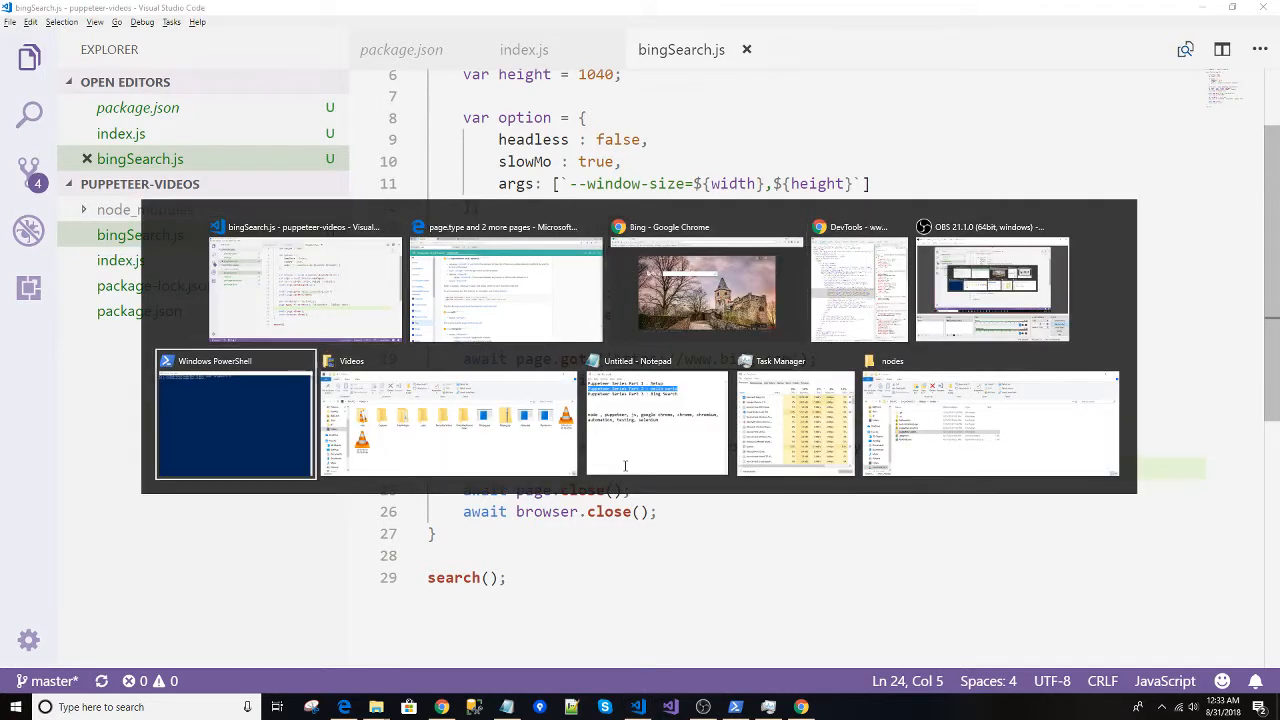
# Review the TimeoutError in PowerShell and stop the bingSearch.js run with Ctrl+C.
pyautogui.click(235, 413)
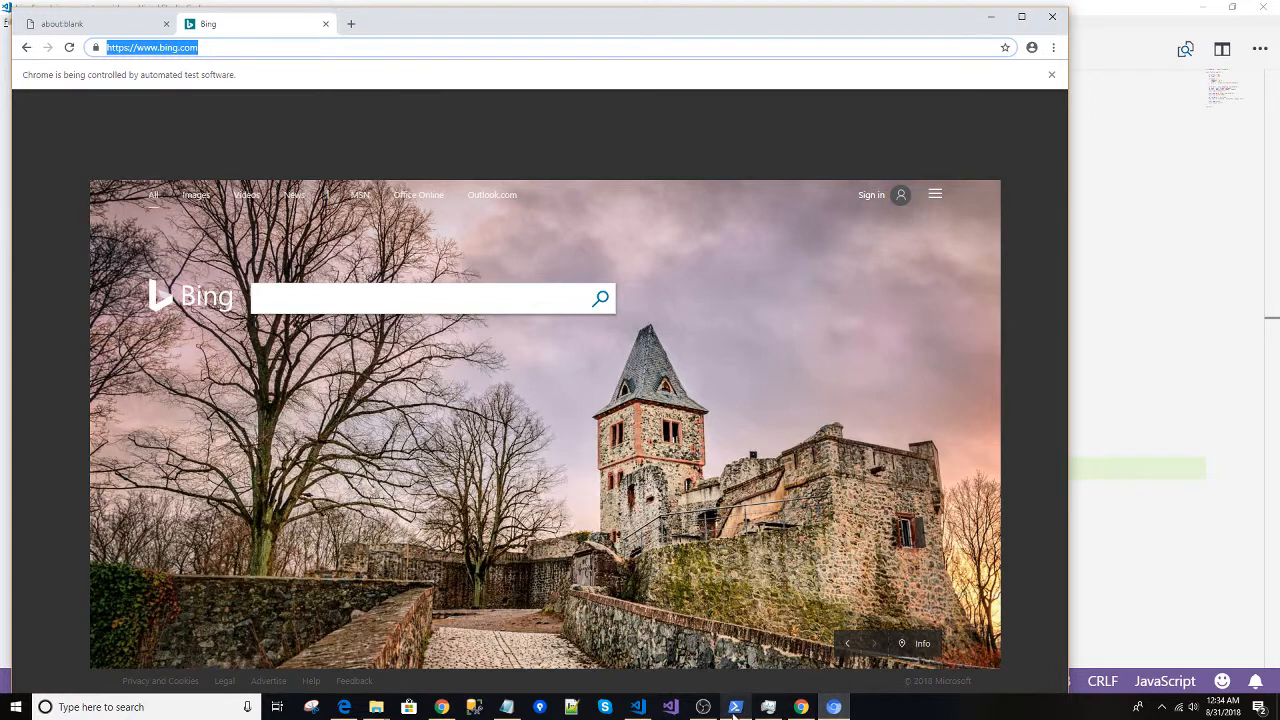
pyautogui.click(735, 707)
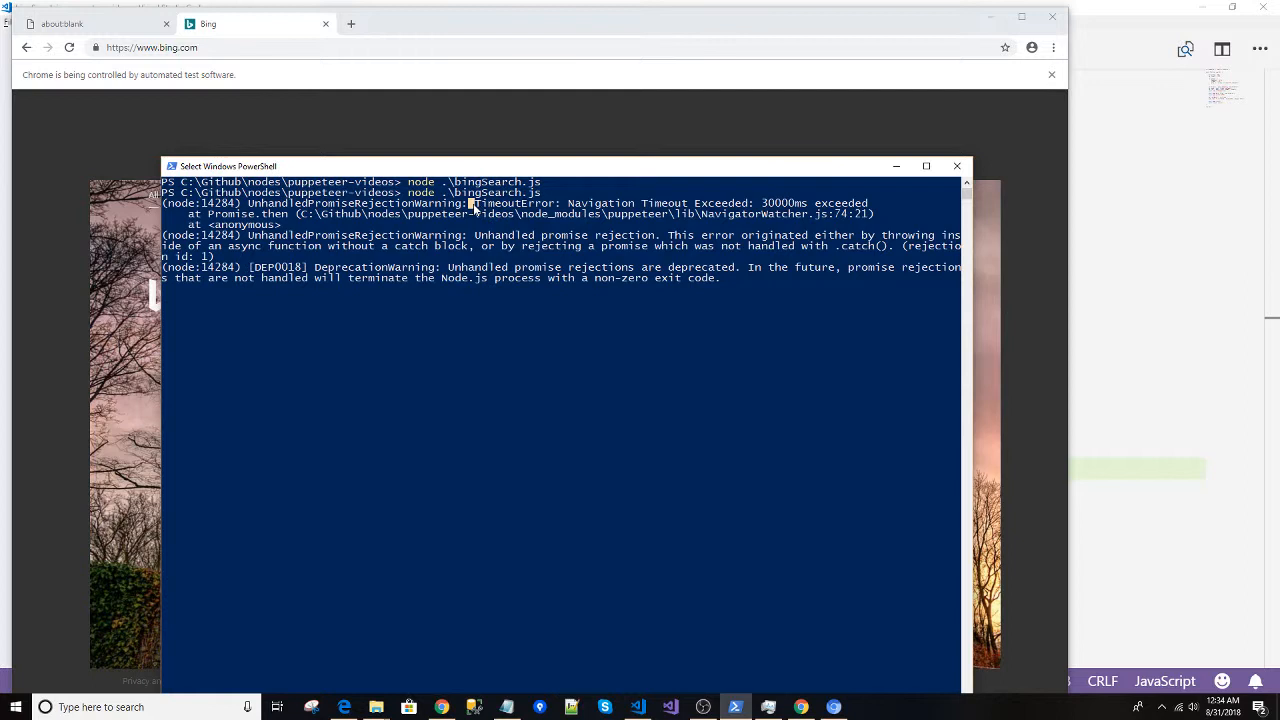
pyautogui.moveTo(472, 203); pyautogui.dragTo(868, 203)
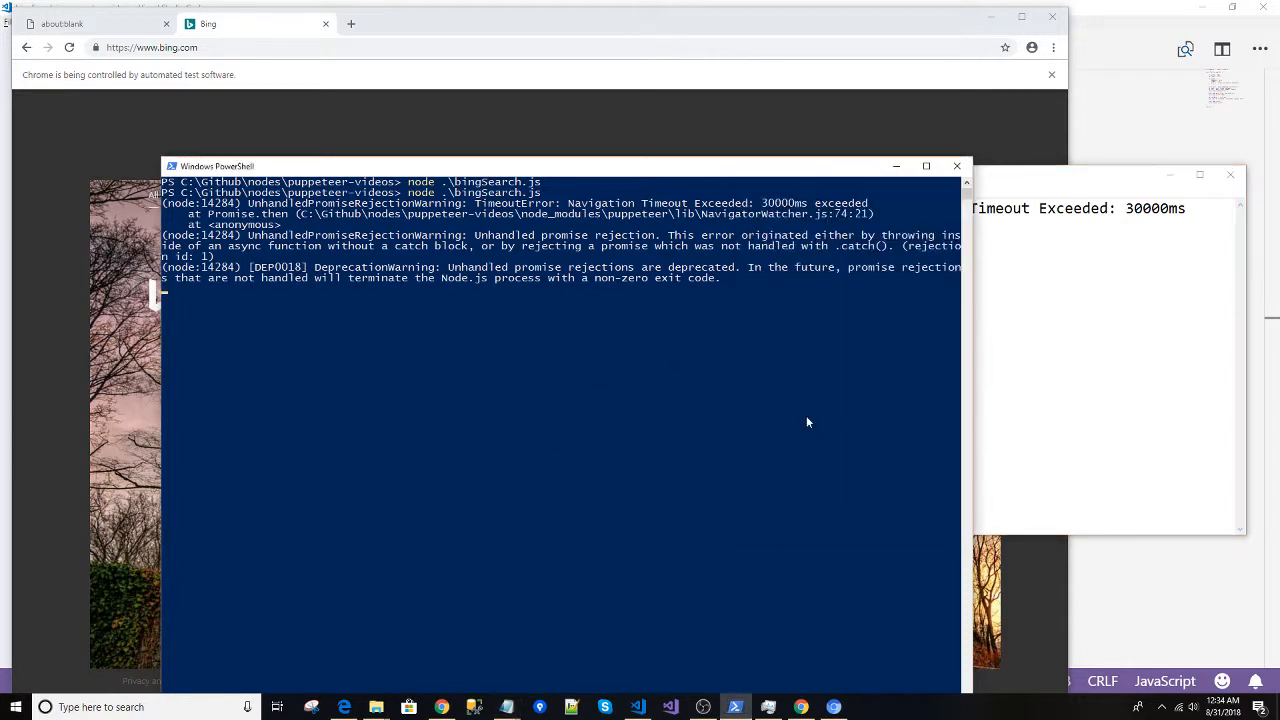
pyautogui.moveTo(800, 419)
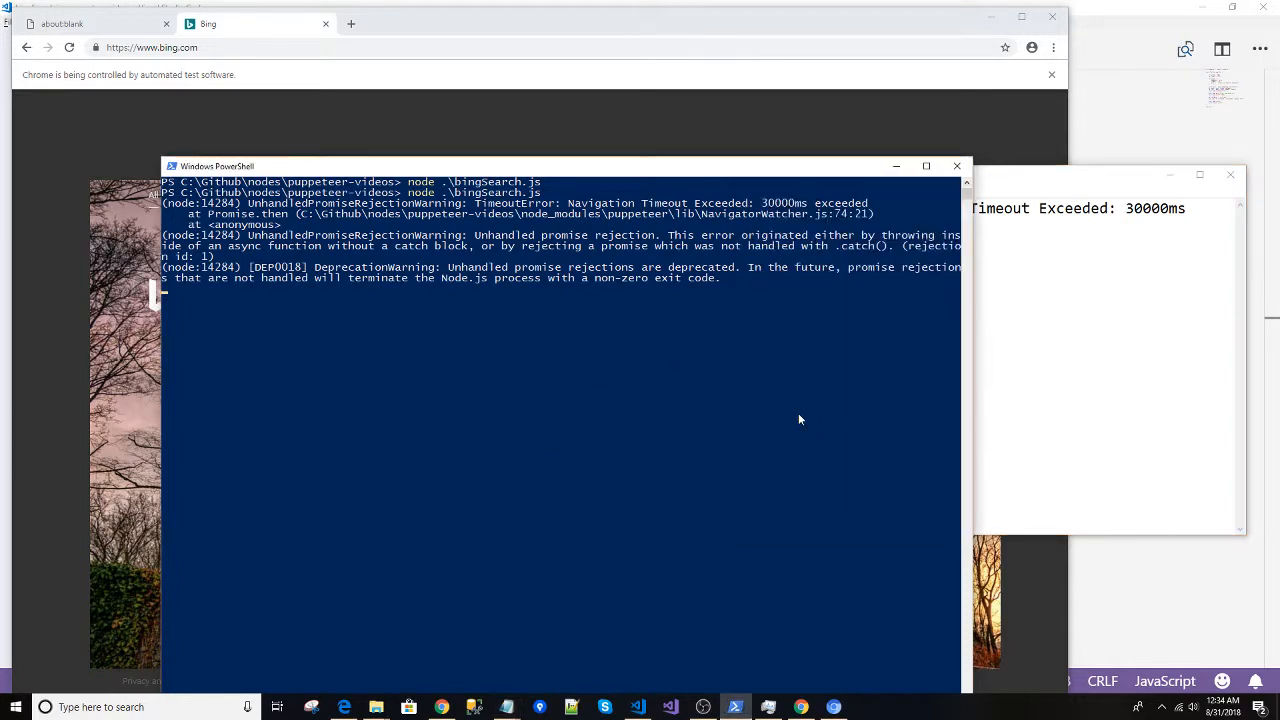
pyautogui.press('ctrl+c')
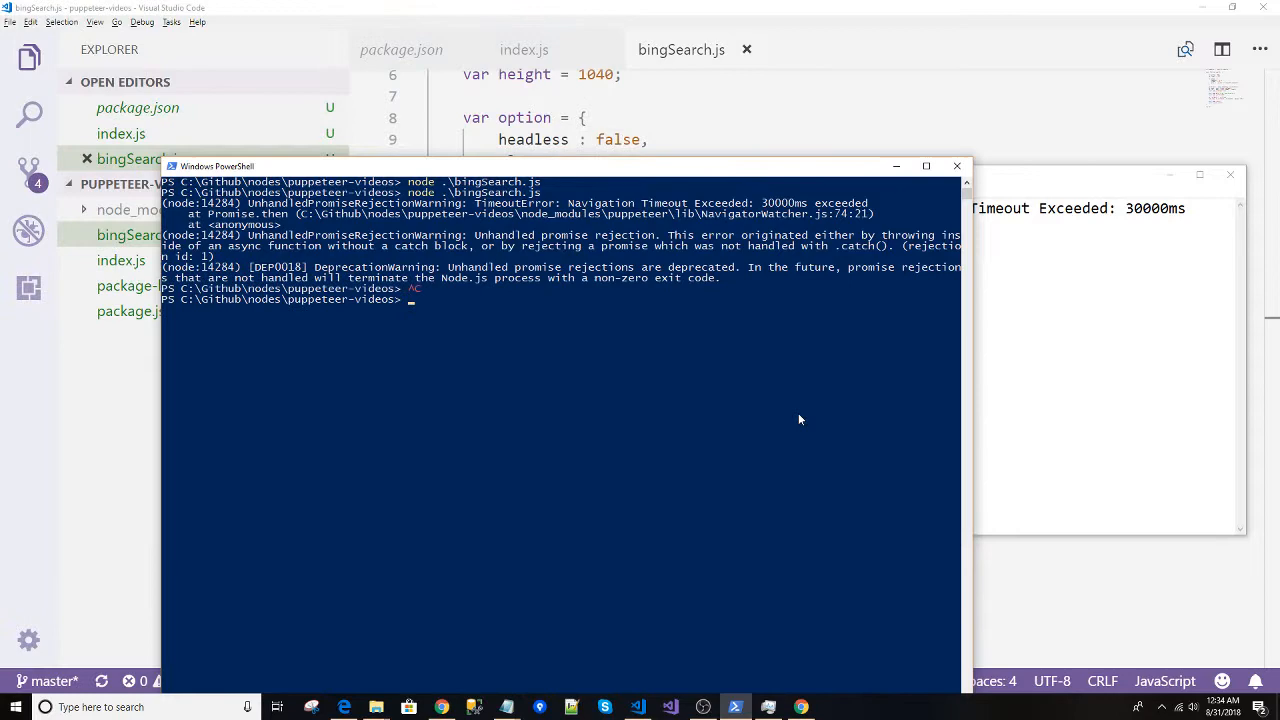
# Run node .\bingSearch.js, add an empty line after page.type, and check the browsers.
pyautogui.write('node .\\bingSearch.js')
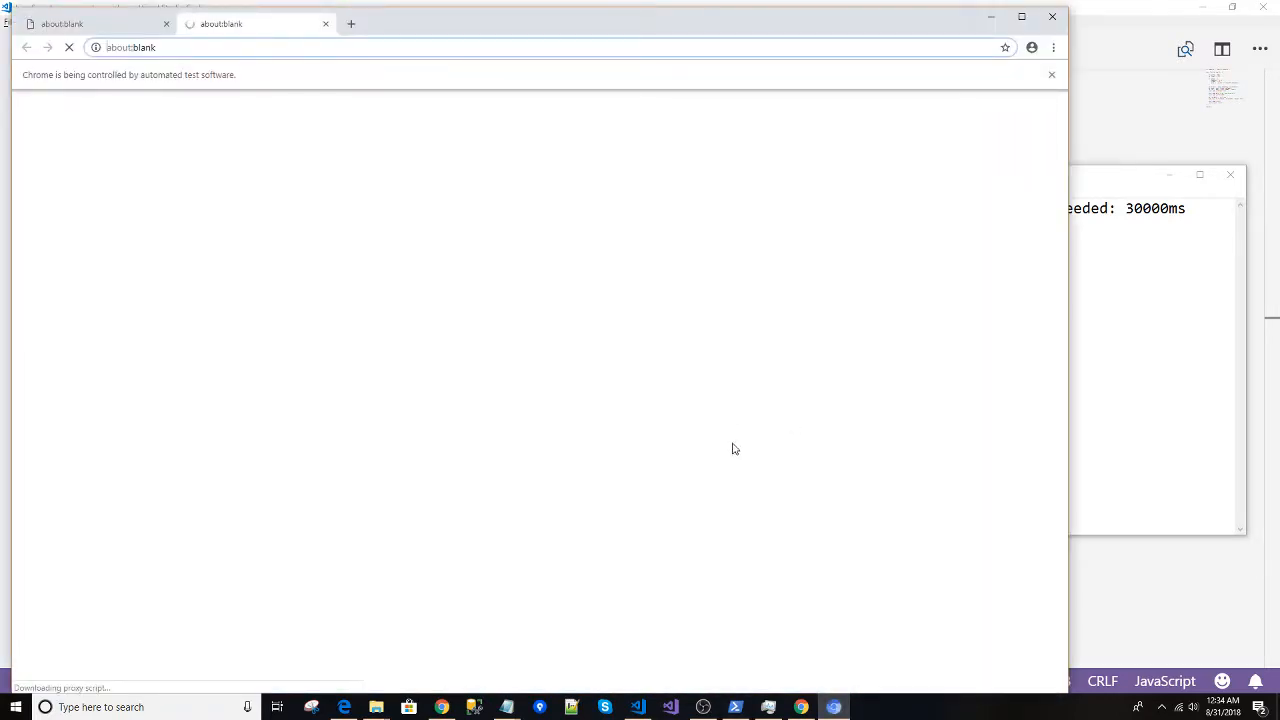
pyautogui.moveTo(734, 412)
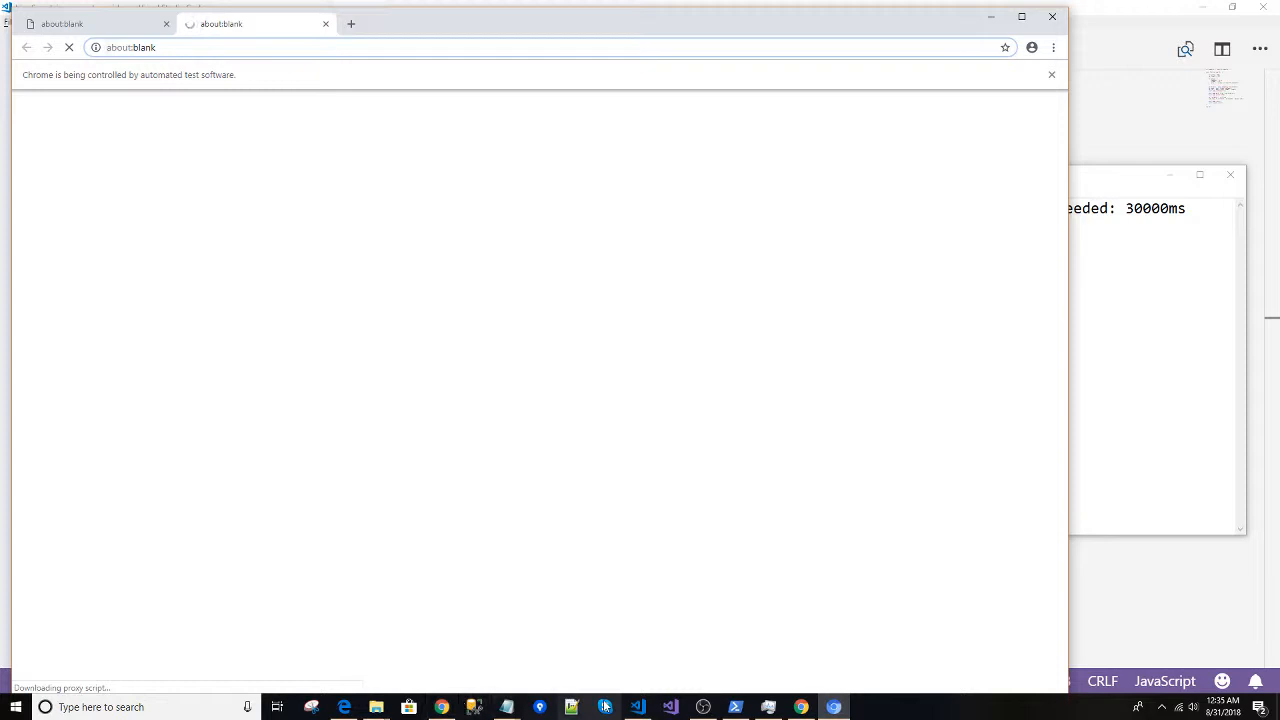
pyautogui.moveTo(637, 707)
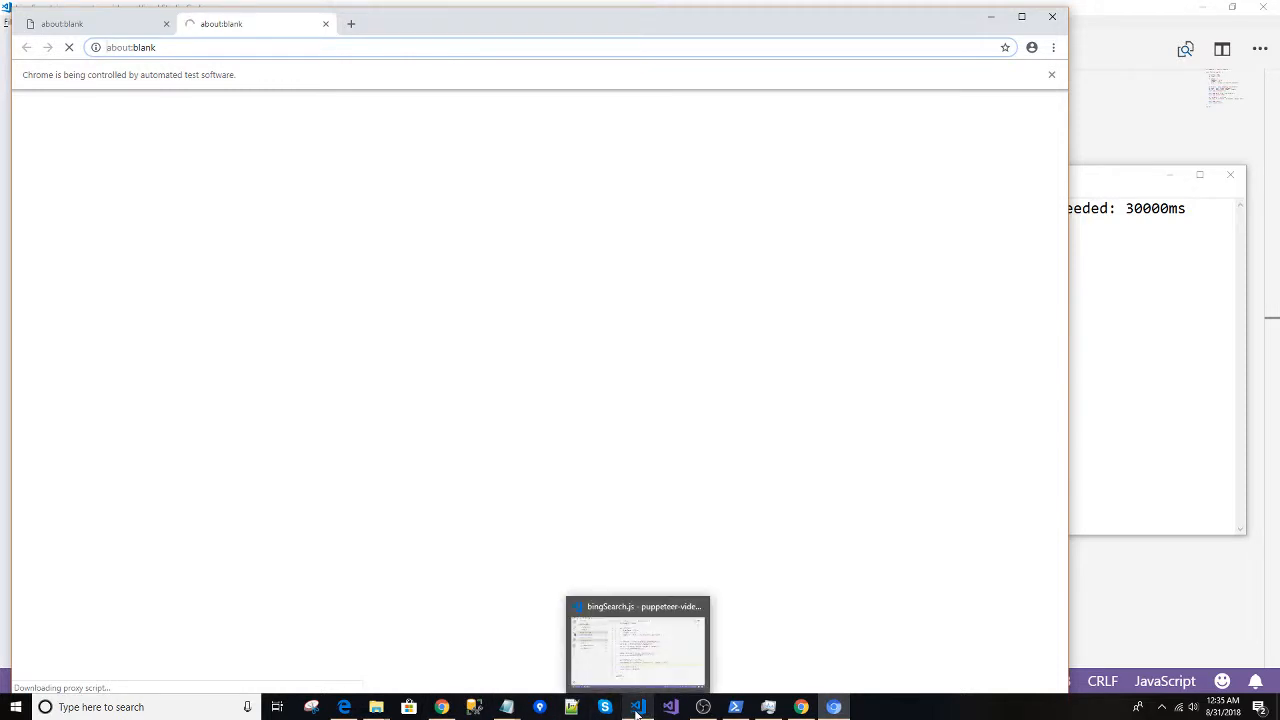
pyautogui.click(637, 645)
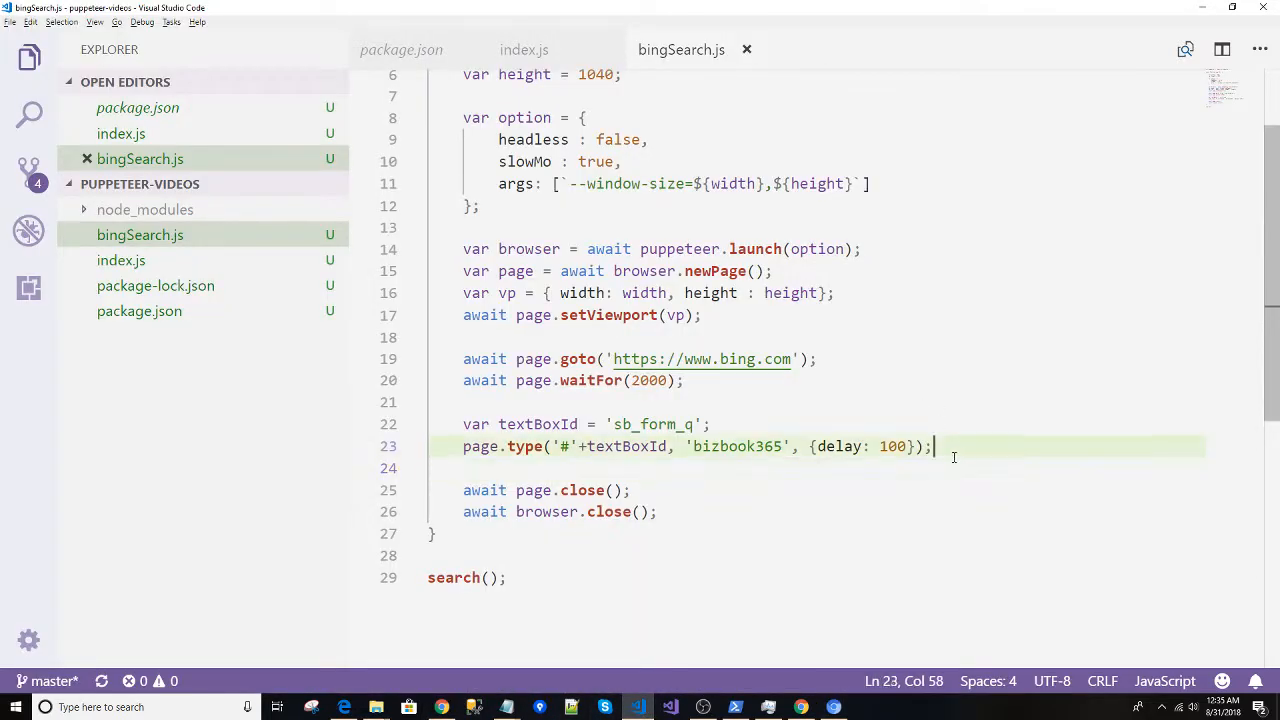
pyautogui.press('Enter')
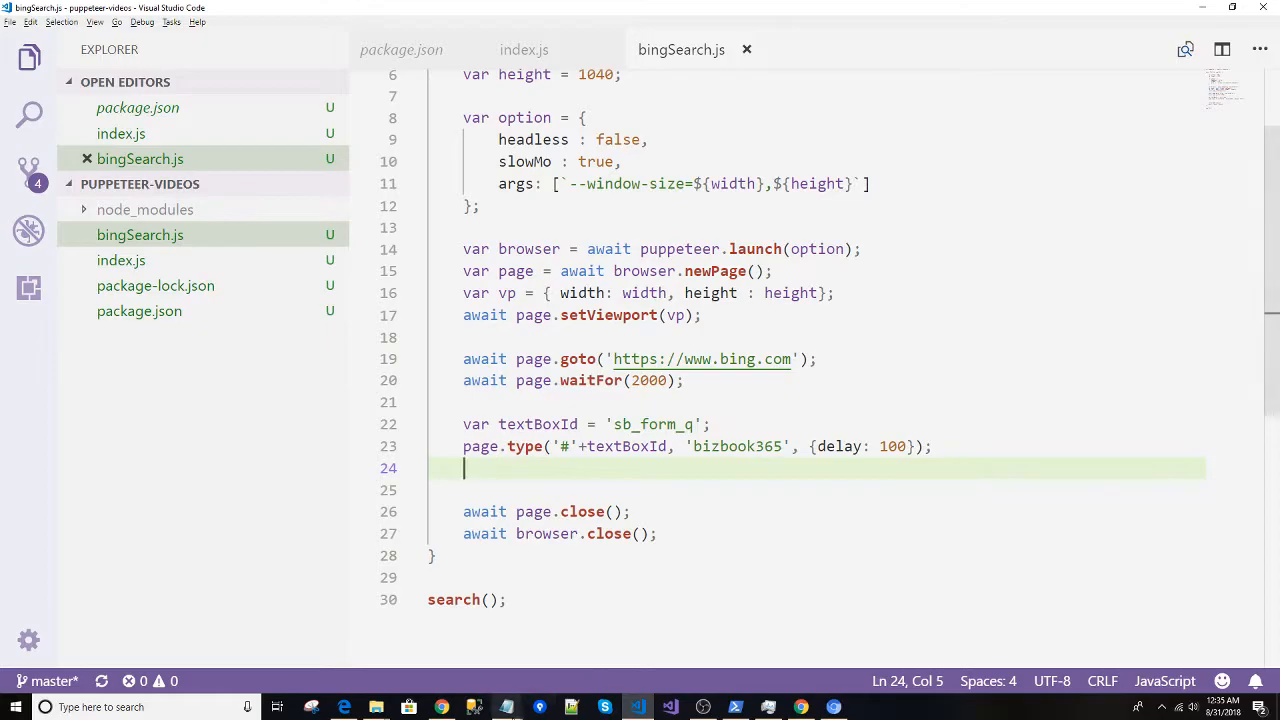
pyautogui.click(441, 707)
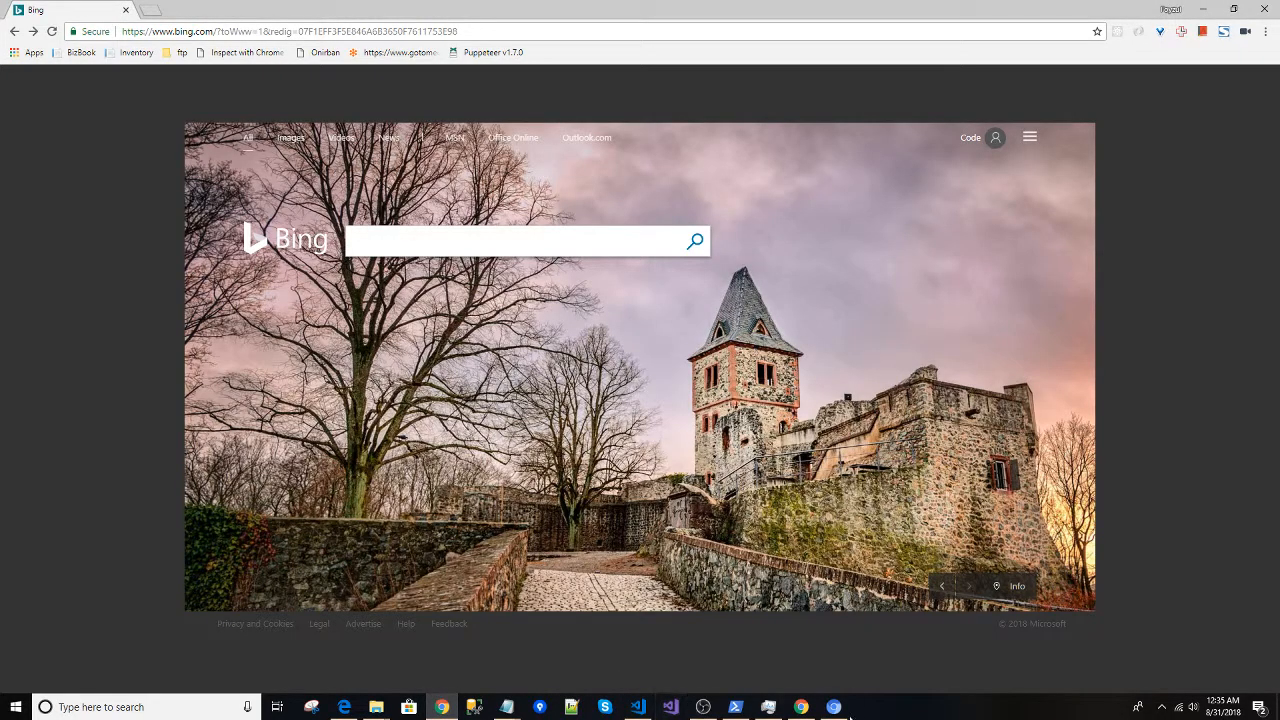
pyautogui.click(735, 707)
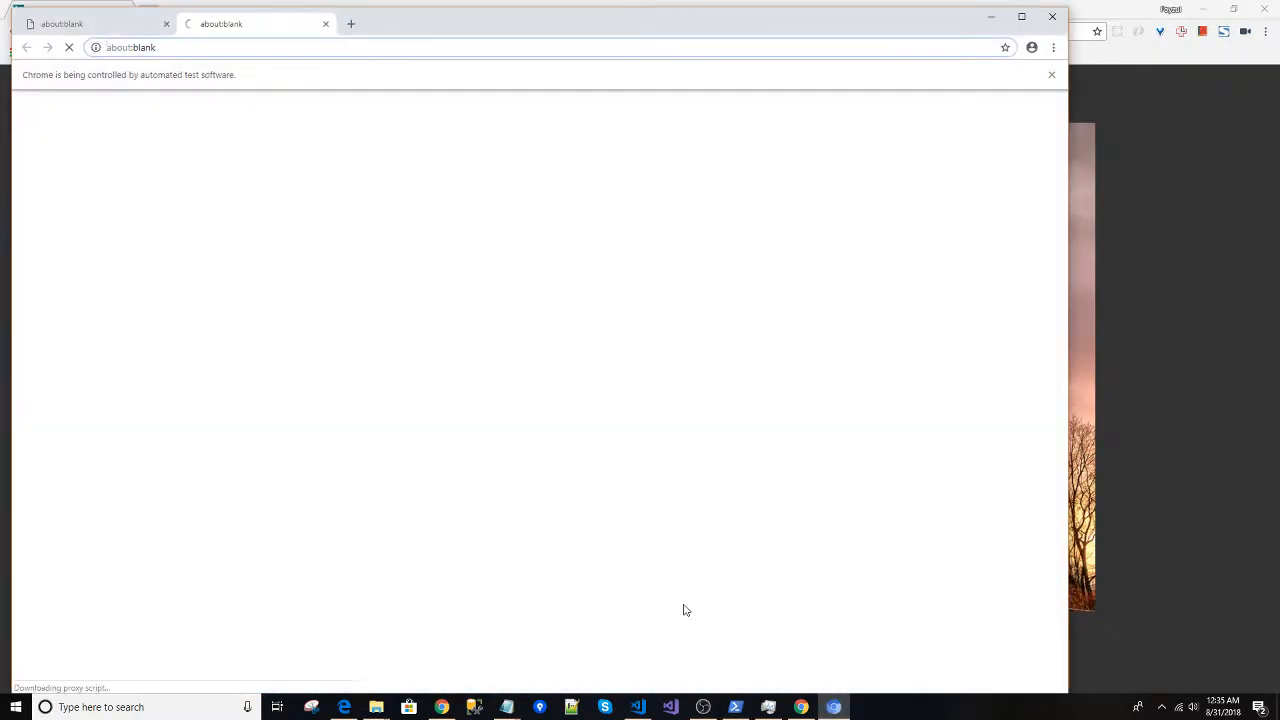
pyautogui.moveTo(557, 577)
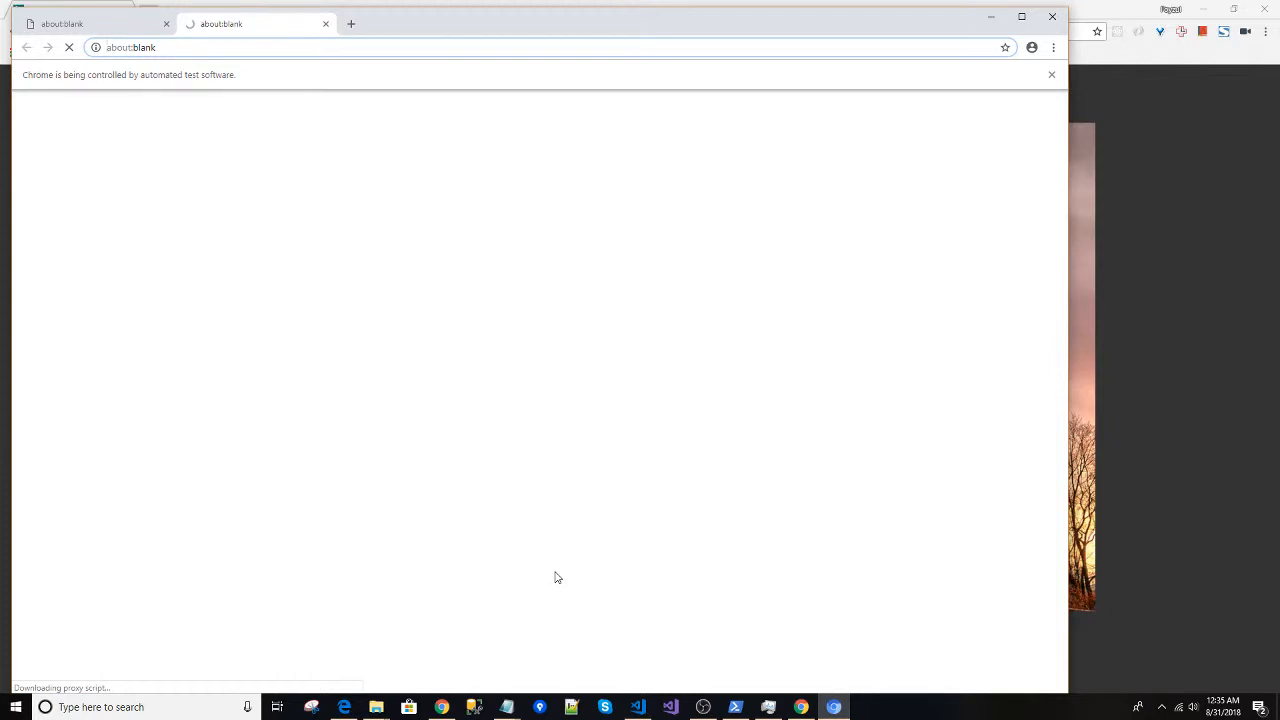
pyautogui.moveTo(638, 707)
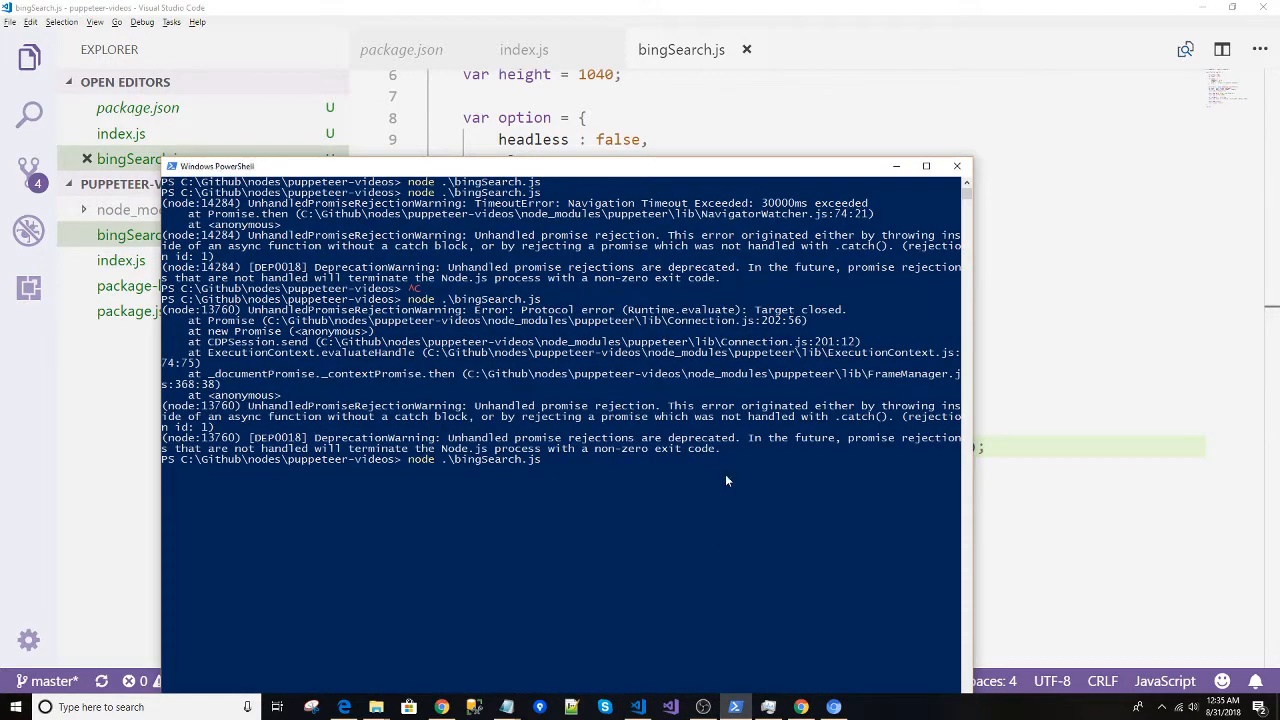
# Clear the PowerShell output and rerun the script.
pyautogui.write('cle')
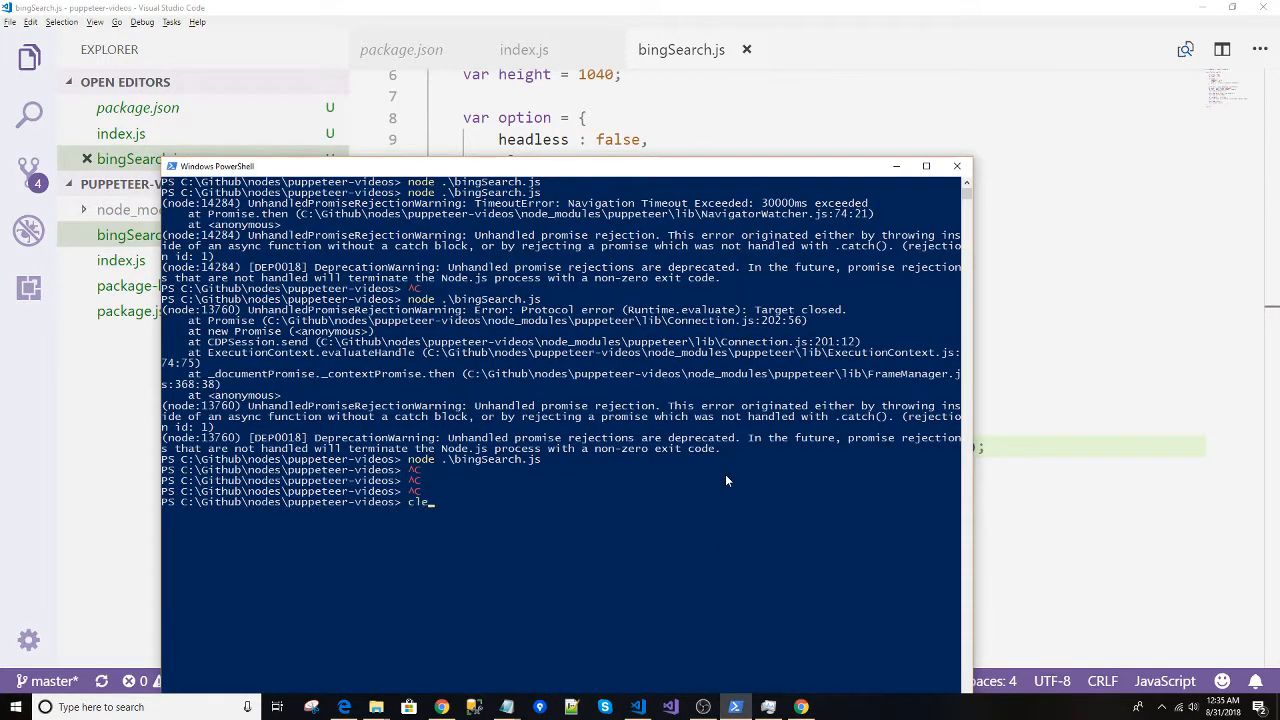
pyautogui.press('Return')
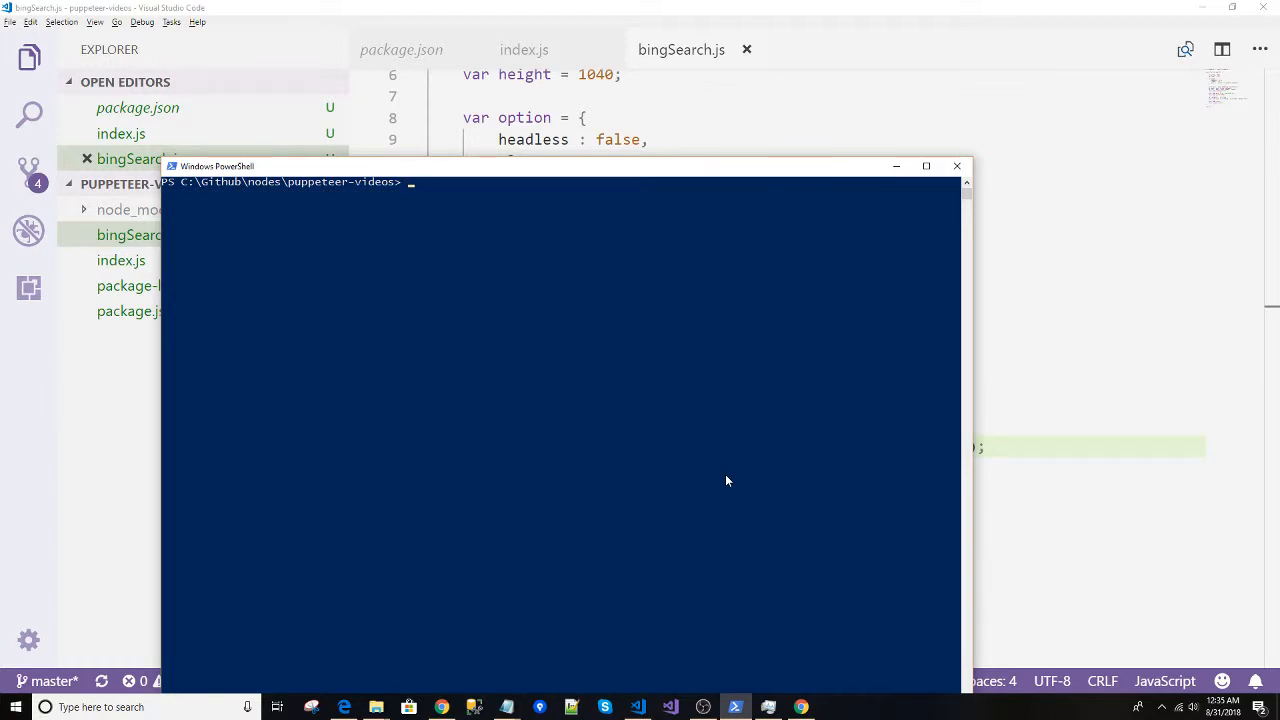
pyautogui.click(564, 537)
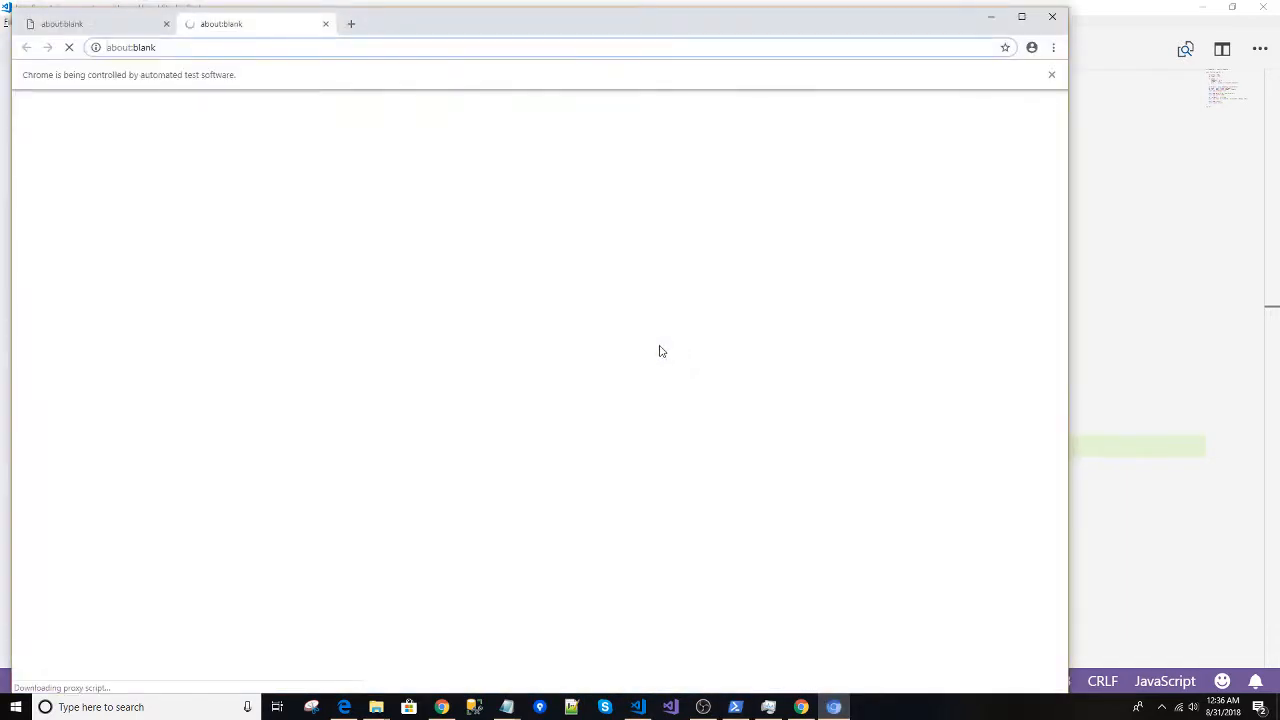
pyautogui.moveTo(632, 500)
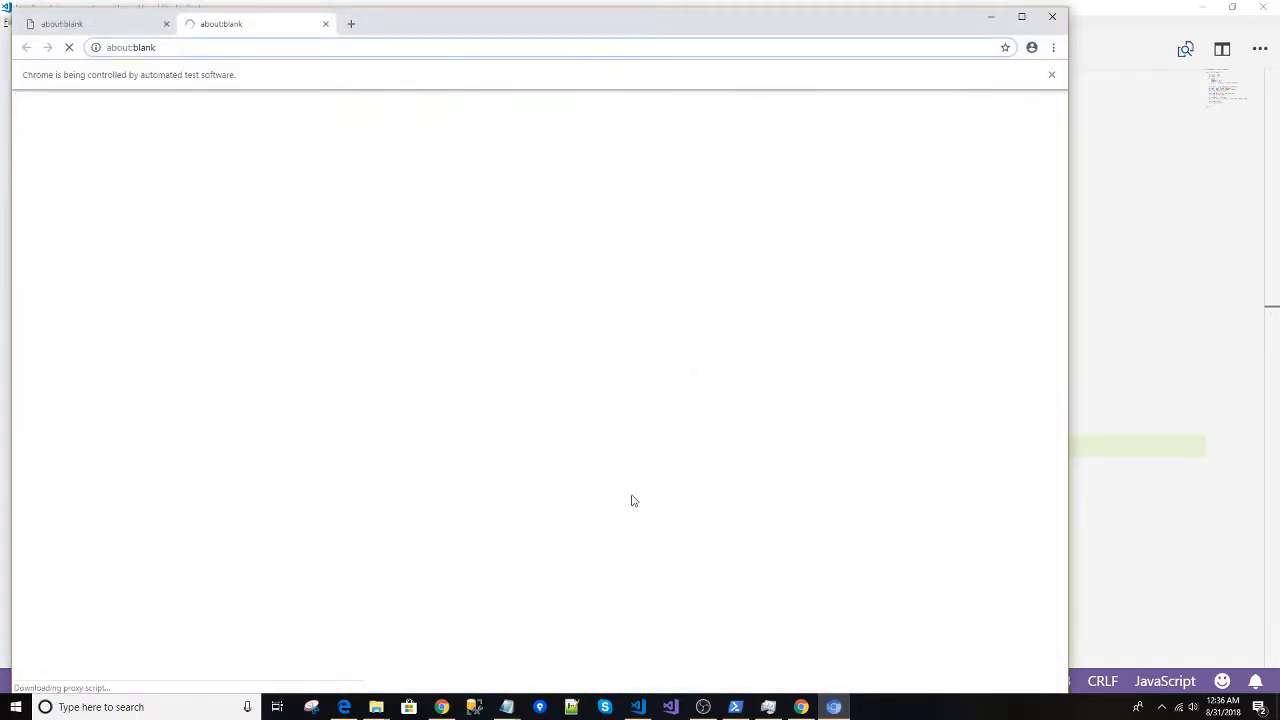
pyautogui.click(735, 707)
pyautogui.write('await page')
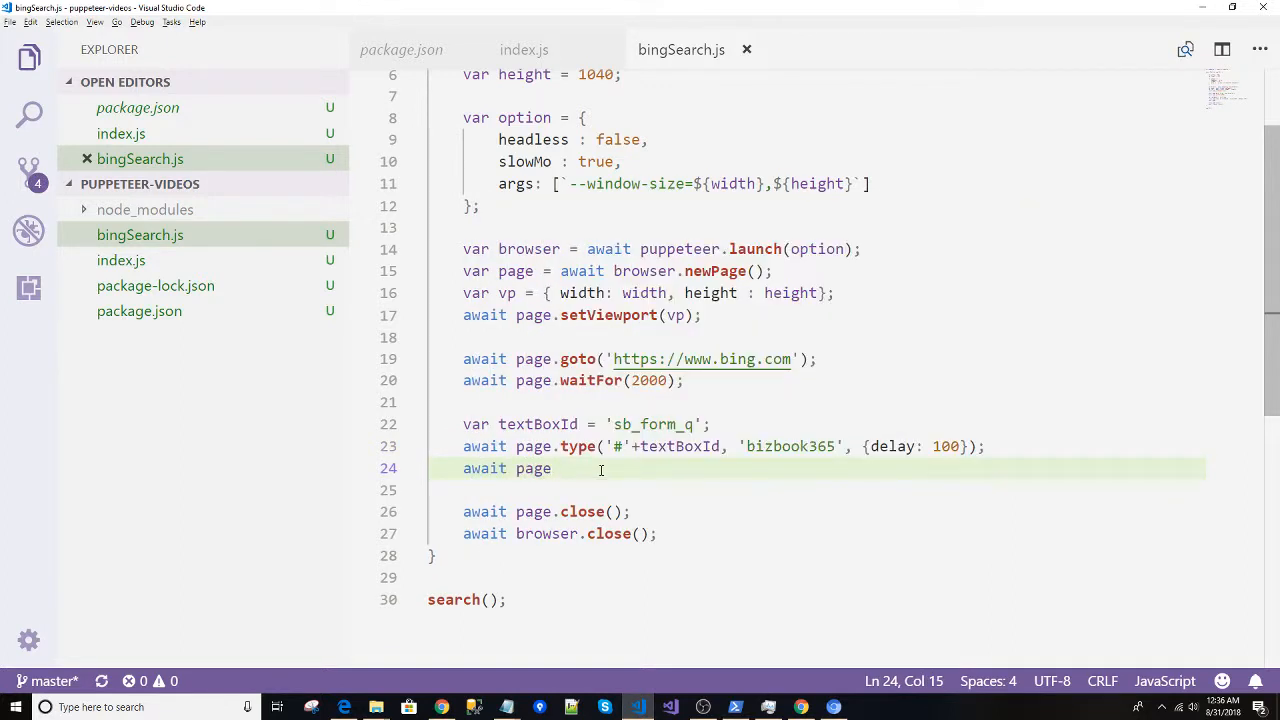
# Add await page.keyboard.press('Enter'); after the typing line.
pyautogui.write('.keyboard')
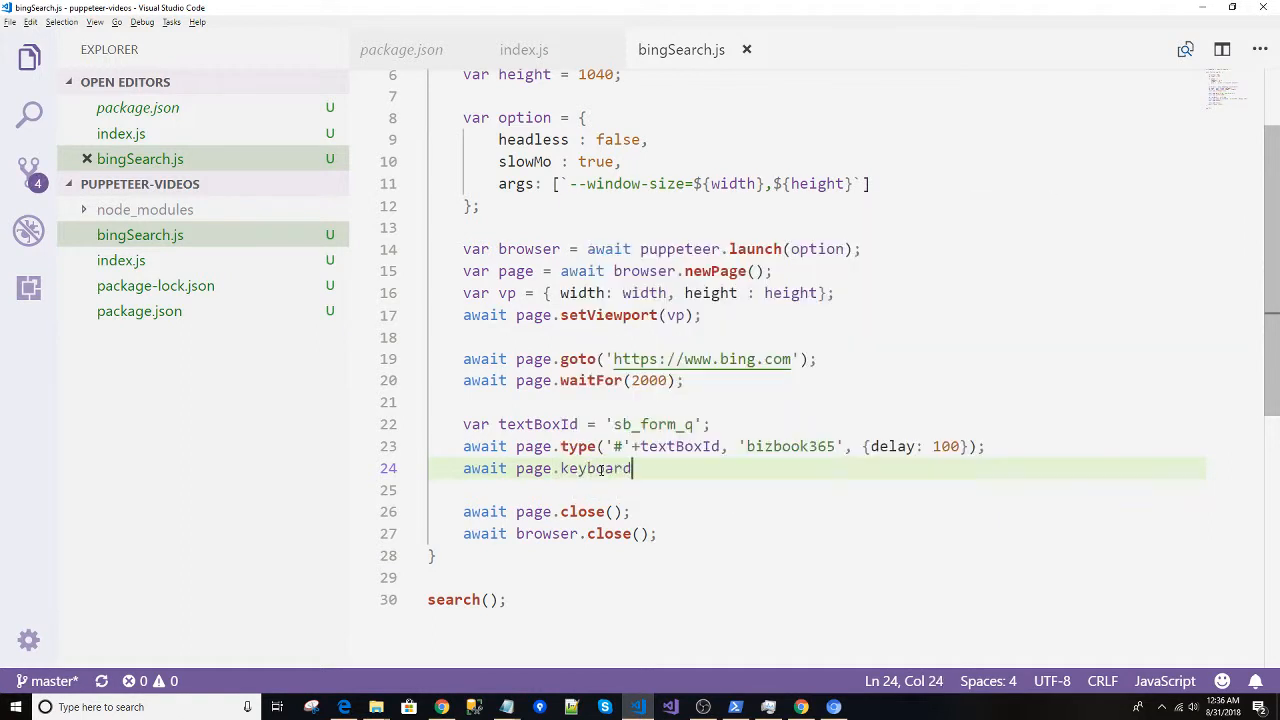
pyautogui.write('.press(')
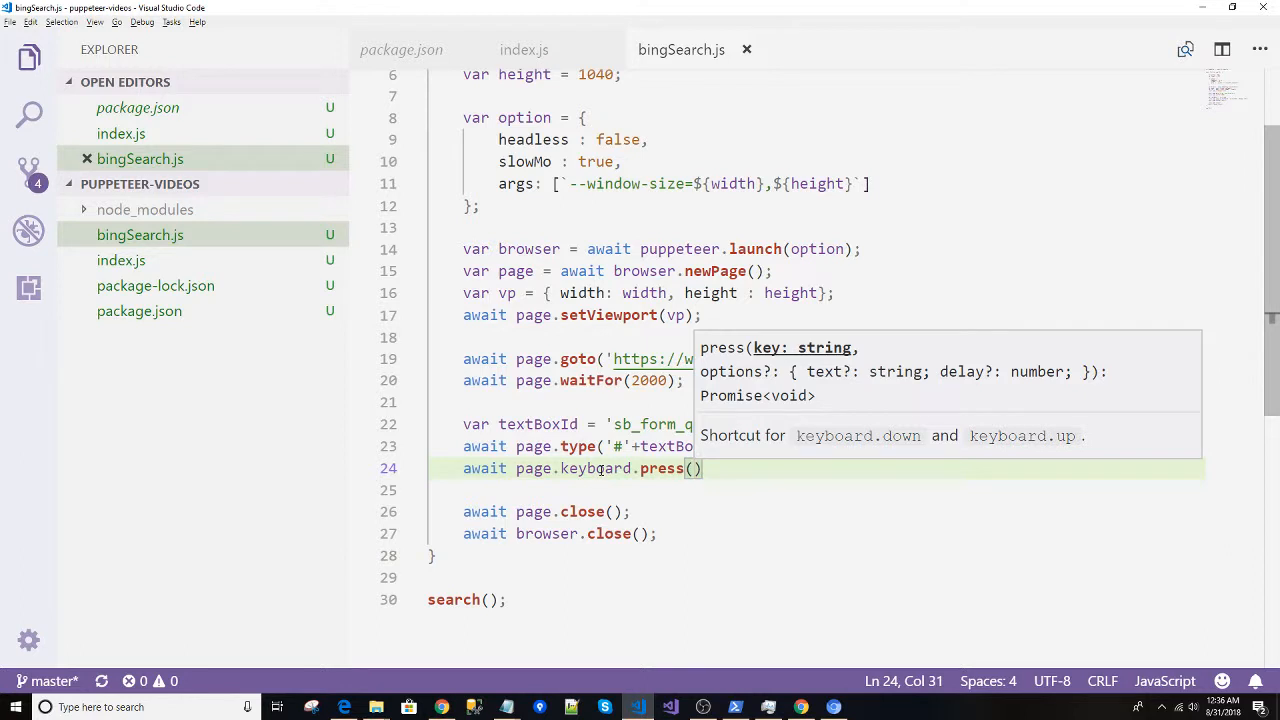
pyautogui.write("'Enter'")
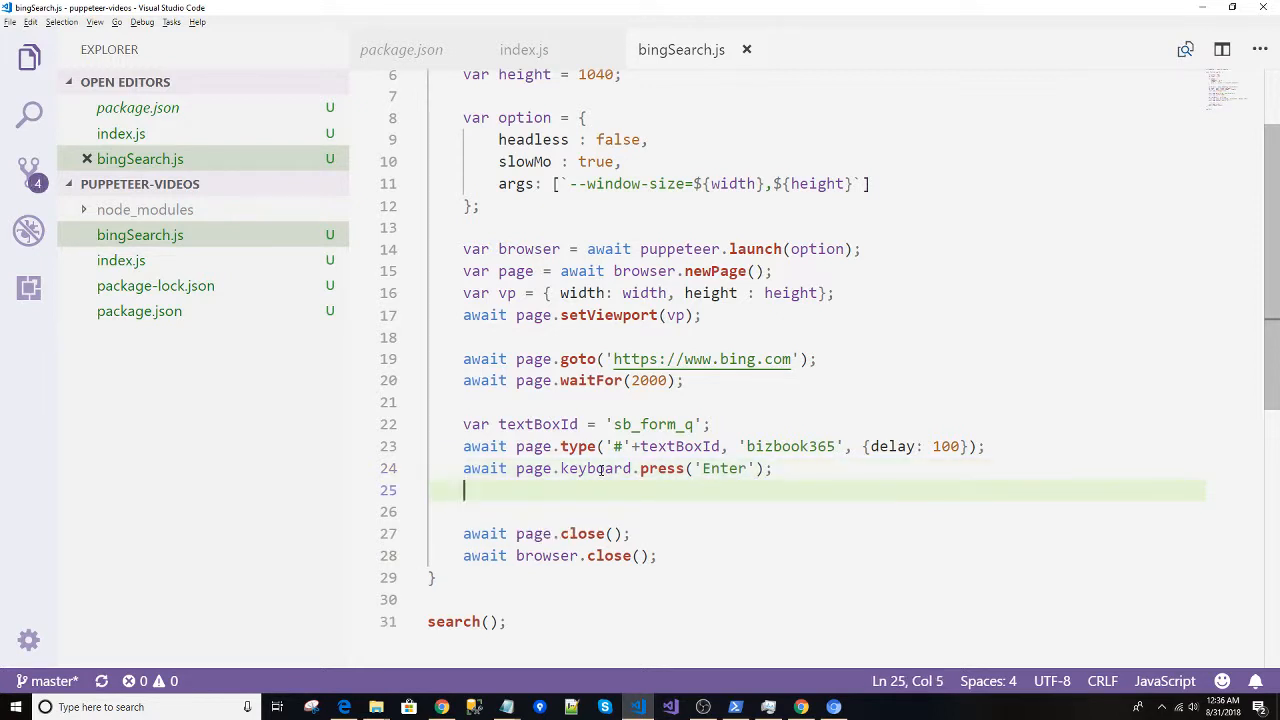
# Add await page.waitForSelector('a'); on the next line.
pyautogui.write('await')
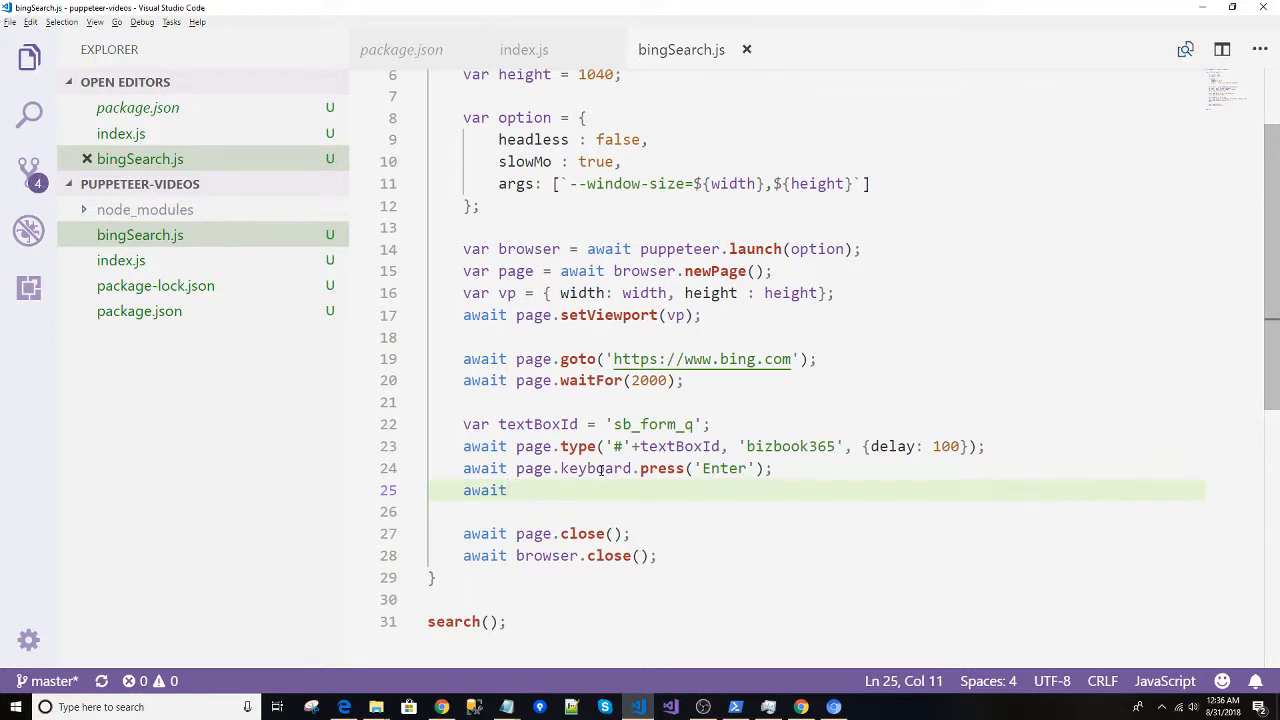
pyautogui.write('page')
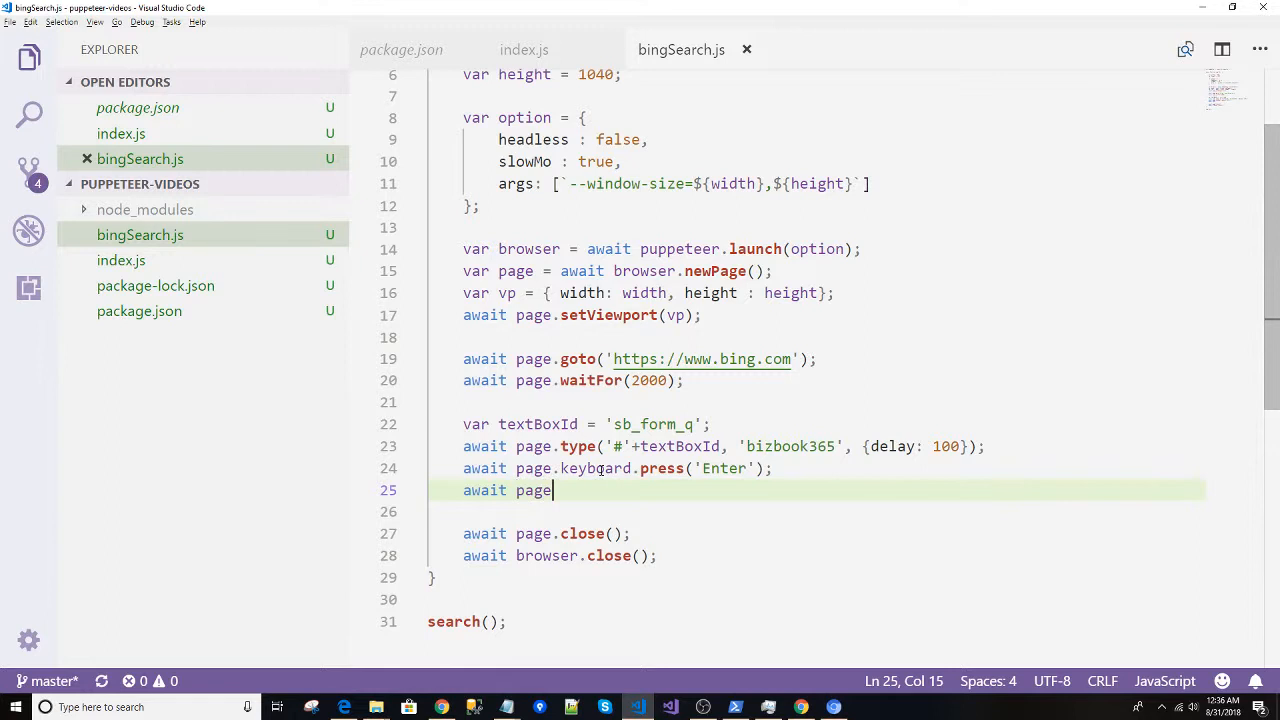
pyautogui.write('.waitforSelector')
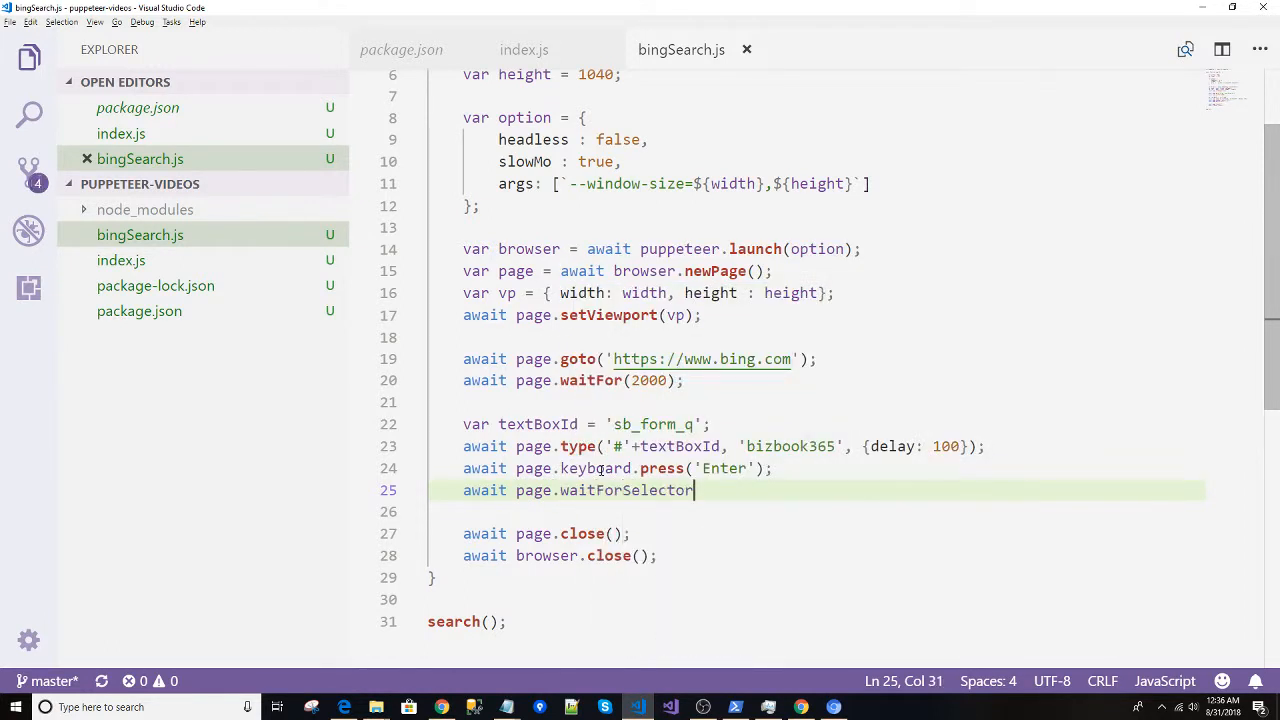
pyautogui.write('(')
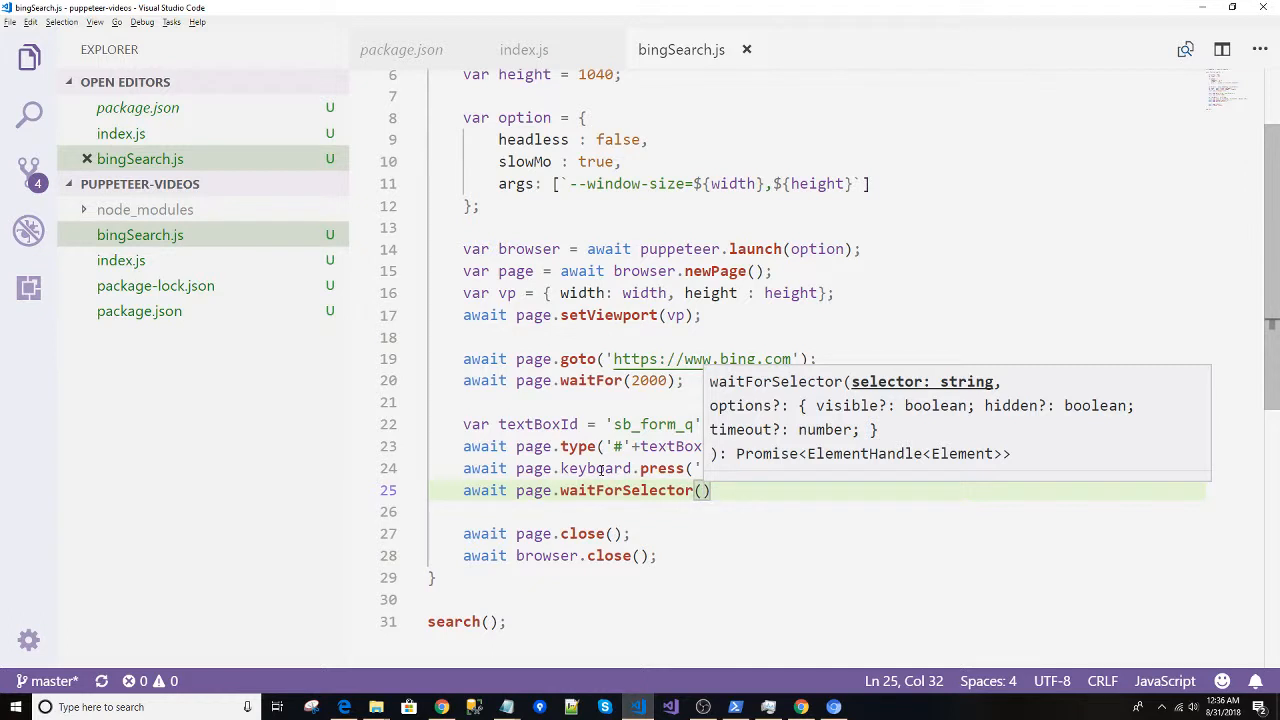
pyautogui.write("'")
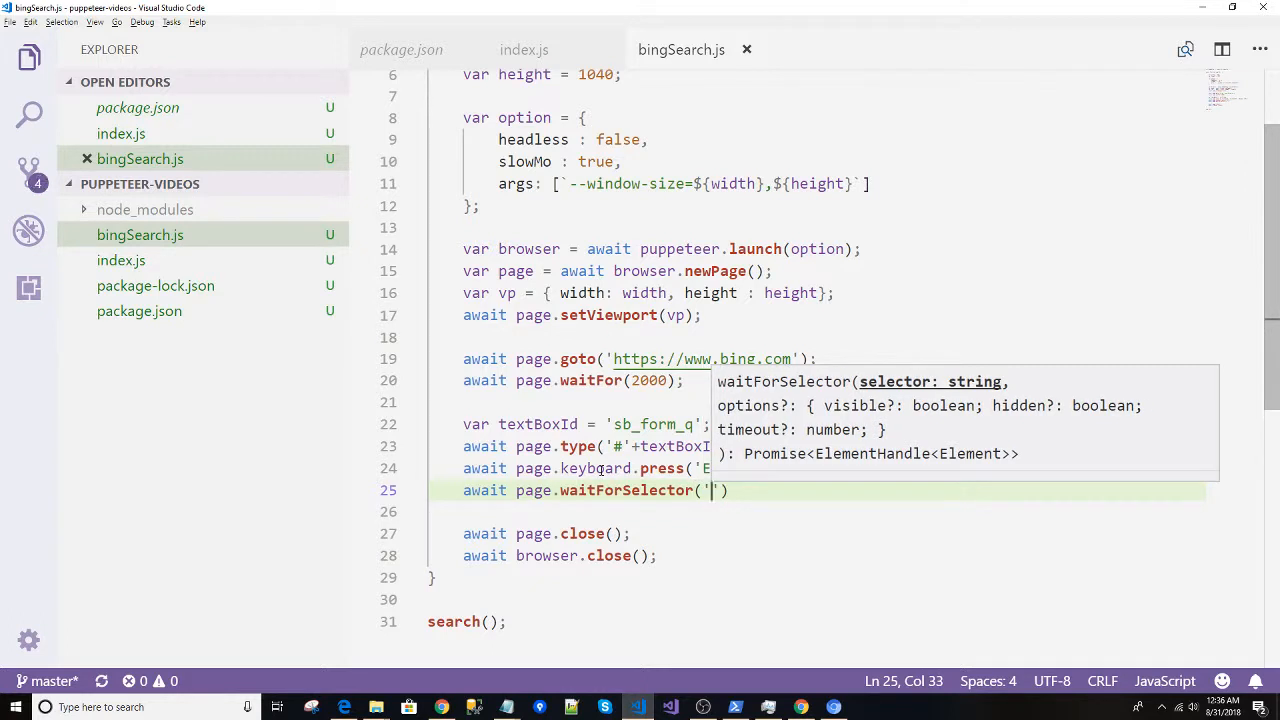
pyautogui.write('a')
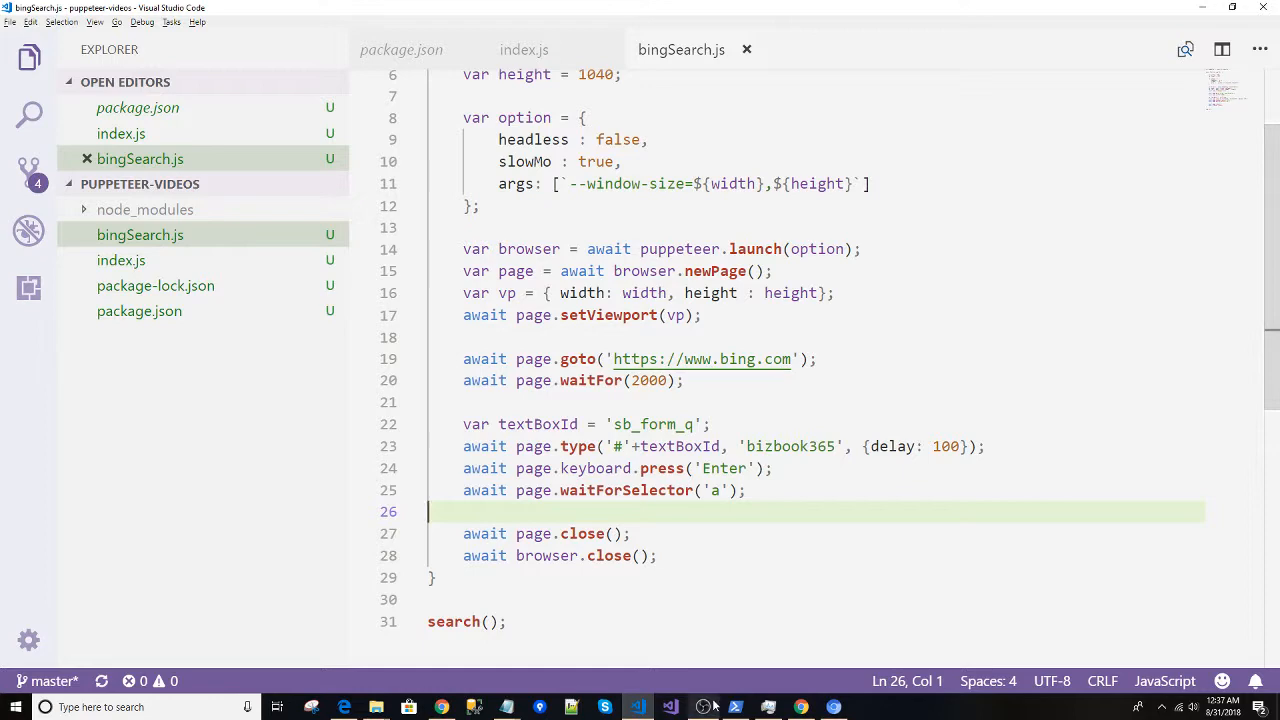
# Run the updated script and watch Chrome load Bing and type 'bizbook'.
pyautogui.click(833, 707)
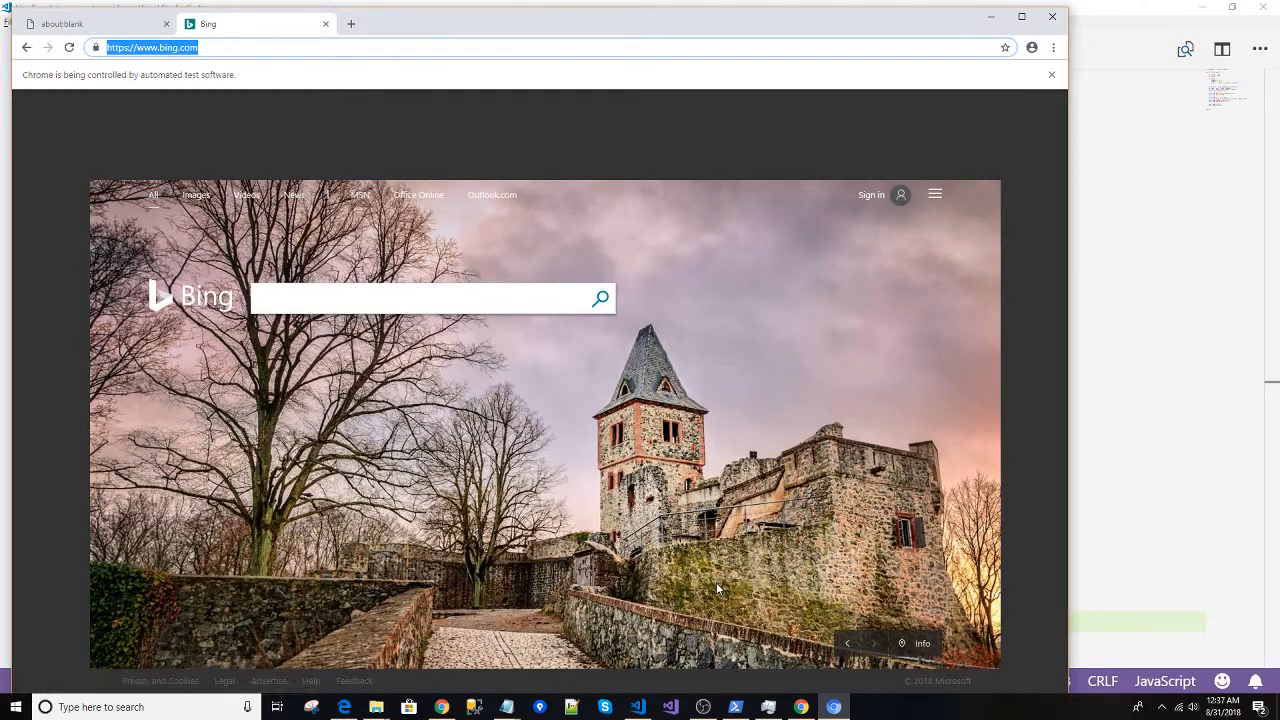
pyautogui.write('bizbook')
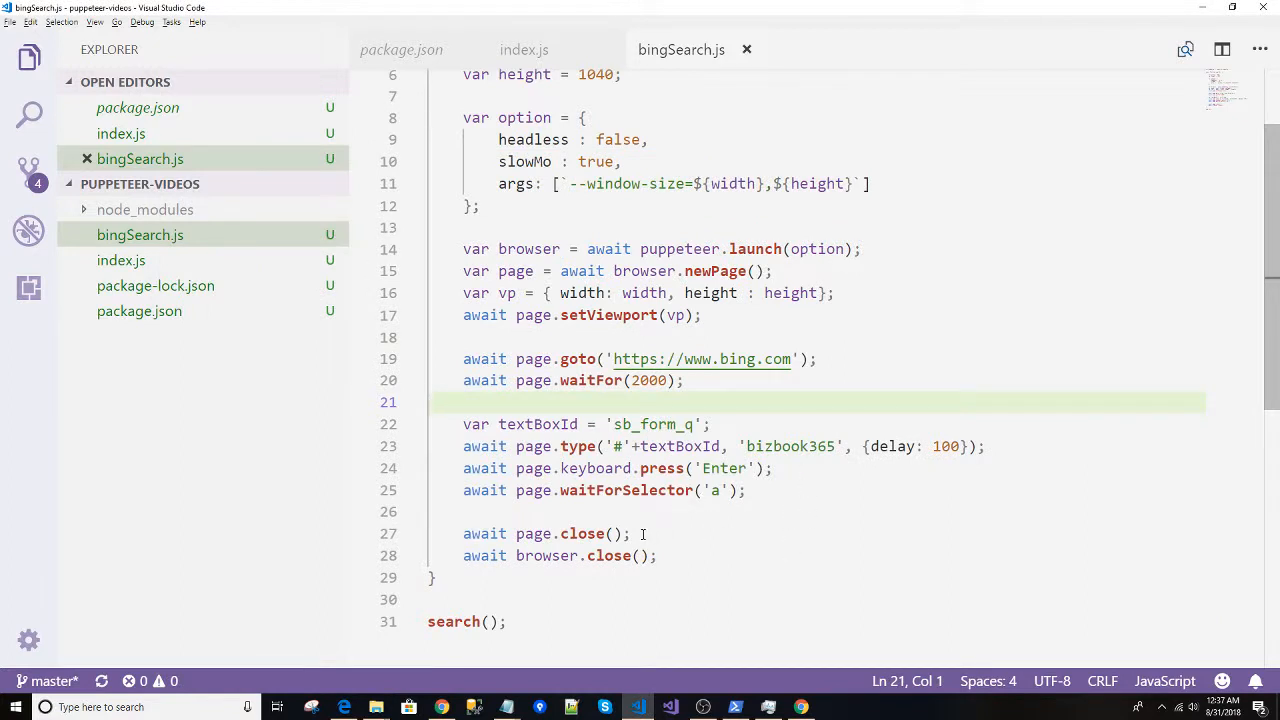
# Add await page.waitFor(5000); on line 26 and switch to PowerShell.
pyautogui.click(627, 512)
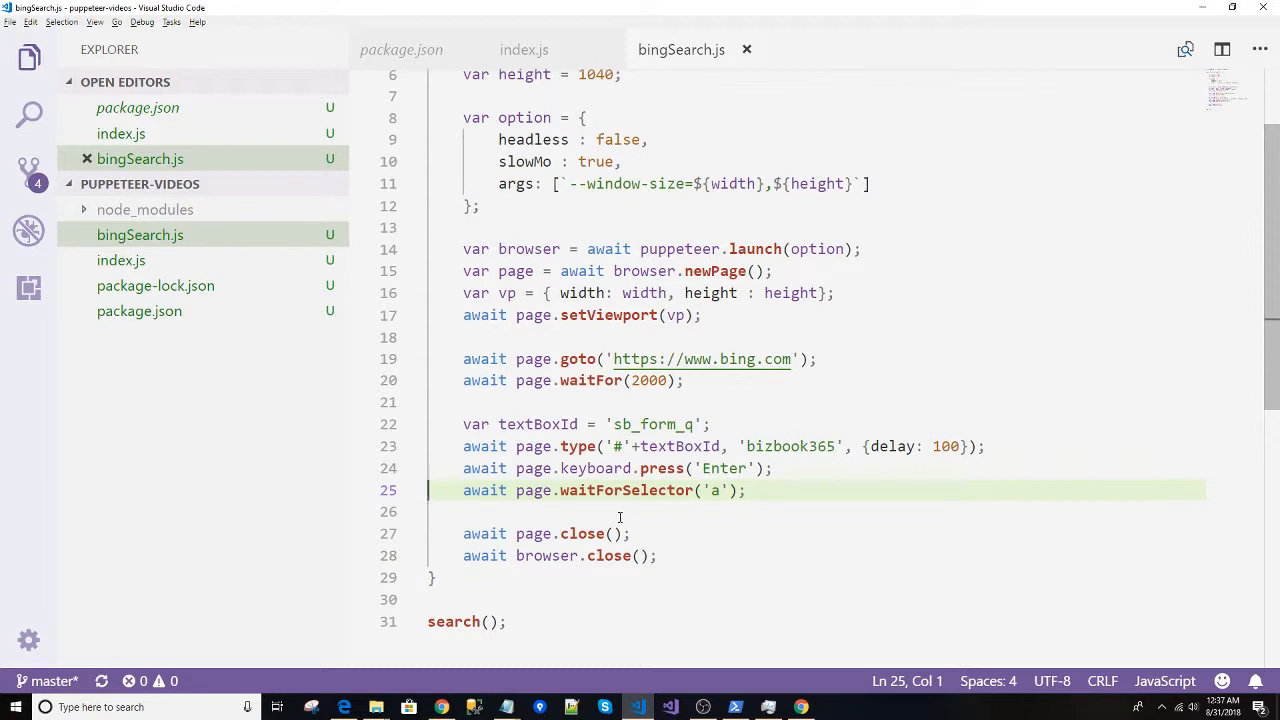
pyautogui.moveTo(716, 527)
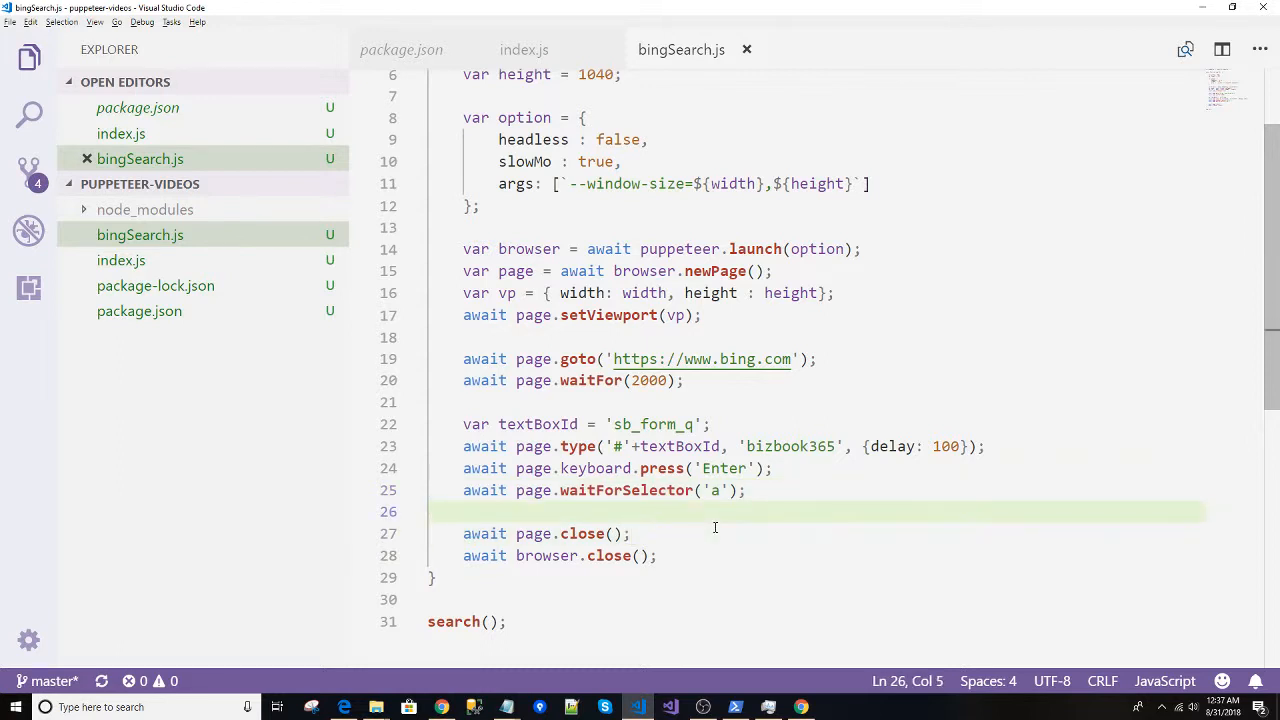
pyautogui.write('await')
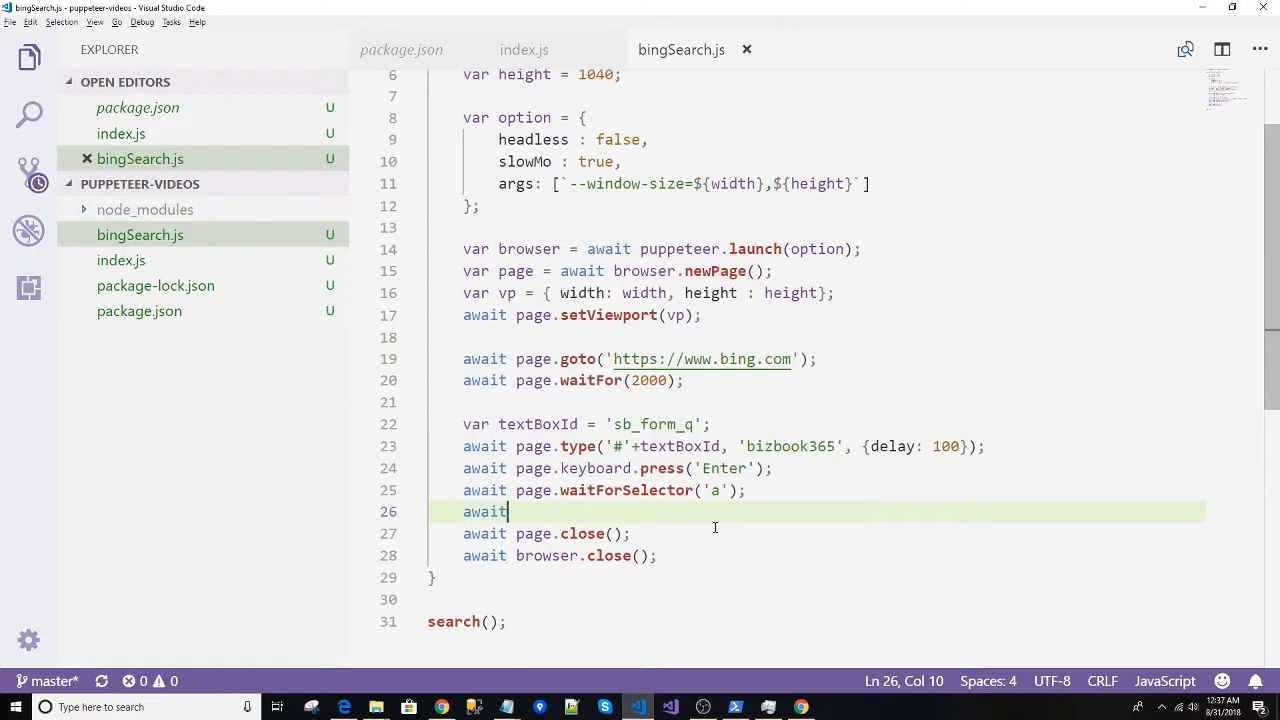
pyautogui.write('page.waitFor(5000);')
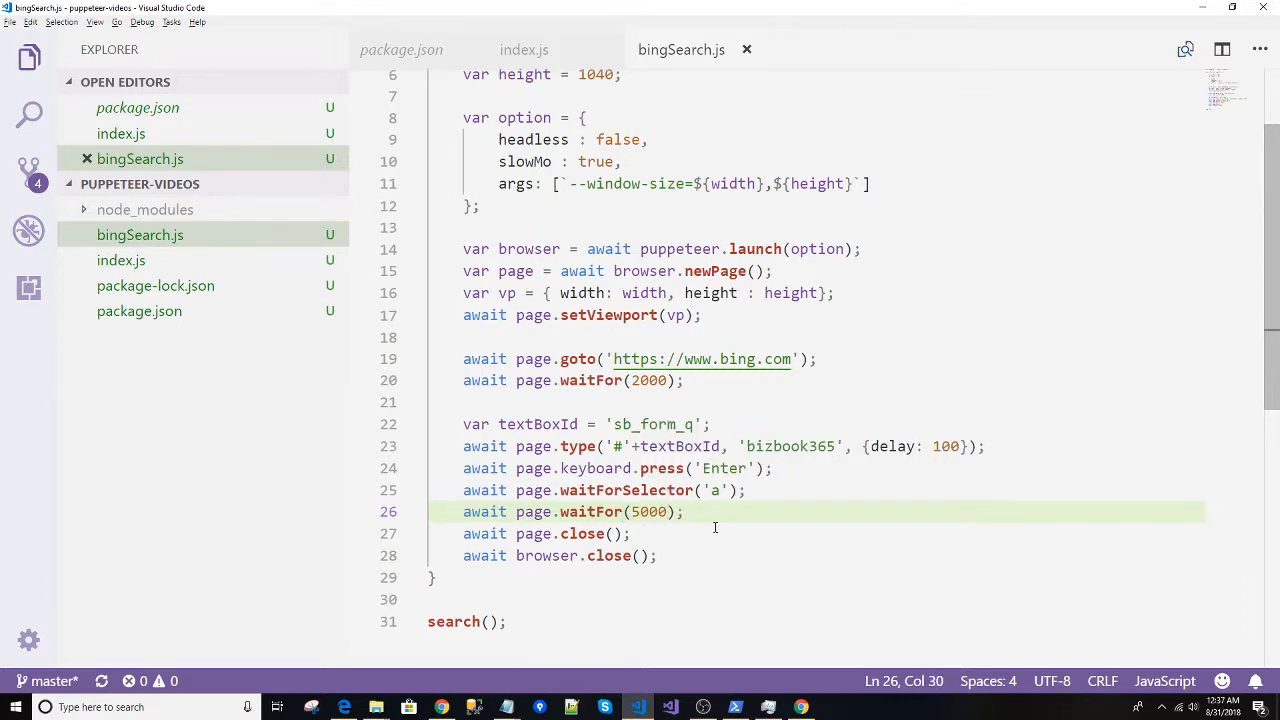
pyautogui.press('alt+tab')
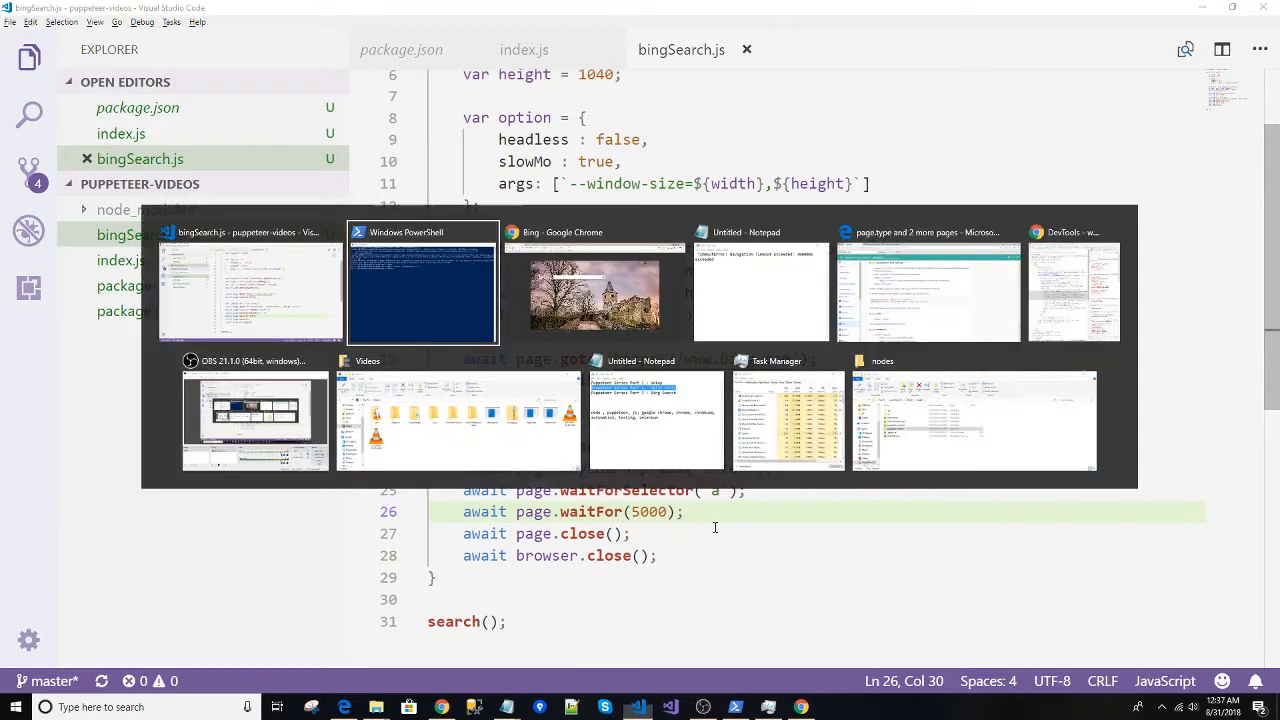
pyautogui.click(421, 285)
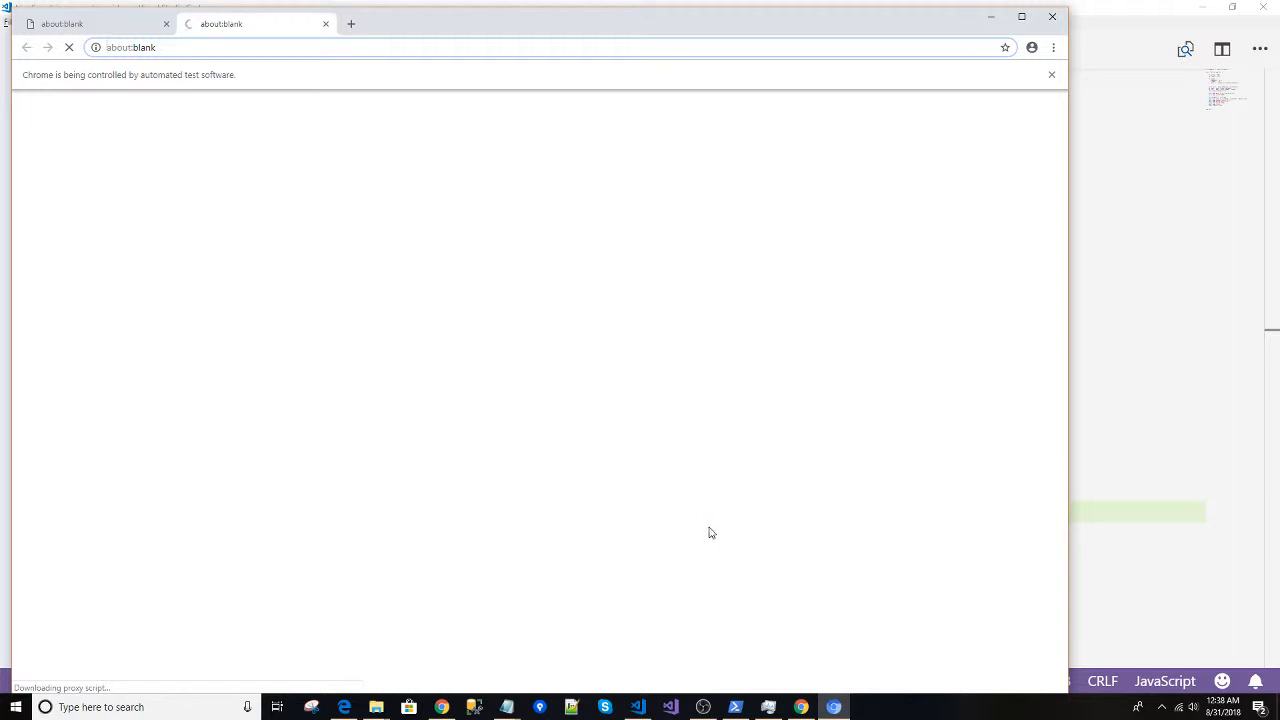
# Rerun the script so Chrome searches Bing for bizbook365 and shows results.
pyautogui.click(735, 707)
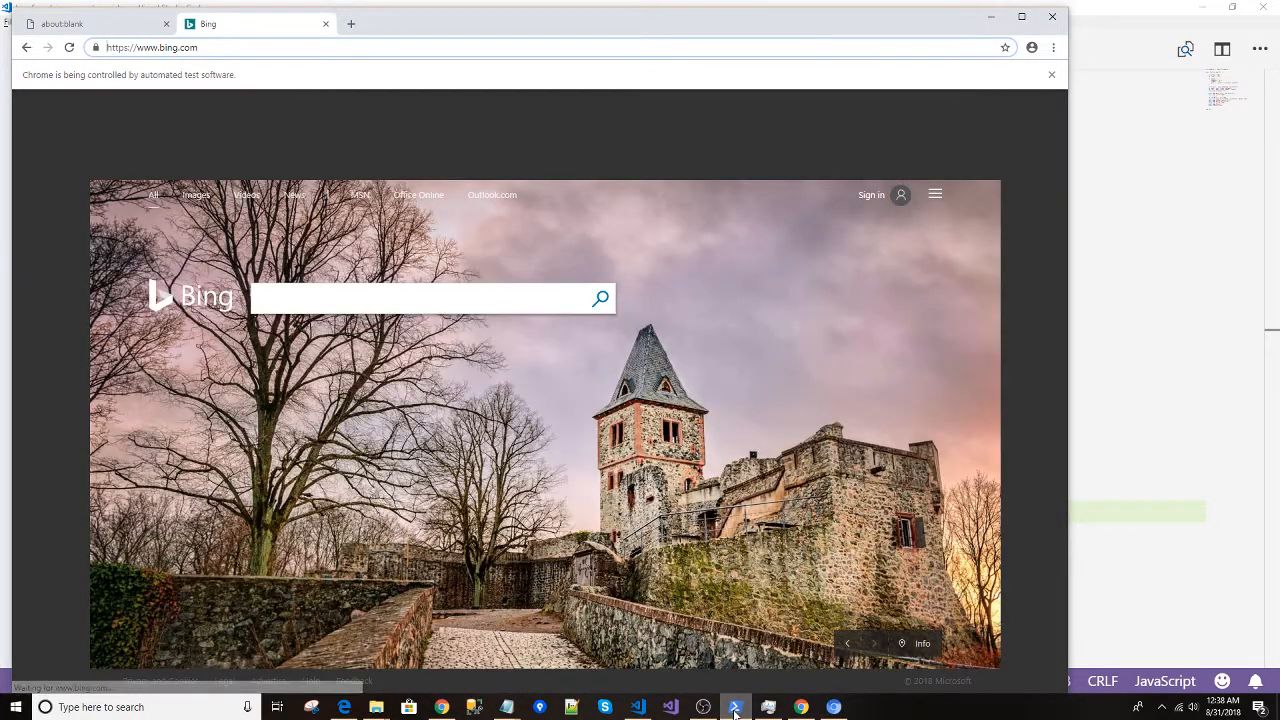
pyautogui.write('bizbook')
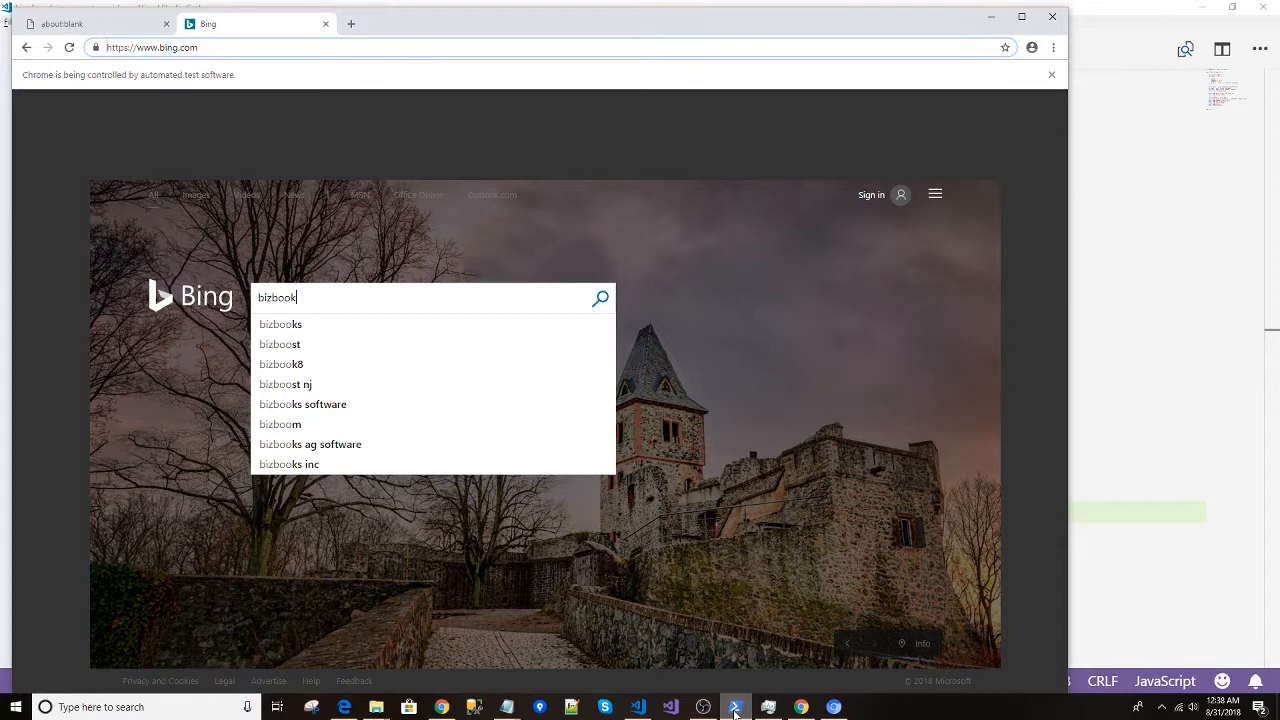
pyautogui.press('Return')
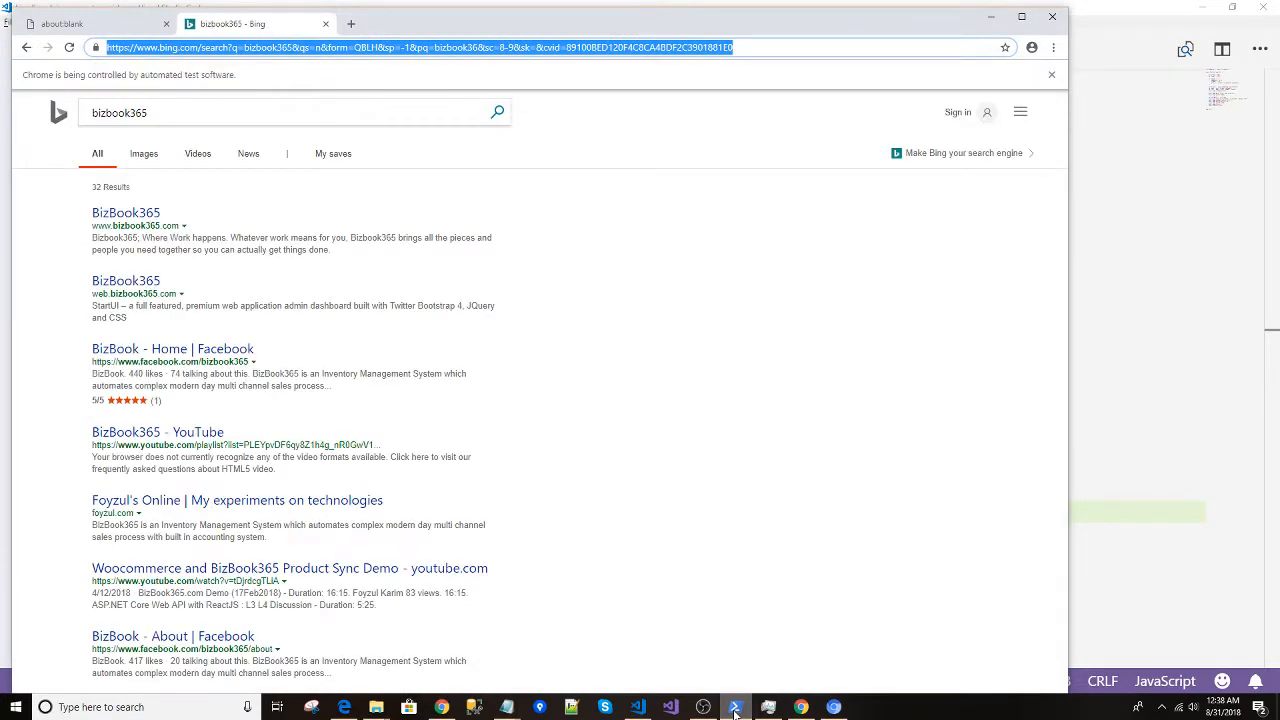
pyautogui.click(95, 23)
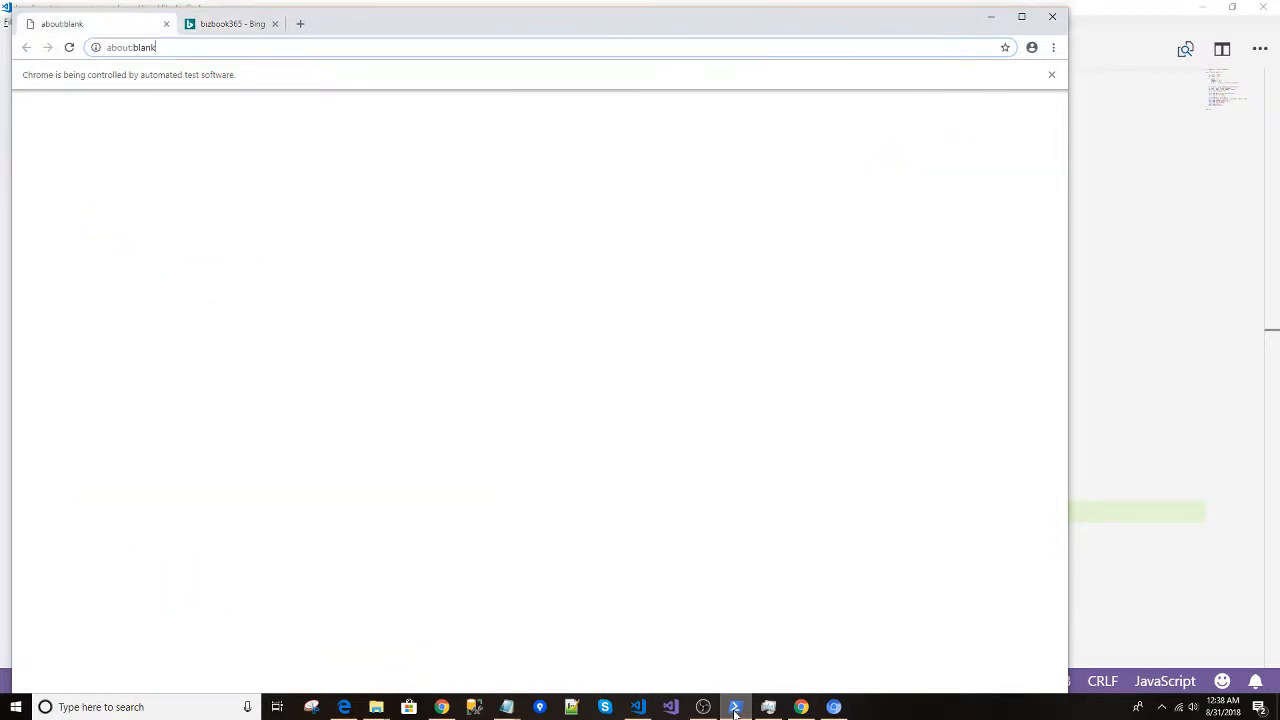
# Add blank lines after the waitForSelector('a') line in bingSearch.js.
pyautogui.click(735, 707)
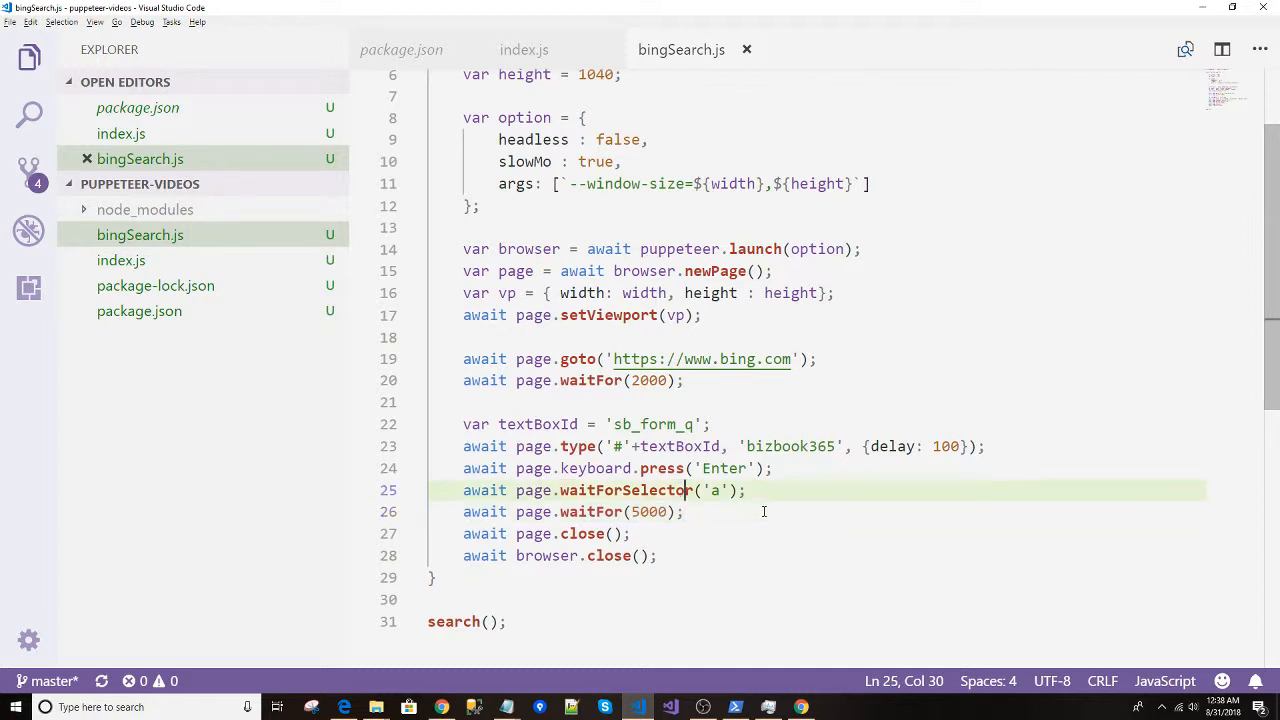
pyautogui.click(765, 511)
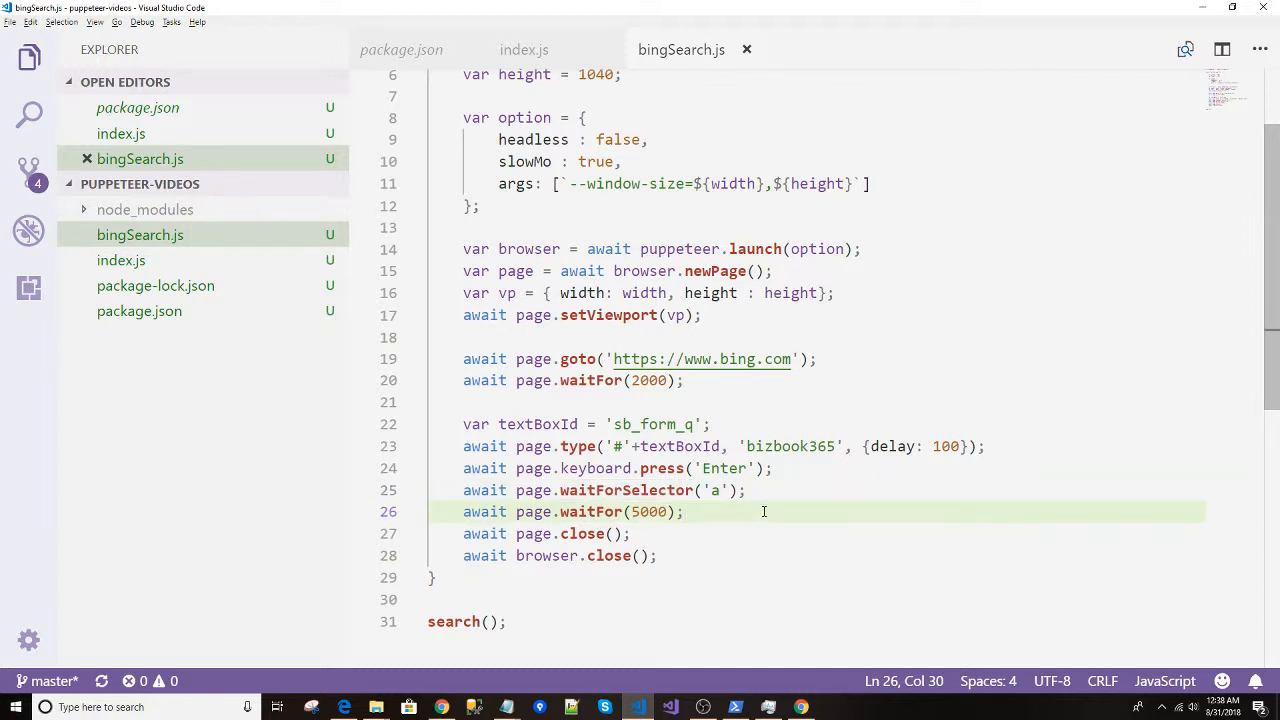
pyautogui.press('Enter')
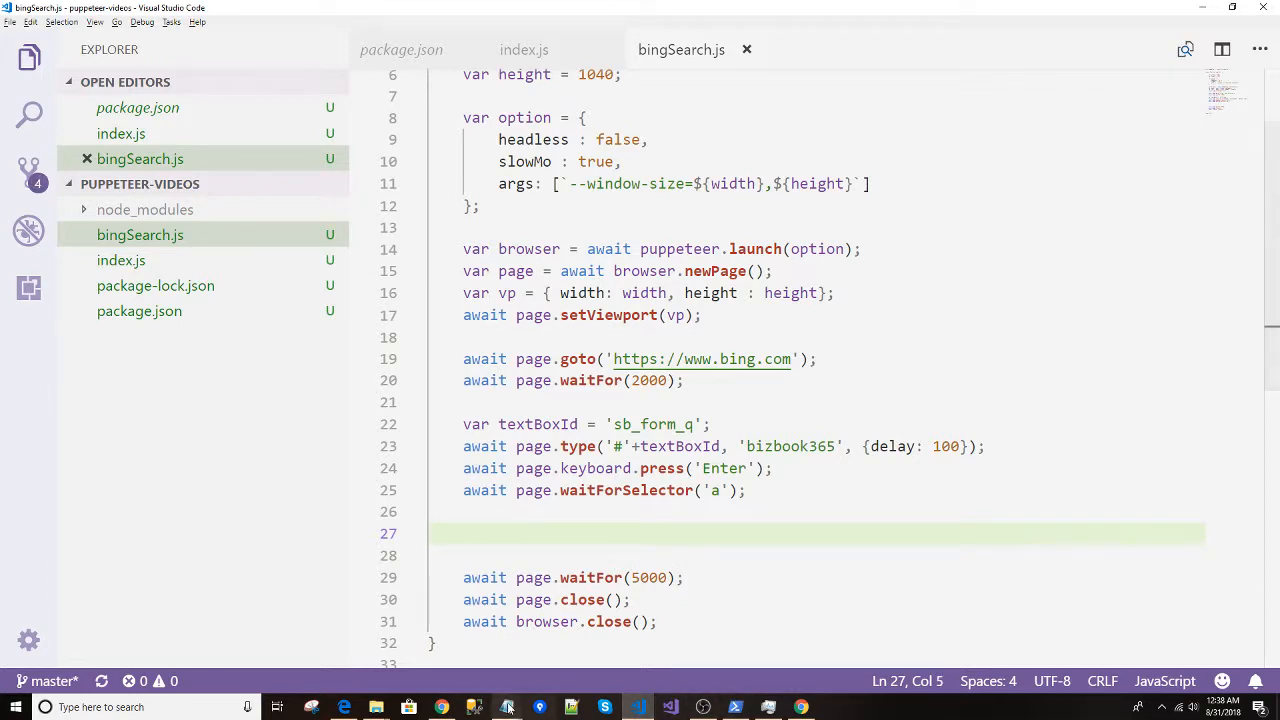
# Search Bing for bizbook365 in Chrome and inspect the first result's ol#b_results markup.
pyautogui.click(441, 707)
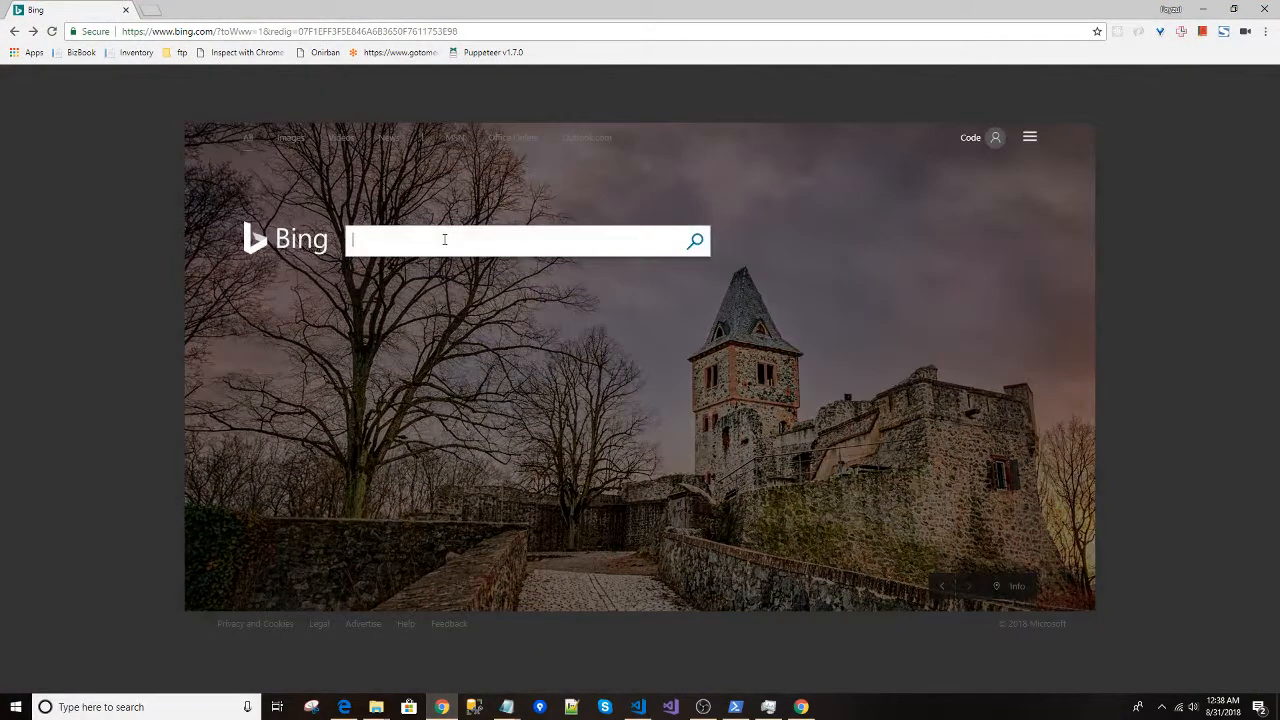
pyautogui.write('bizbook365')
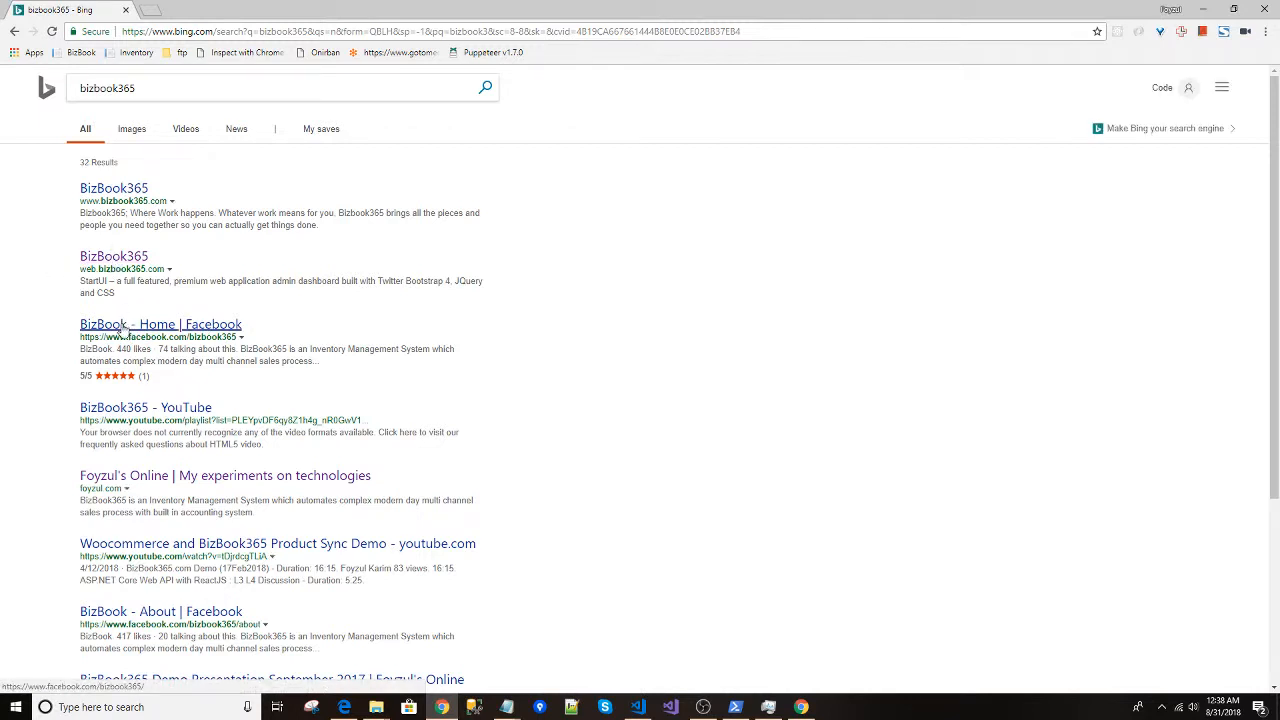
pyautogui.rightClick(113, 188)
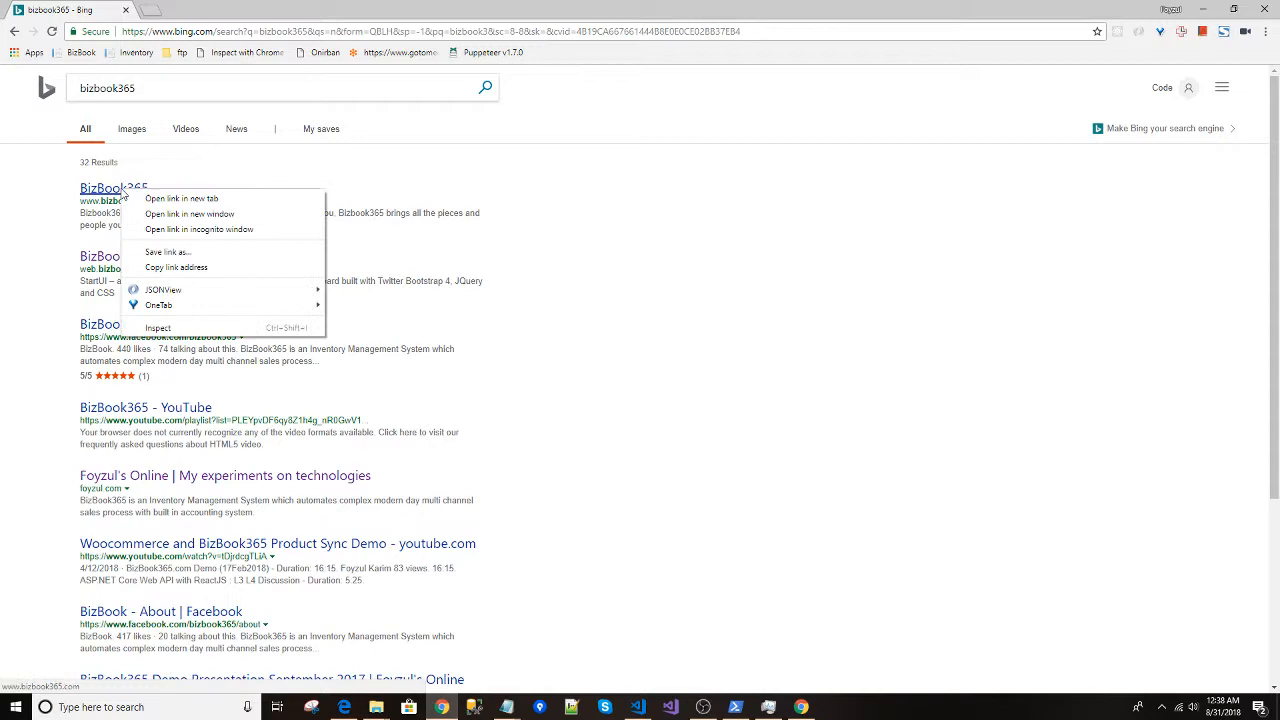
pyautogui.click(158, 327)
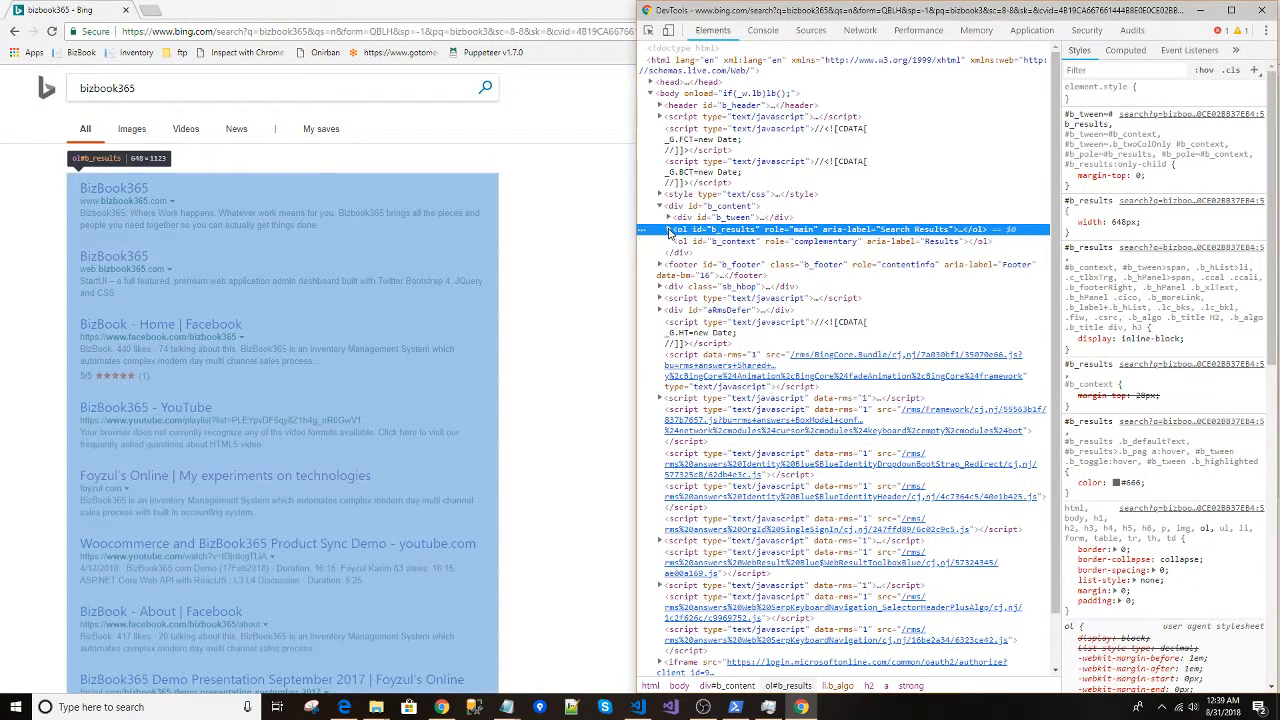
pyautogui.click(662, 229)
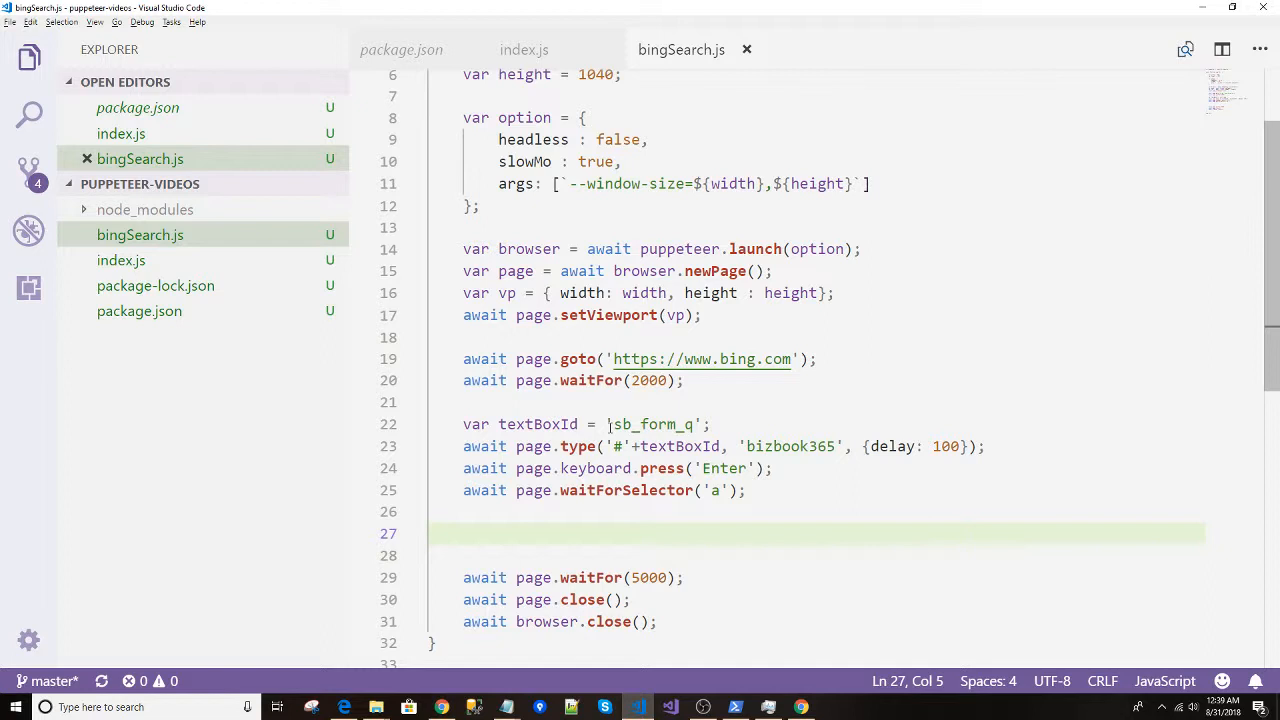
# Declare var selectorString = '#b_results .b_algo', checking the id in DevTools, then open Page docs.
pyautogui.write('var selec')
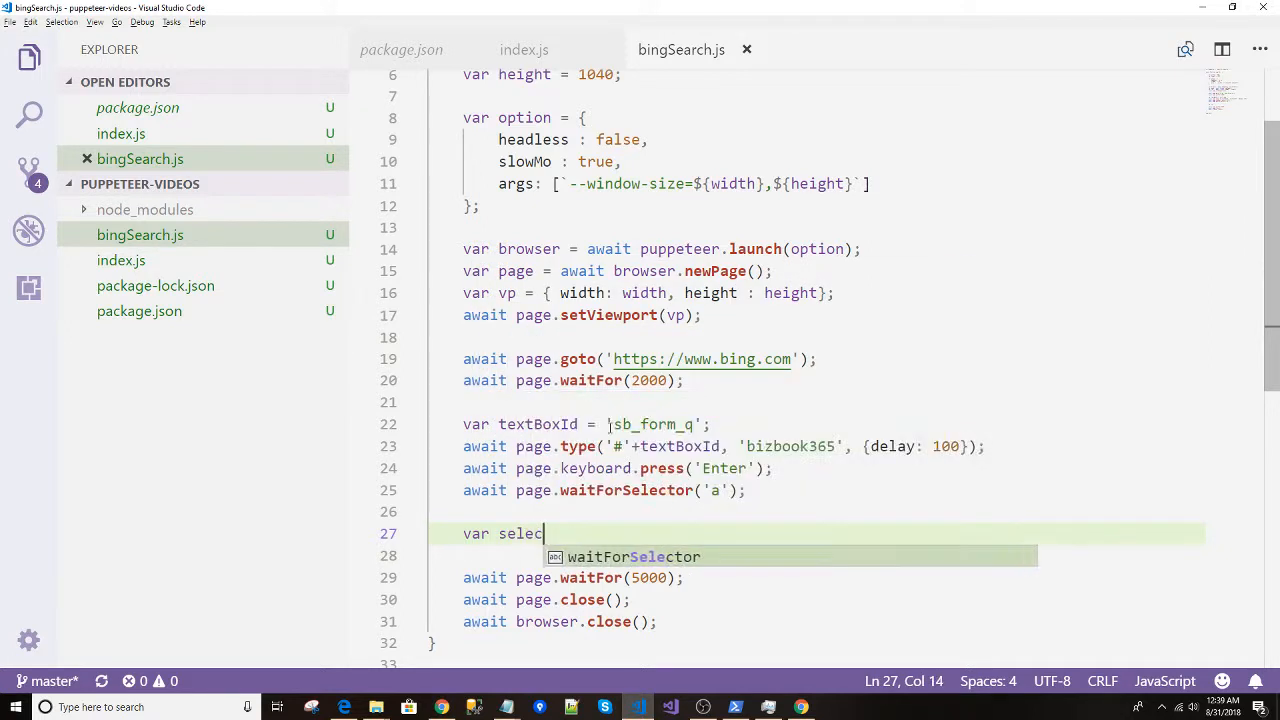
pyautogui.write('torStri')
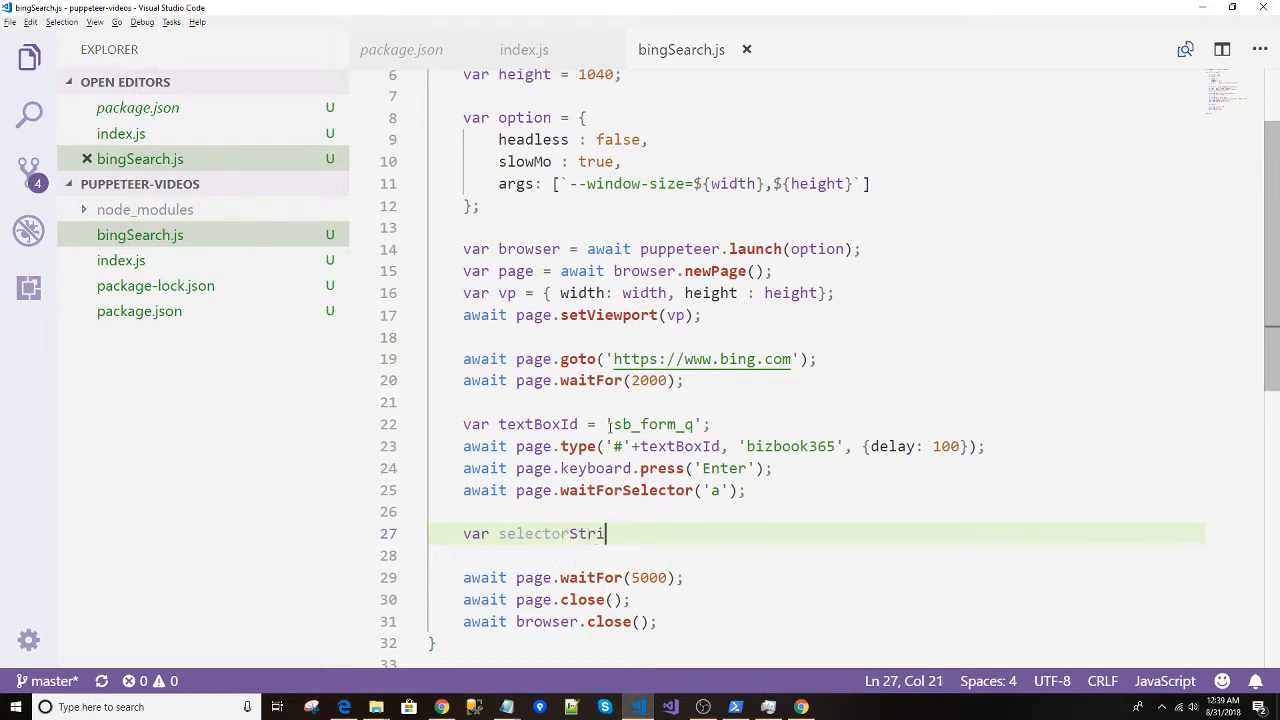
pyautogui.write("ng = '';")
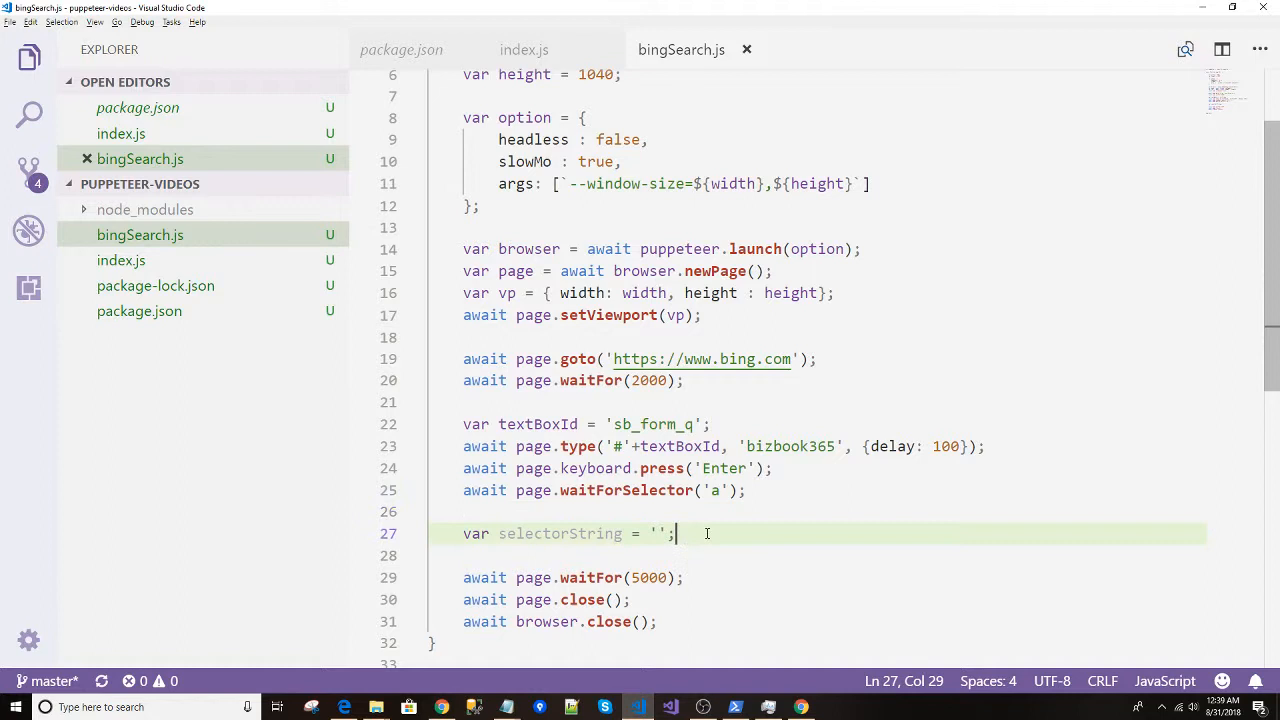
pyautogui.write('b_results')
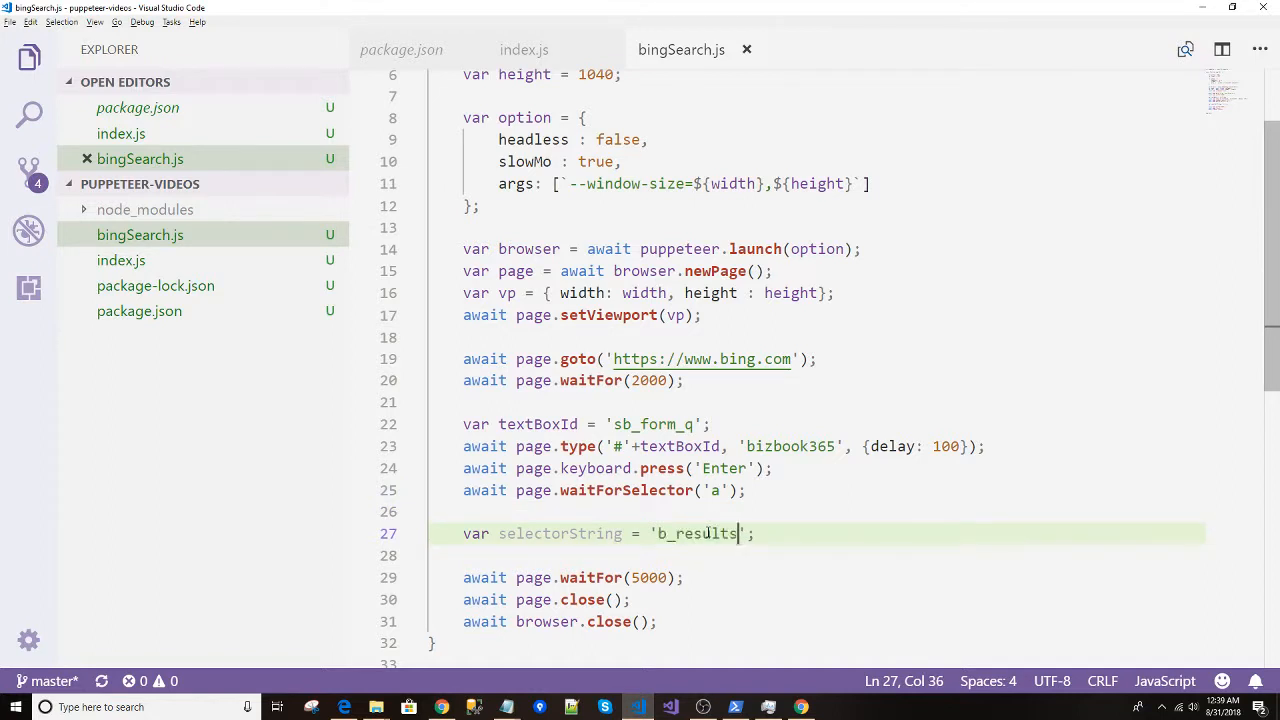
pyautogui.click(693, 533)
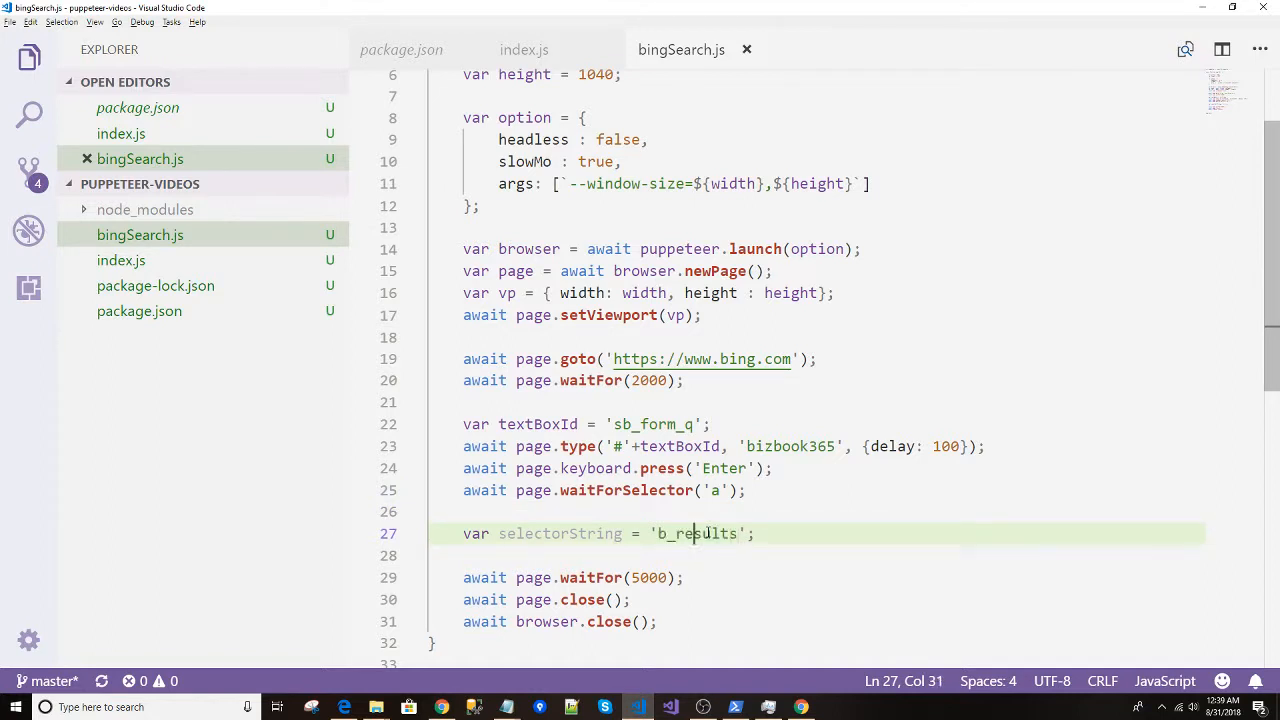
pyautogui.write('#')
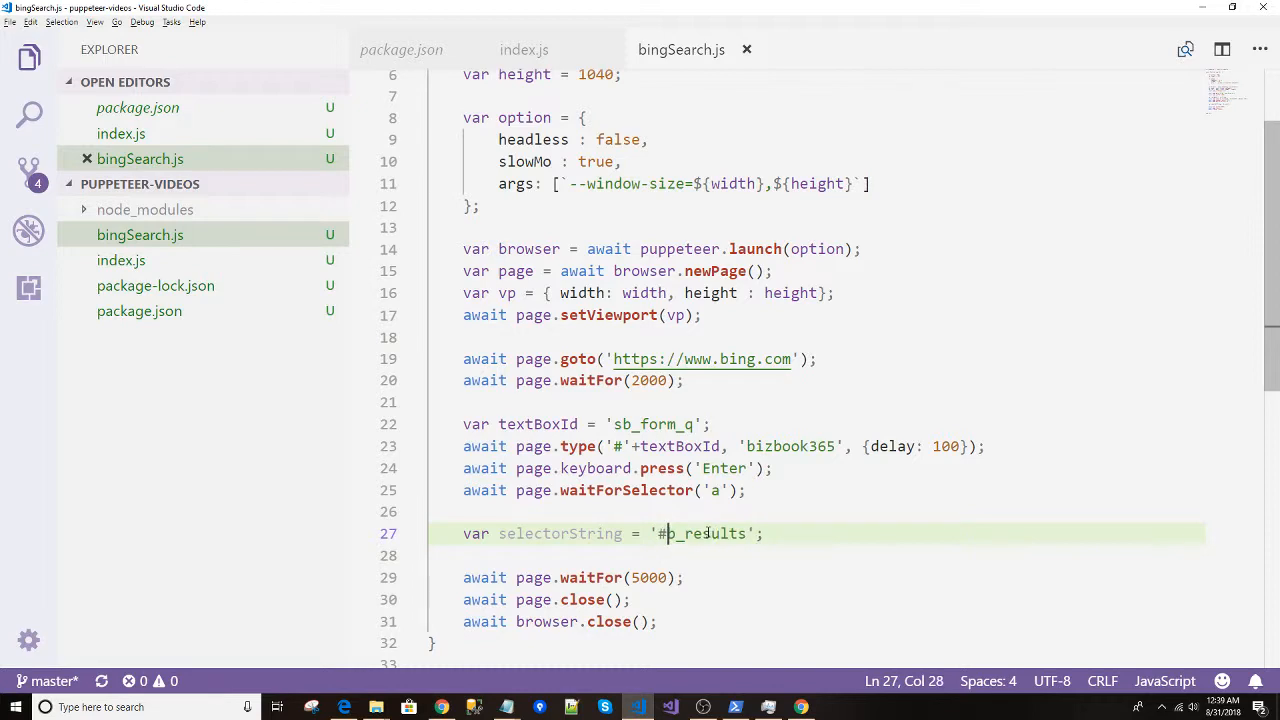
pyautogui.click(764, 533)
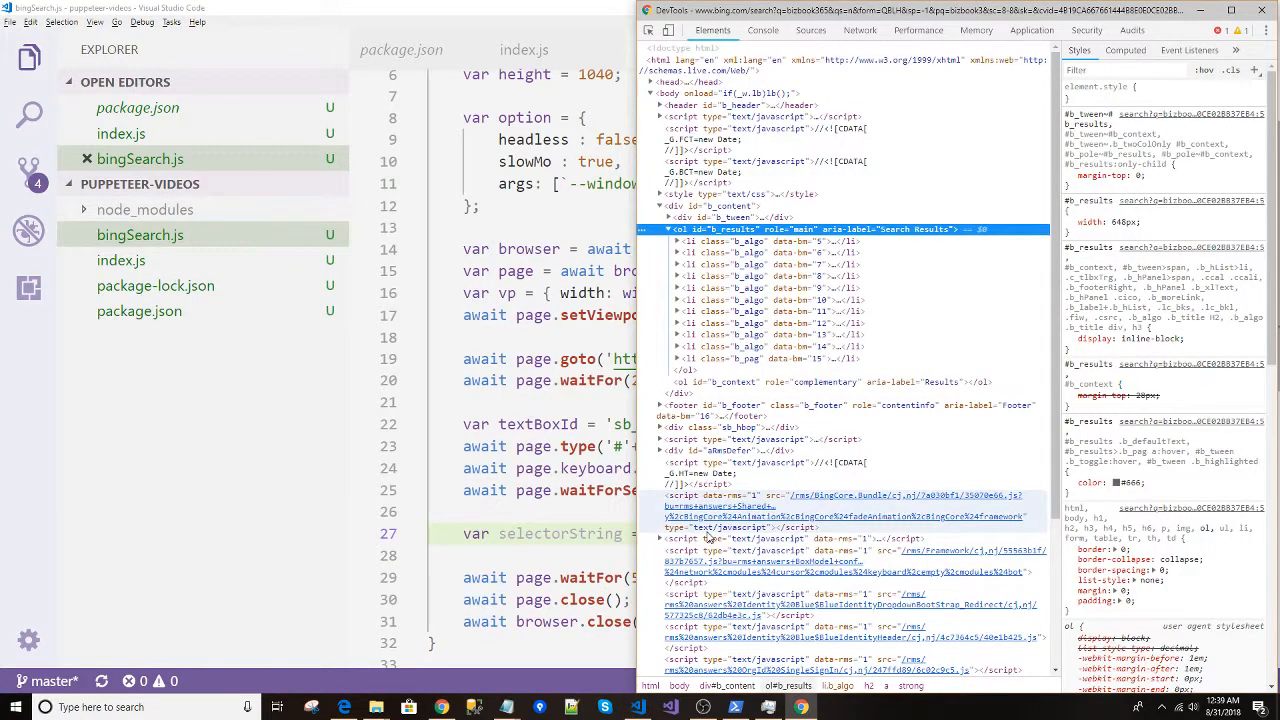
pyautogui.click(669, 241)
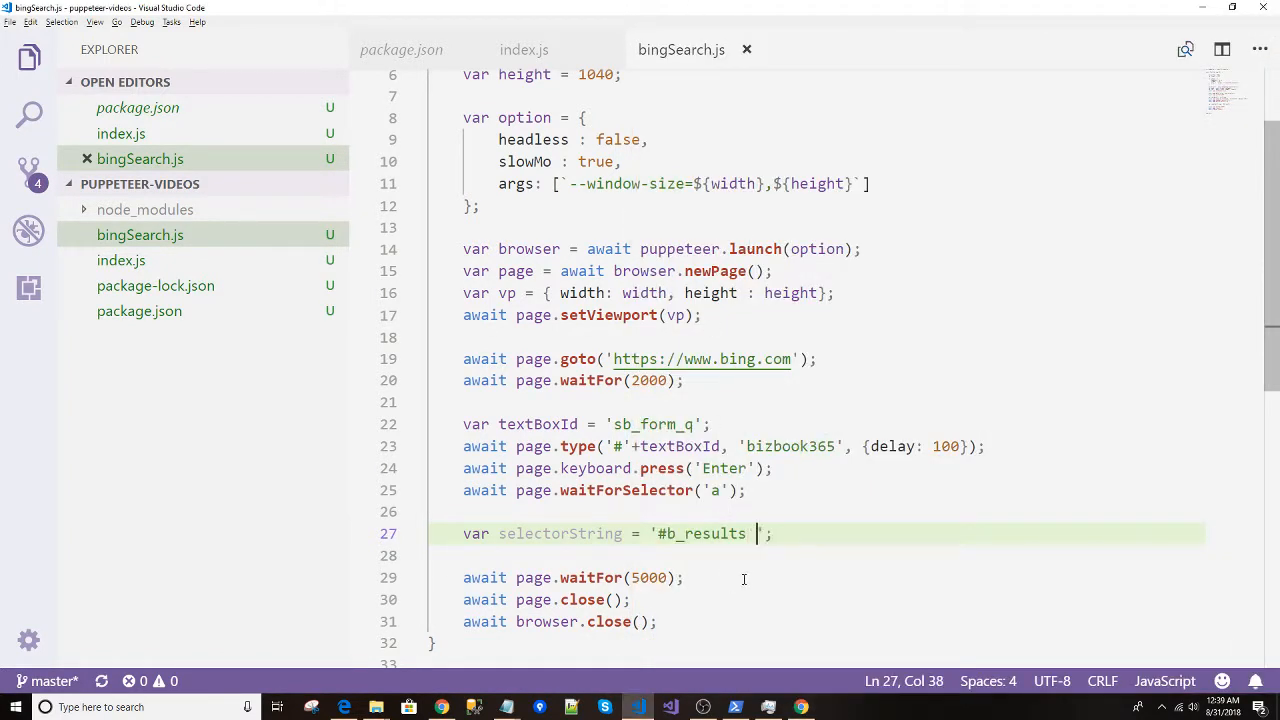
pyautogui.write('.b_algo')
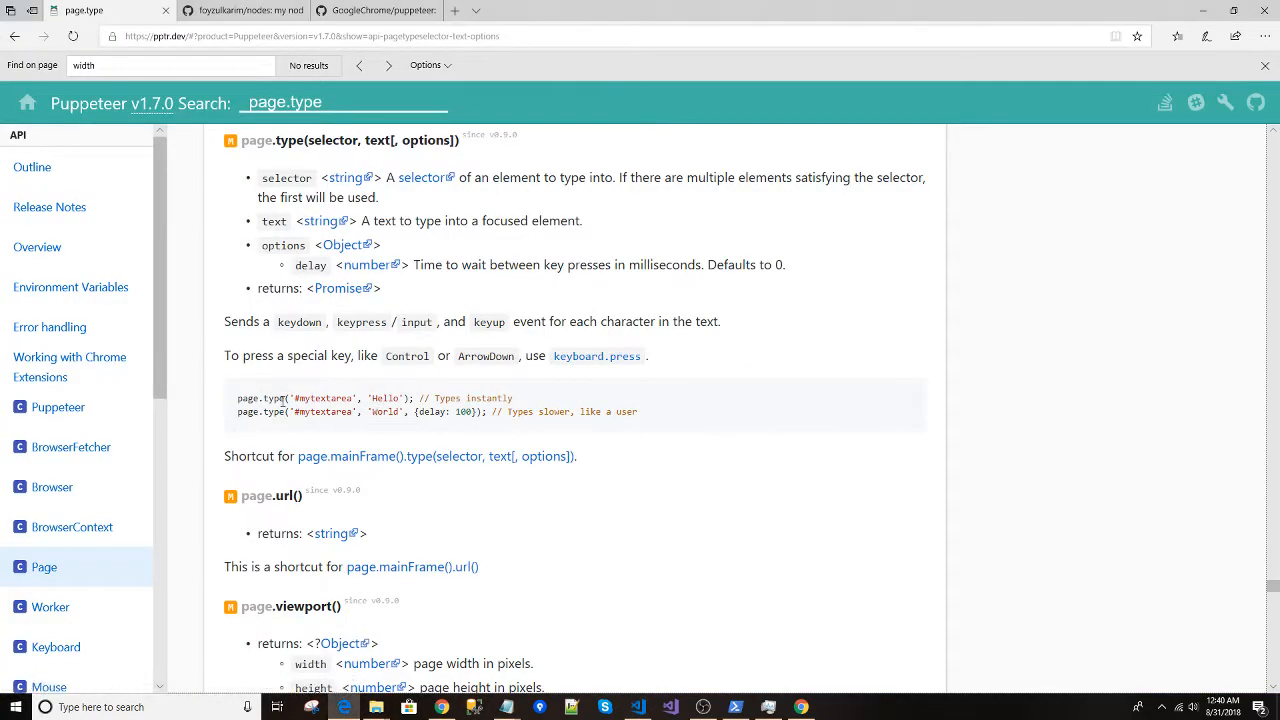
pyautogui.click(44, 567)
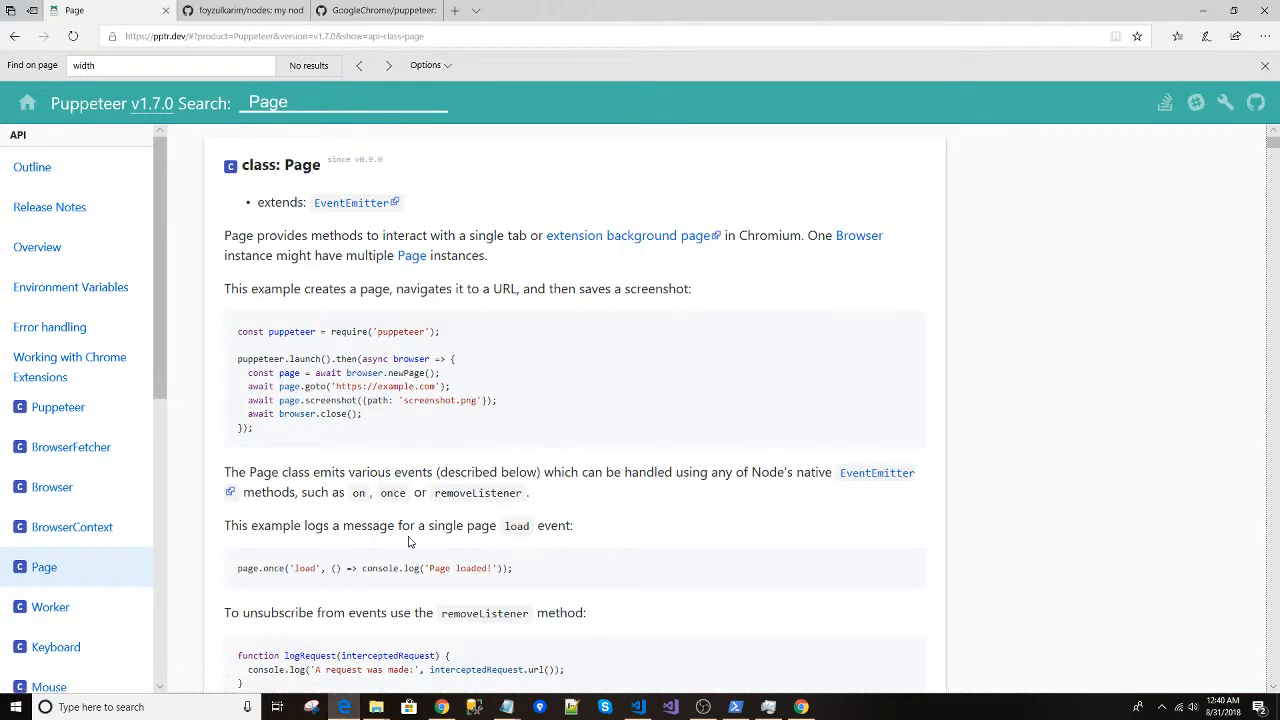
# Read the page.$(selector) documentation, noting it can return null, then return to bingSearch.js.
pyautogui.scroll(-3)
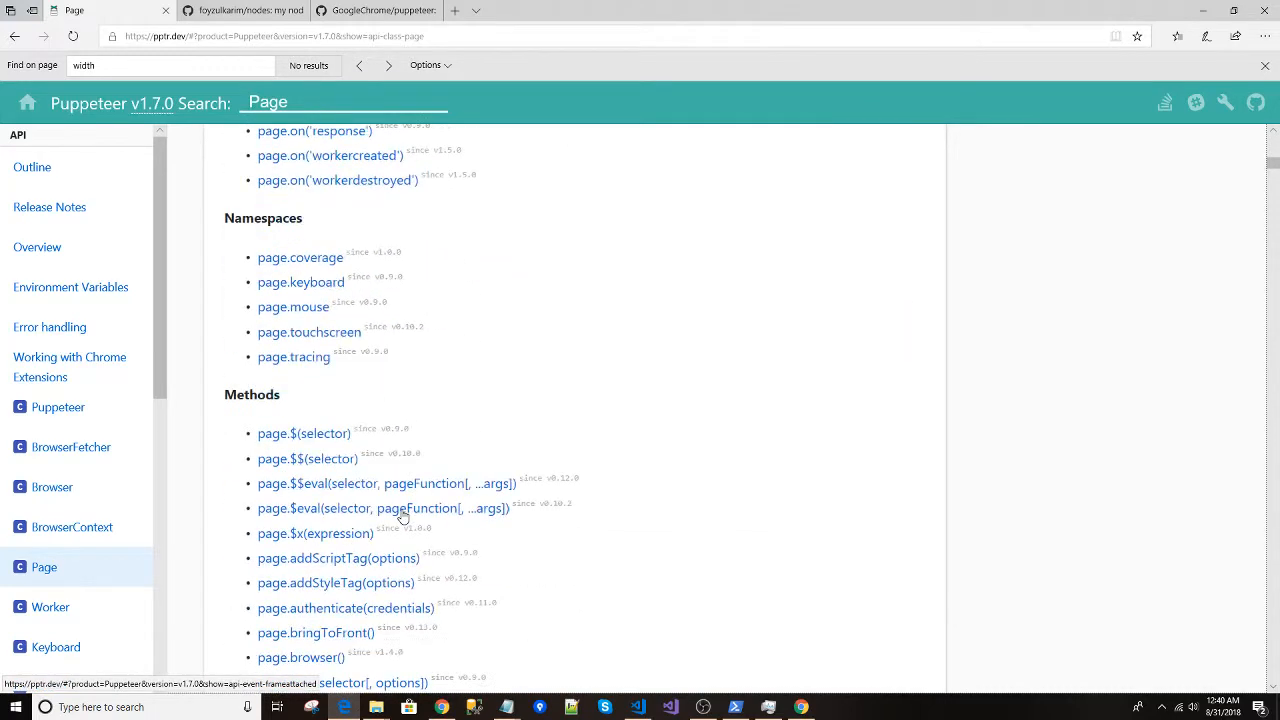
pyautogui.click(304, 433)
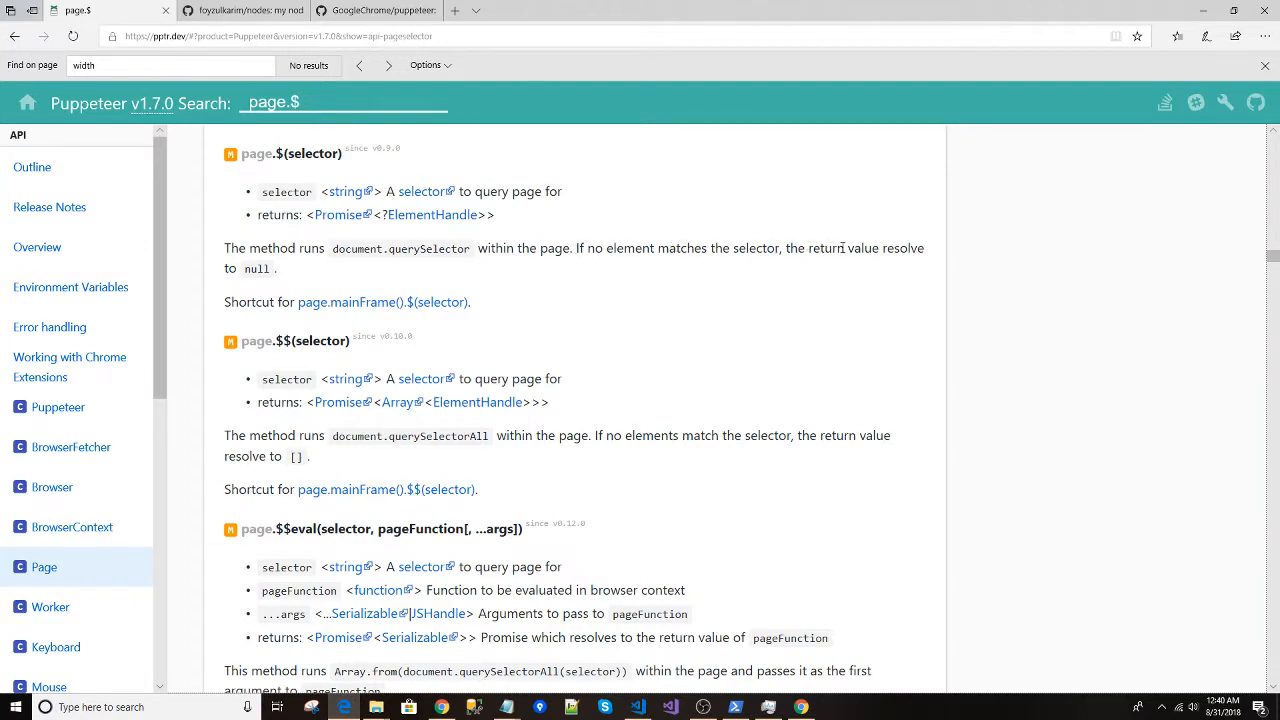
pyautogui.moveTo(611, 263)
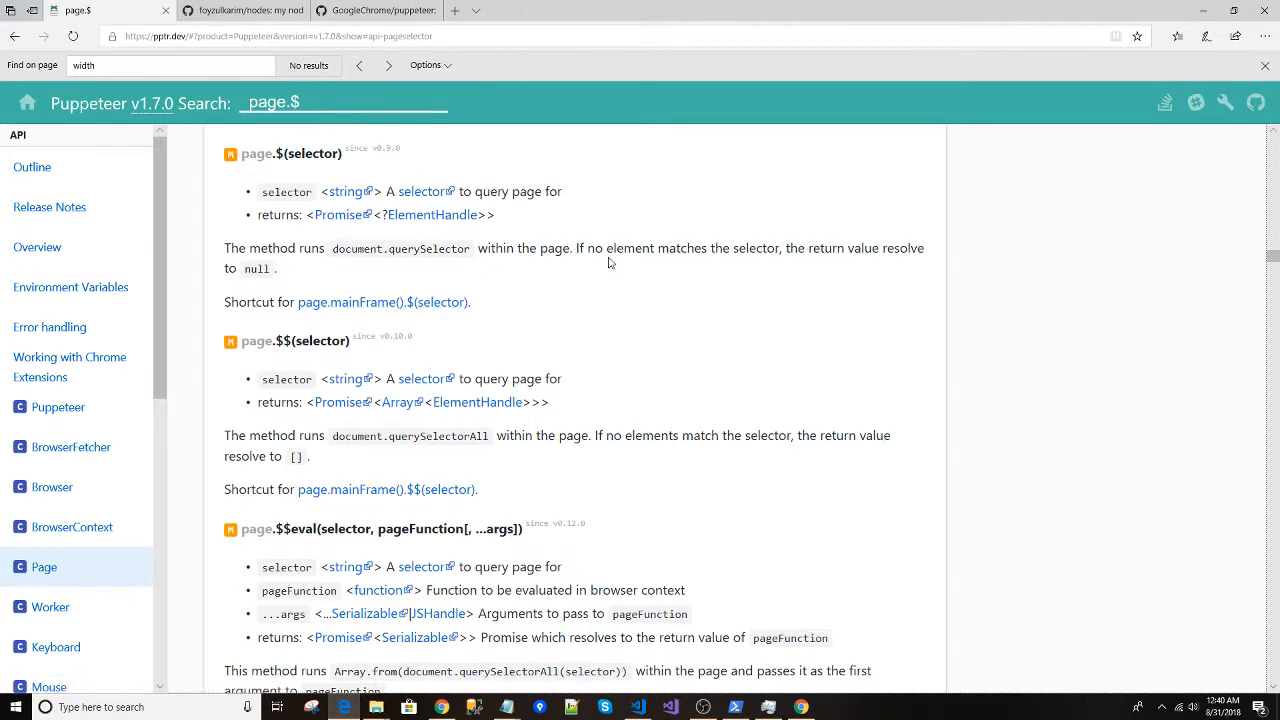
pyautogui.moveTo(378, 308)
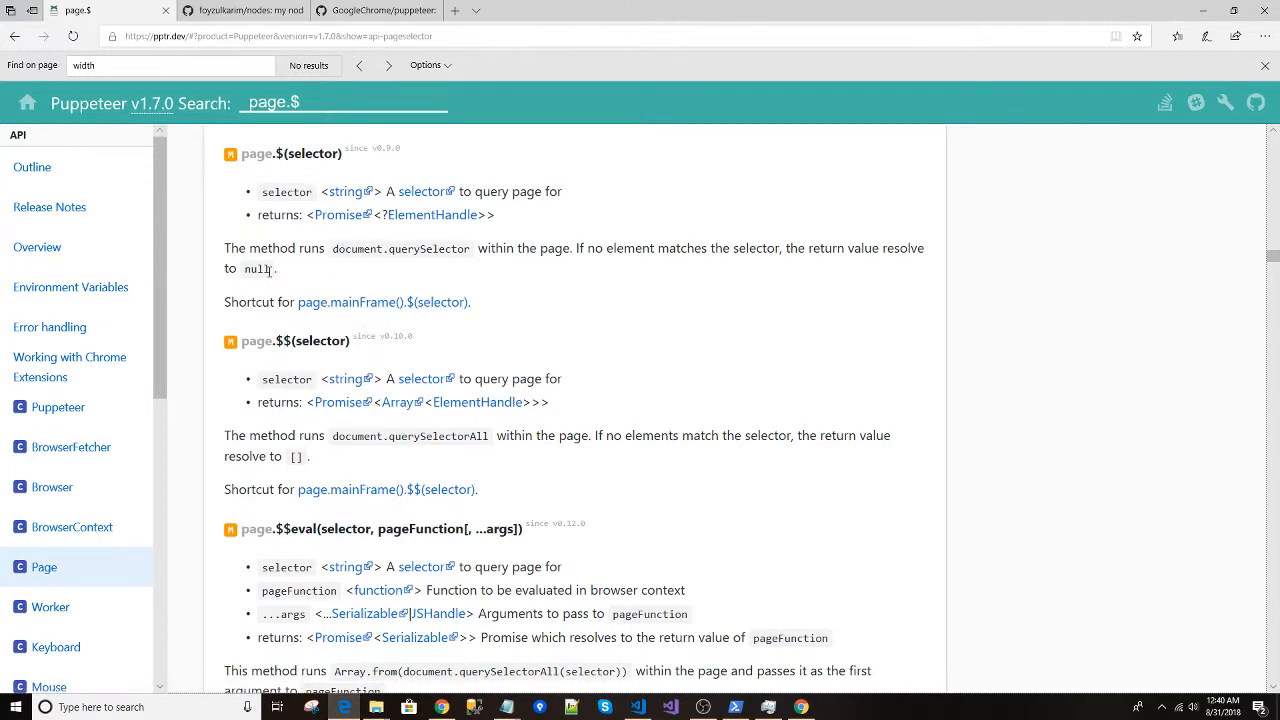
pyautogui.doubleClick(287, 191)
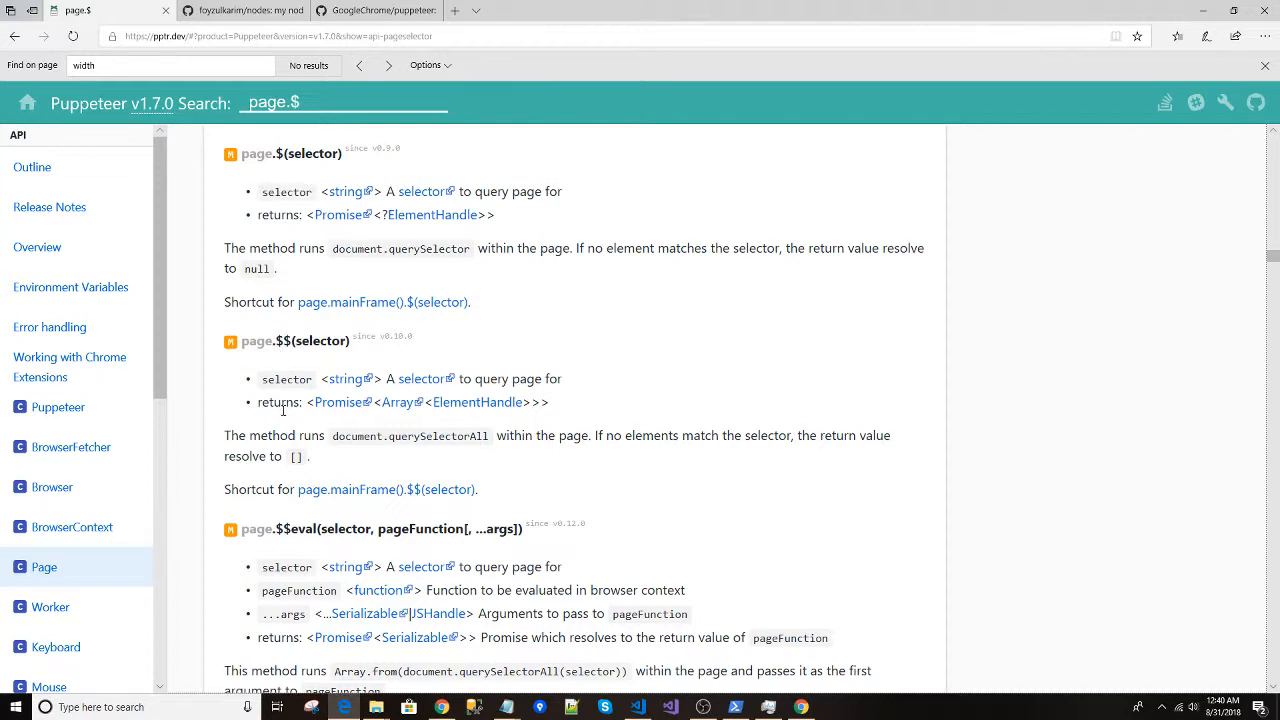
pyautogui.moveTo(234, 432)
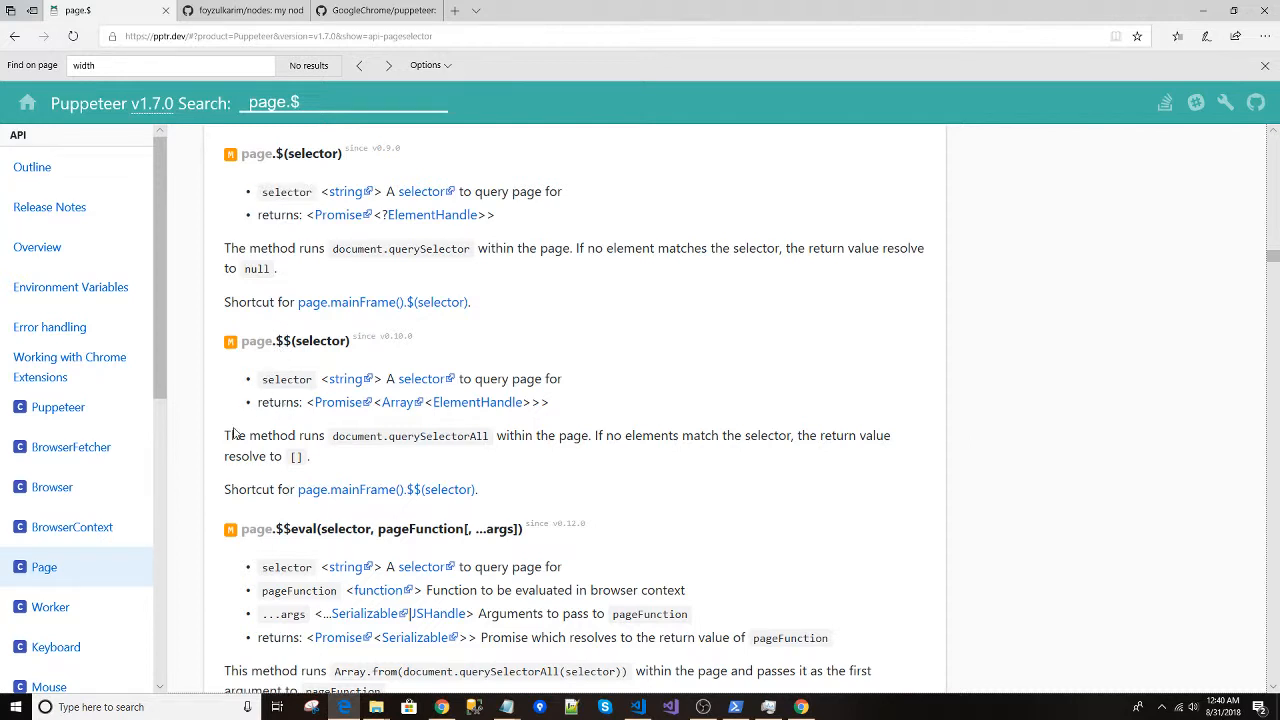
pyautogui.moveTo(730, 440)
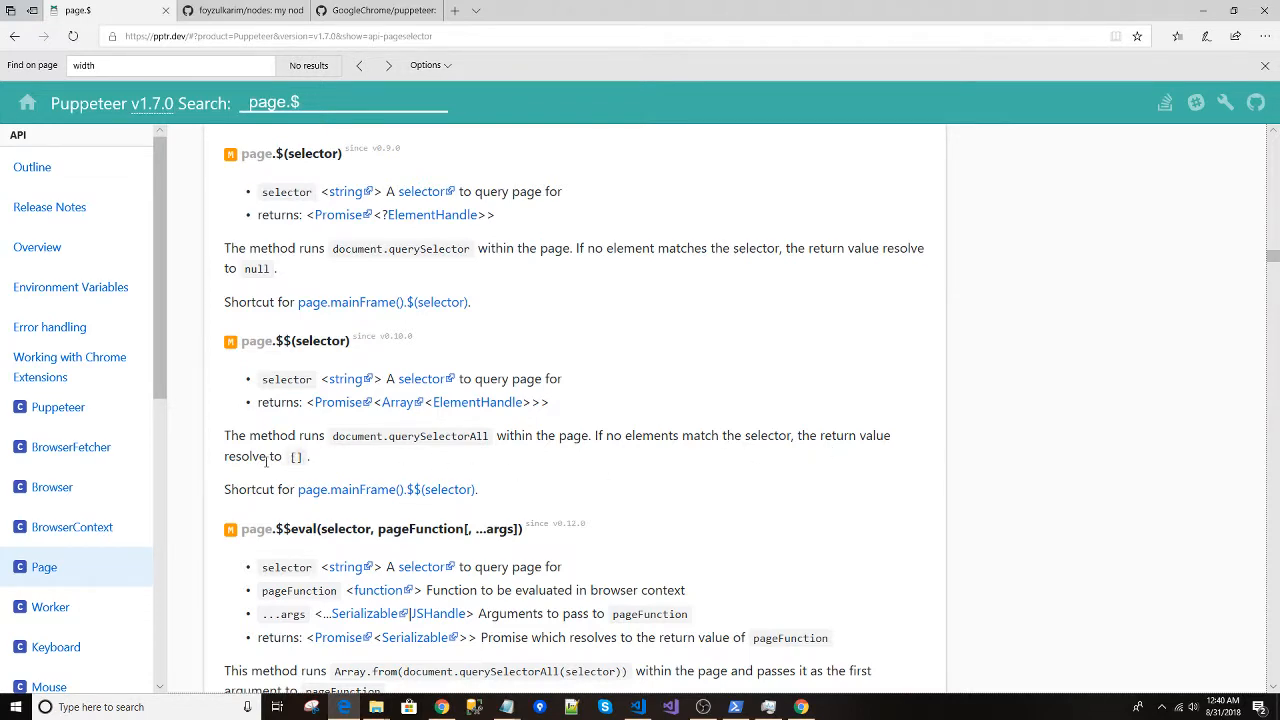
pyautogui.click(637, 707)
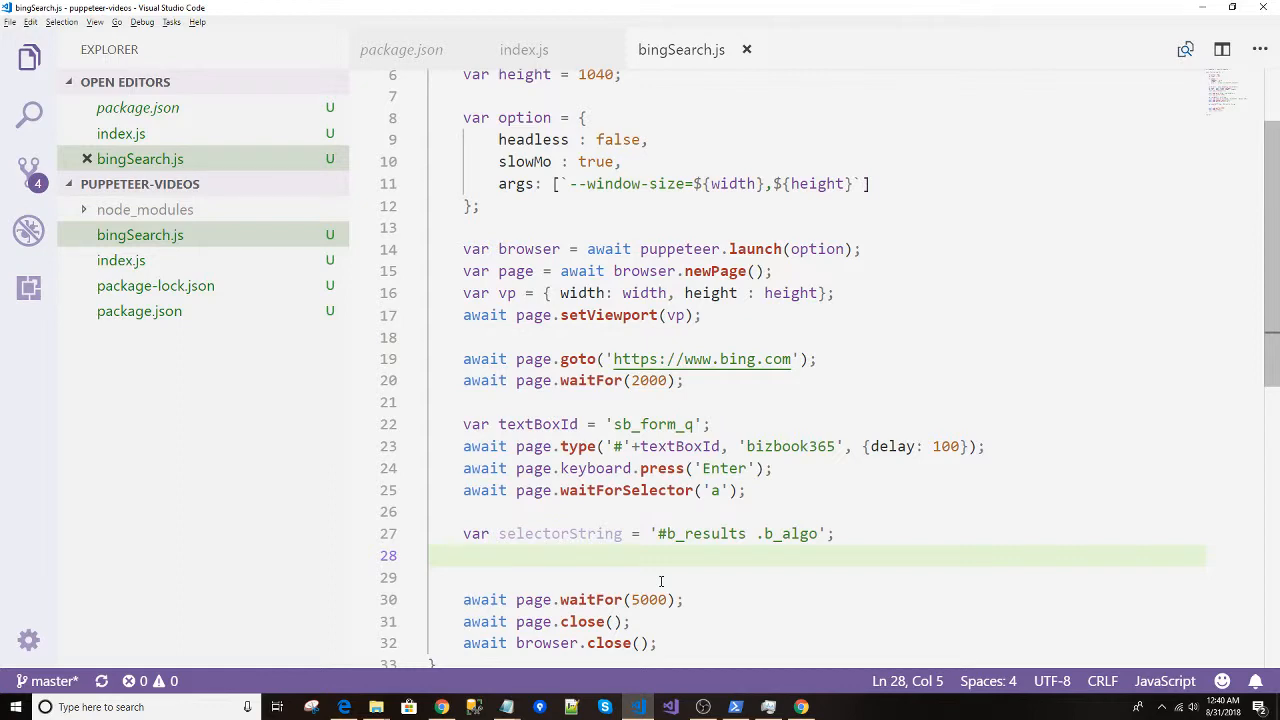
# Store the result of await page.$(selectorString) in a var selector.
pyautogui.write('await page')
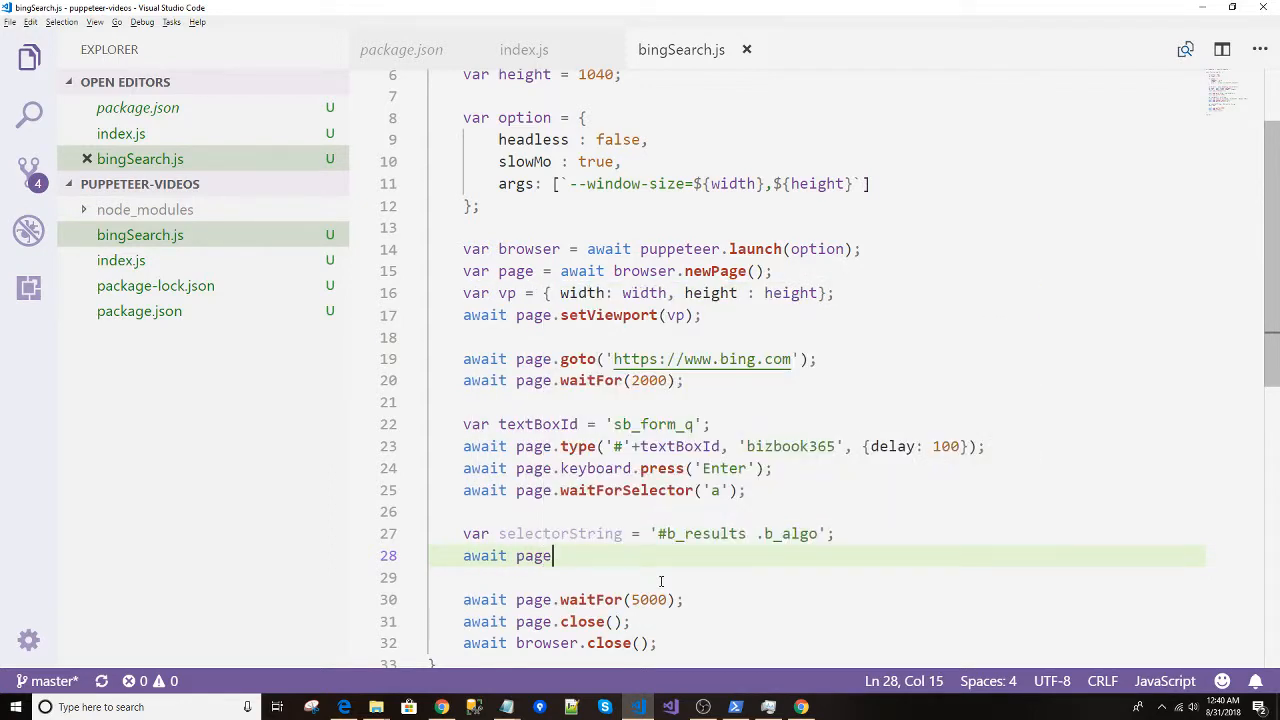
pyautogui.write('.$(')
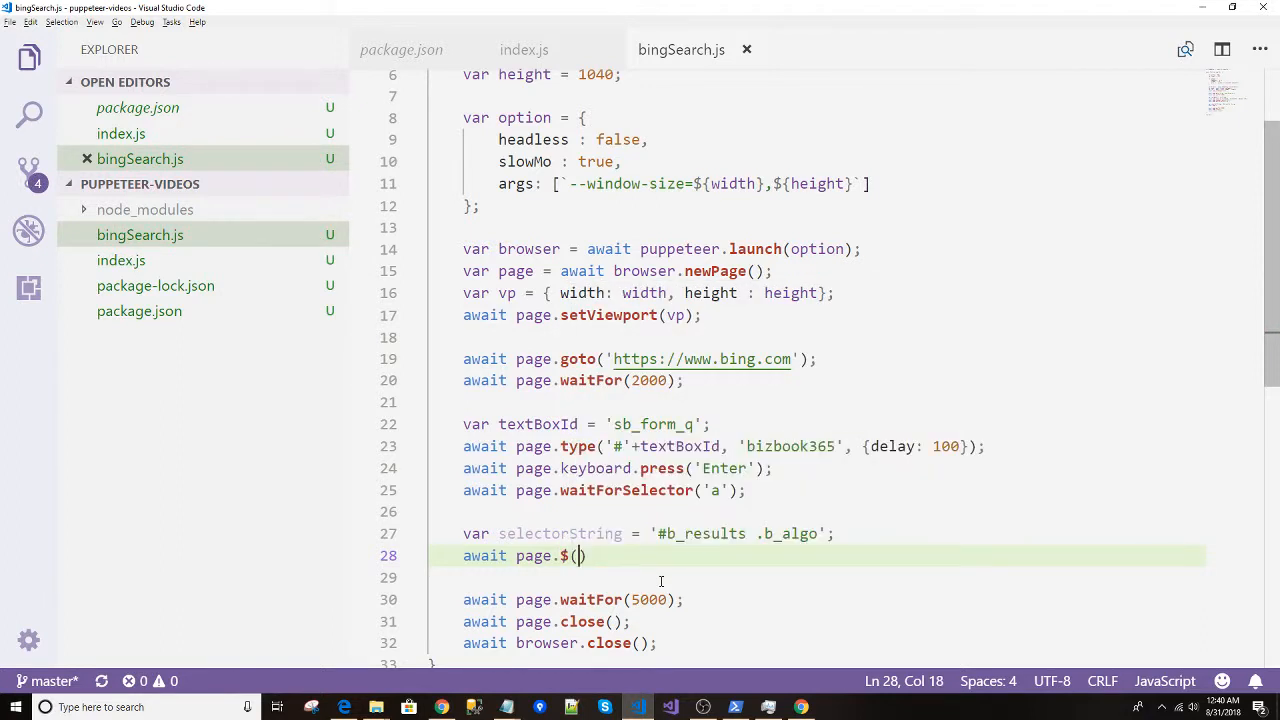
pyautogui.write('selectorString')
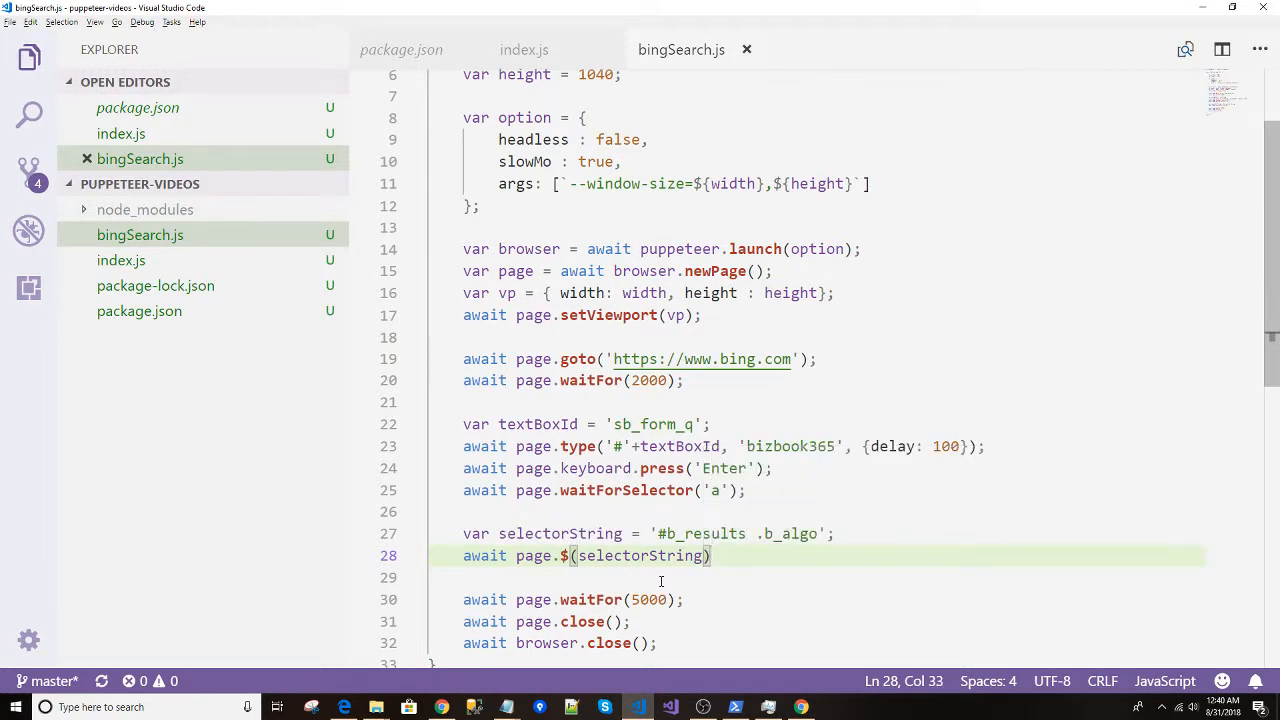
pyautogui.write(';')
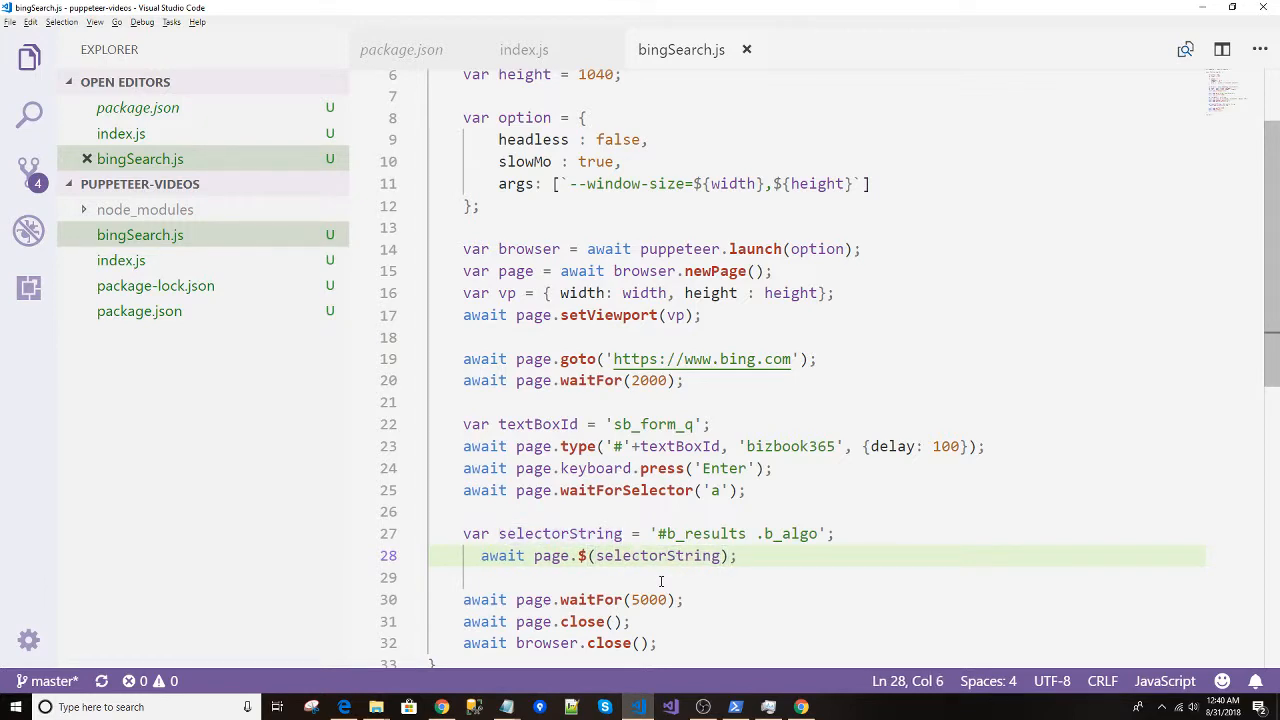
pyautogui.write('var')
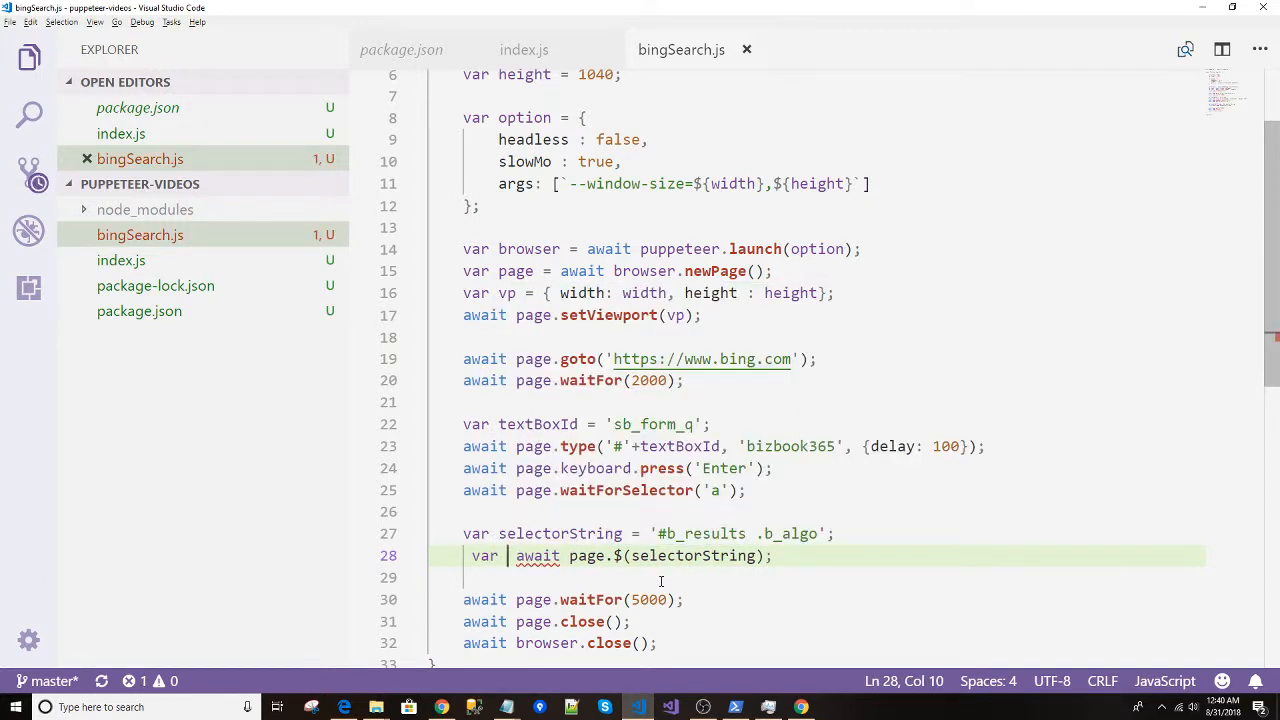
pyautogui.write('selector =')
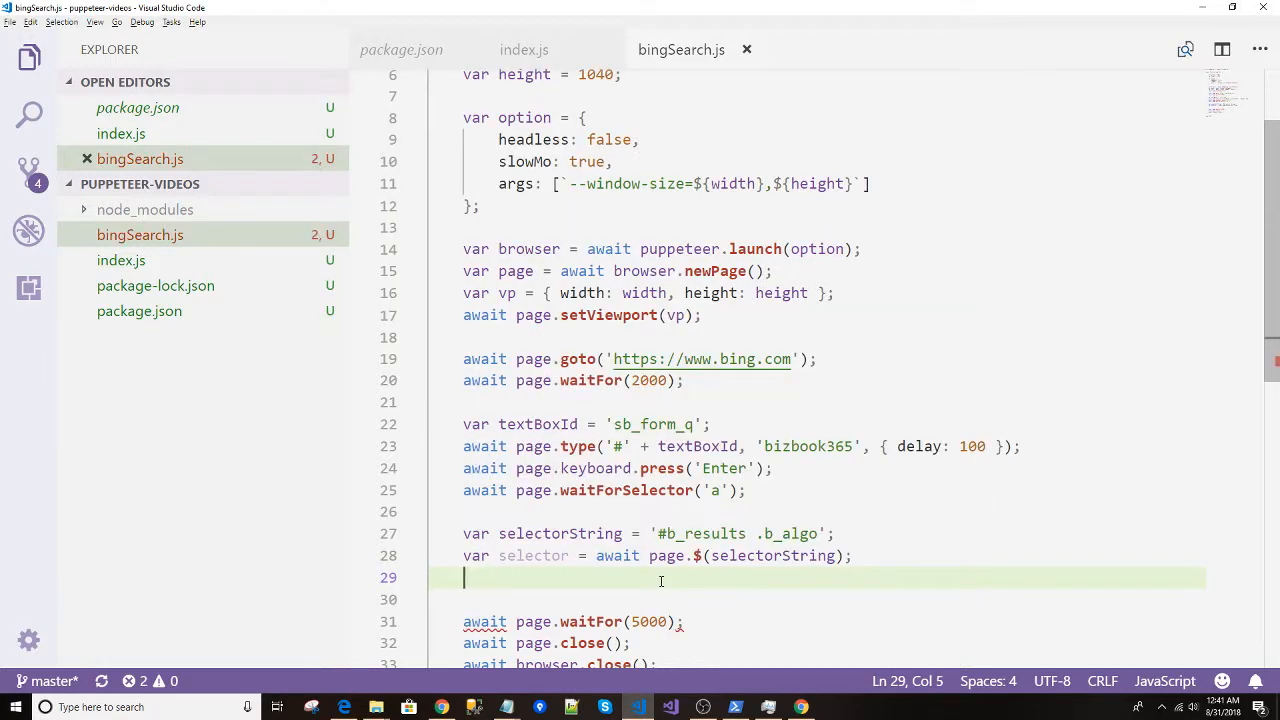
# Add an if (selector != null) block using selector.asElement() and await element.click().
pyautogui.write('if (sele) {')
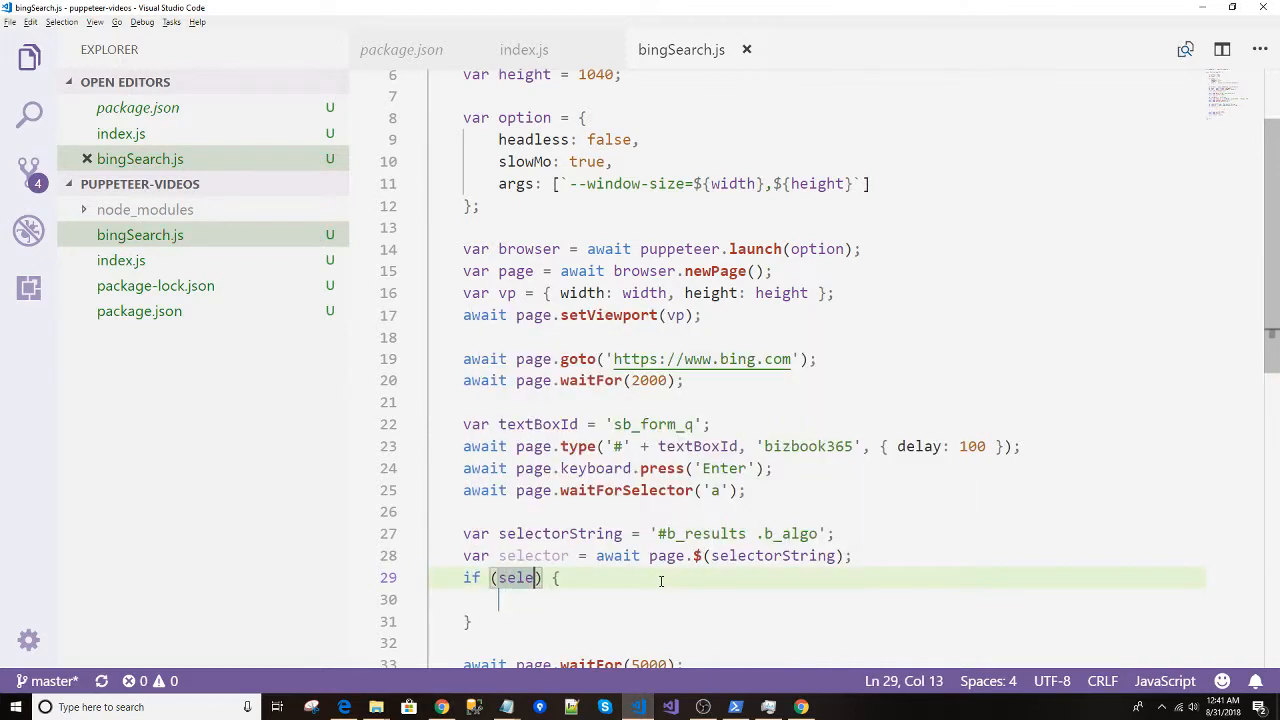
pyautogui.write('ctor')
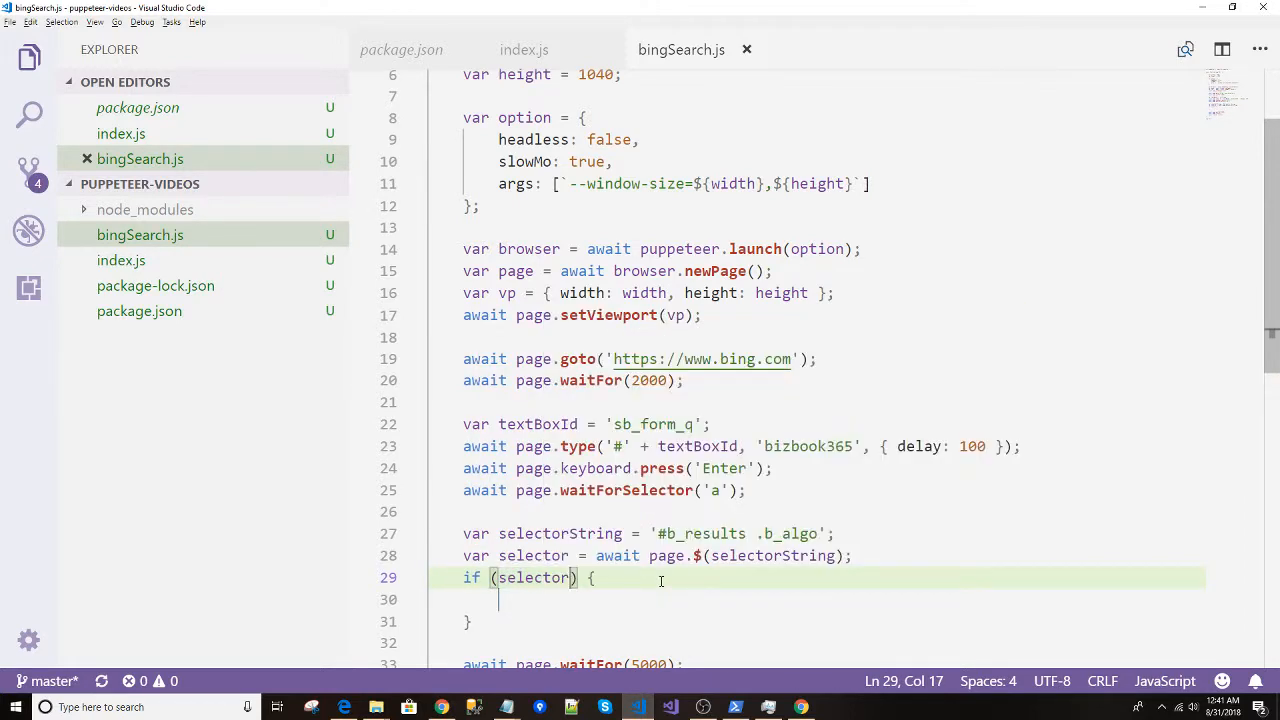
pyautogui.write('!=null')
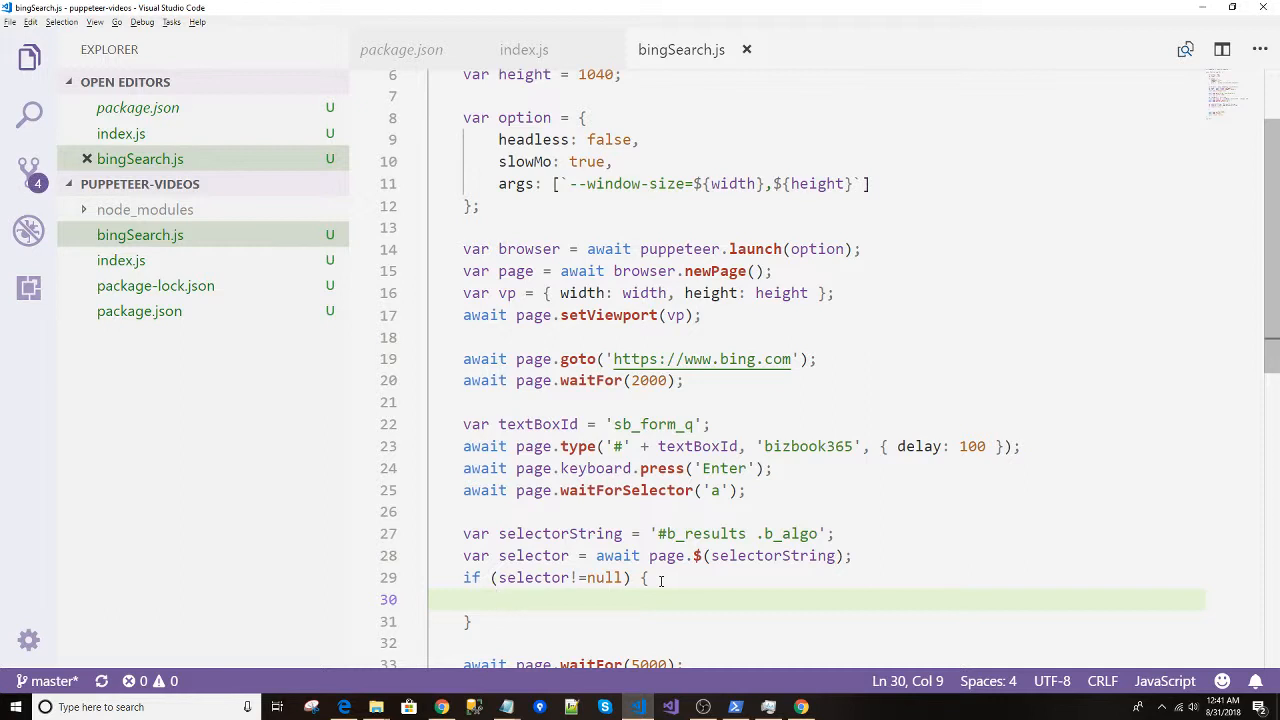
pyautogui.write('selector.asElement();')
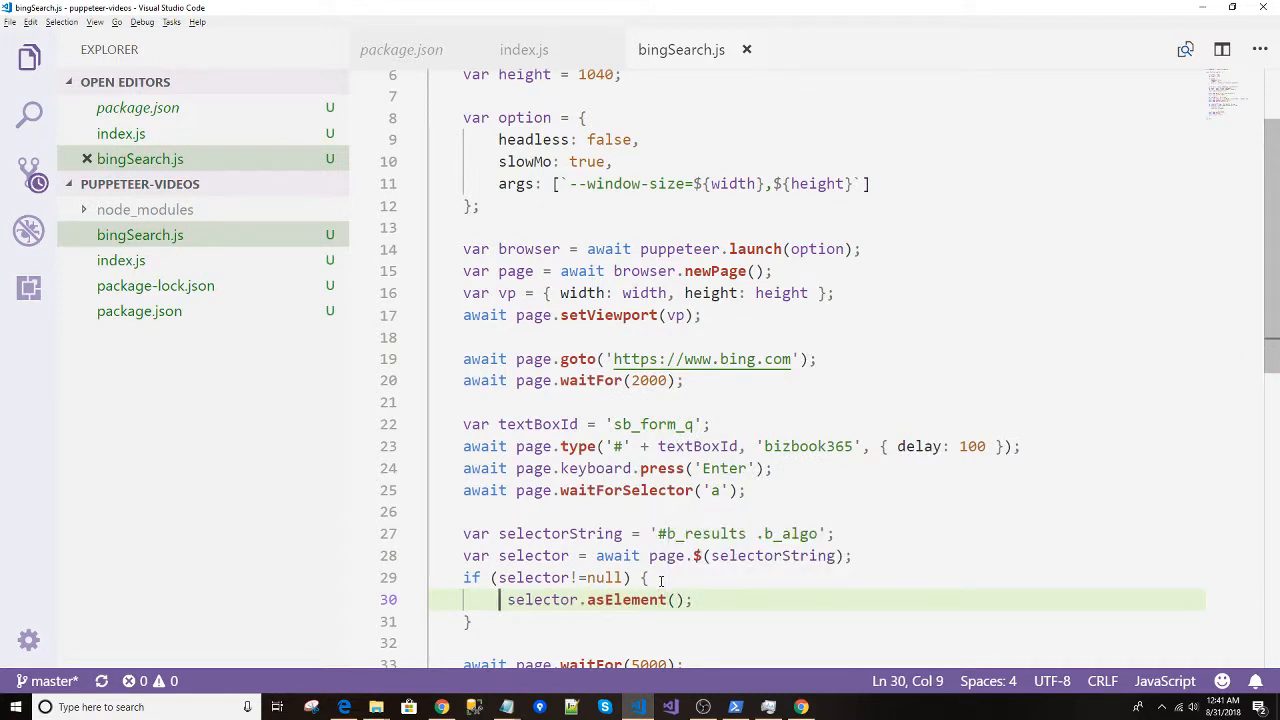
pyautogui.write('var ele')
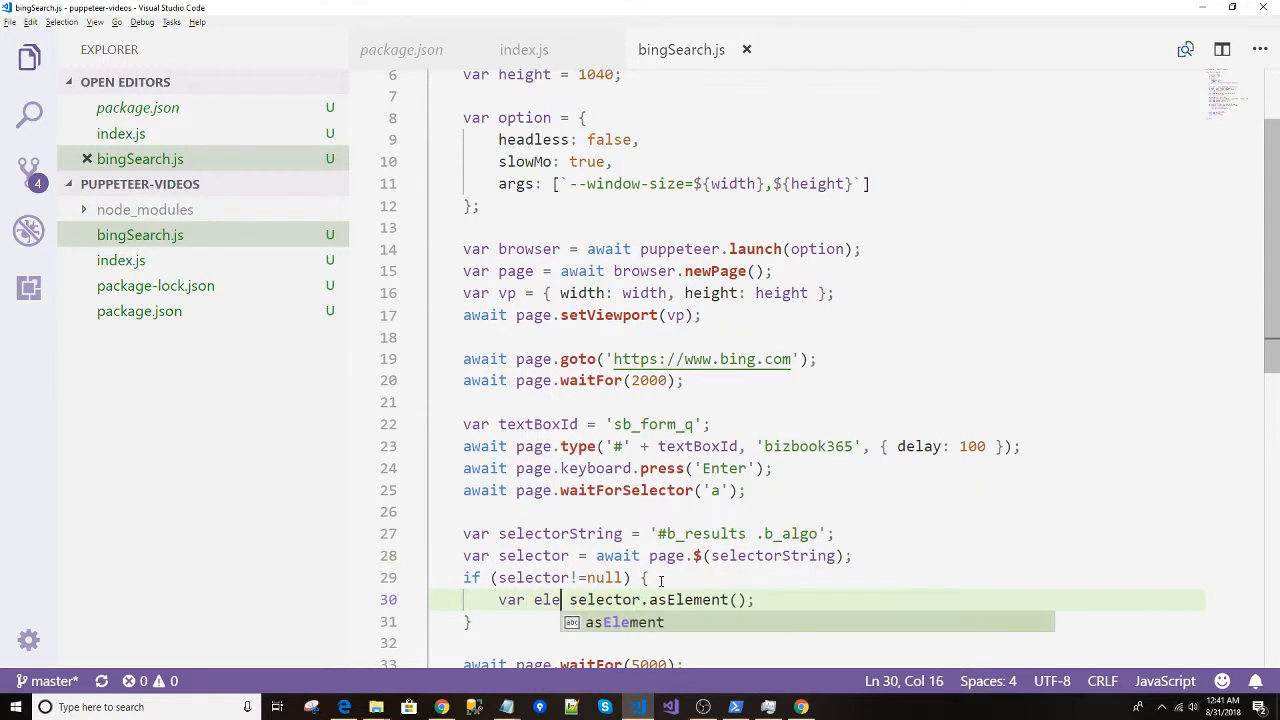
pyautogui.write('ment =')
pyautogui.press('Enter')
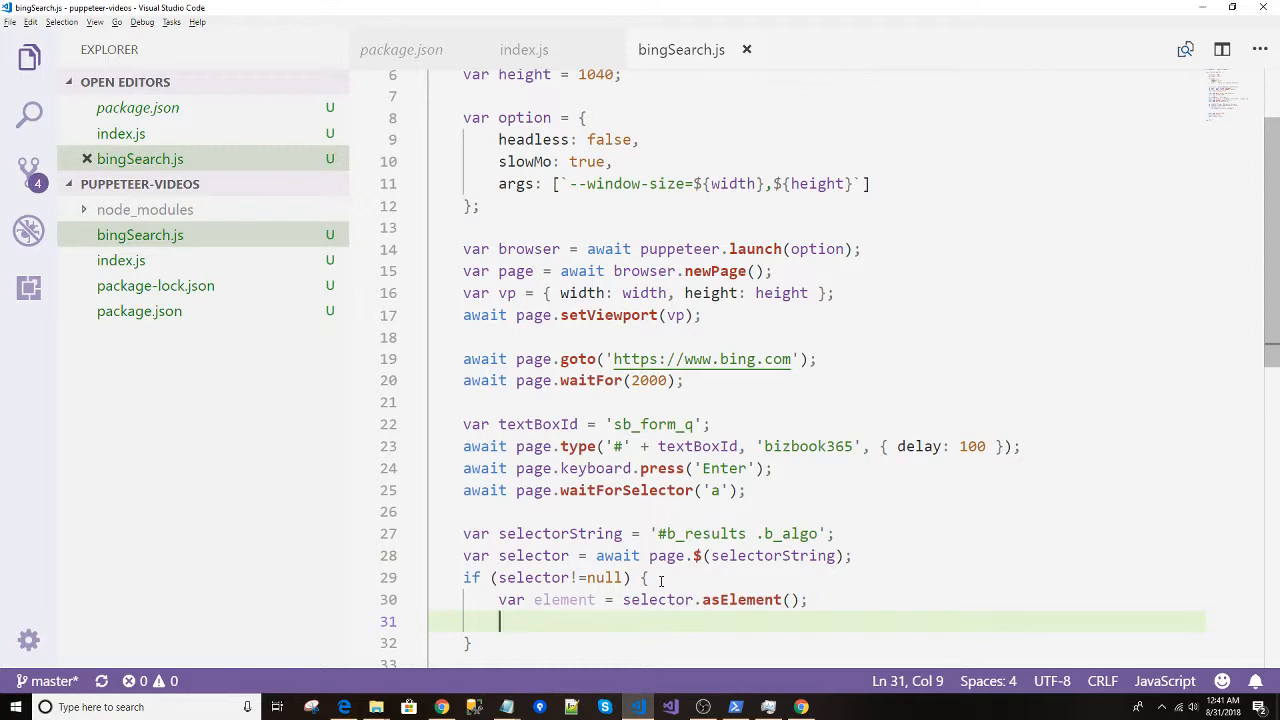
pyautogui.write('await element.click(')
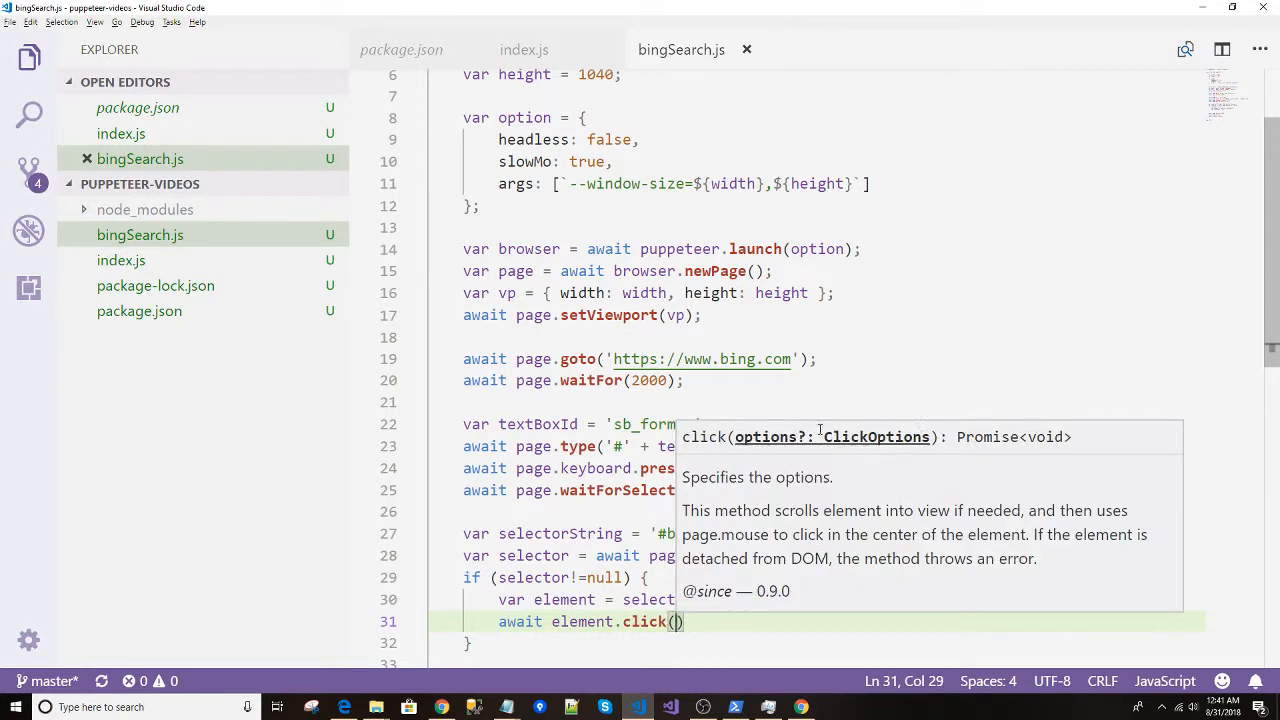
pyautogui.moveTo(700, 622)
pyautogui.write(';')
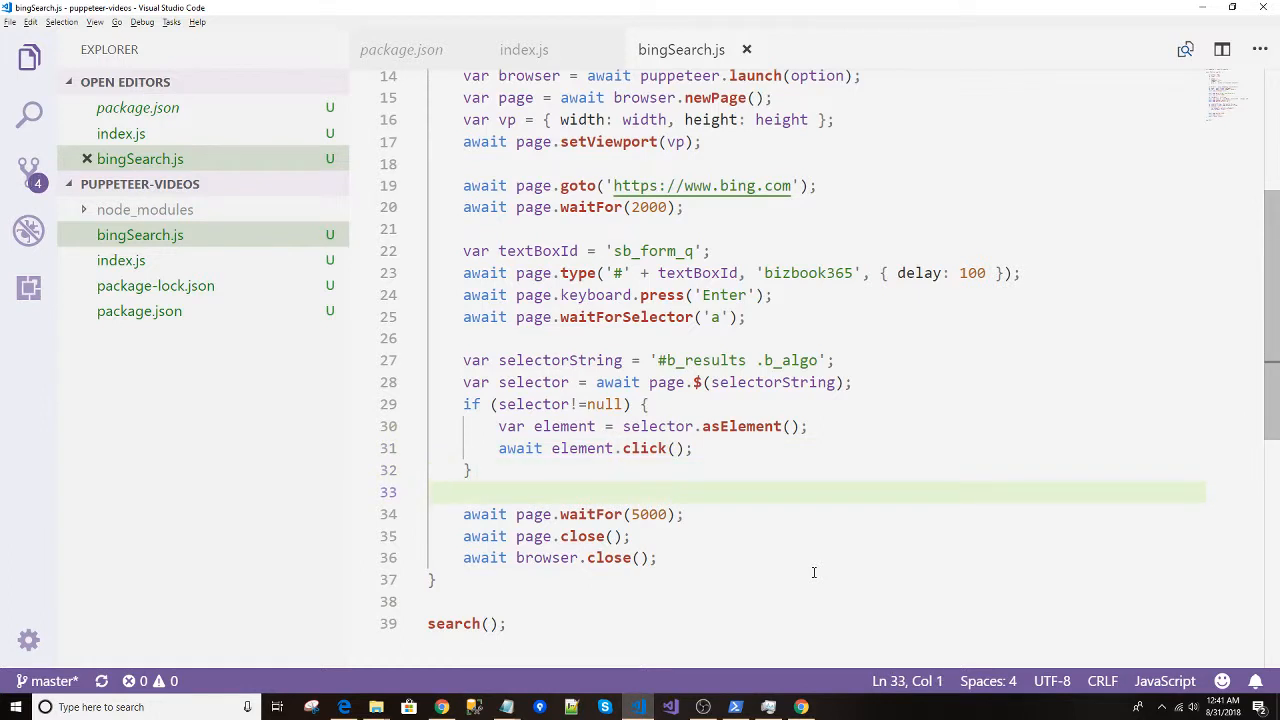
pyautogui.moveTo(566, 536)
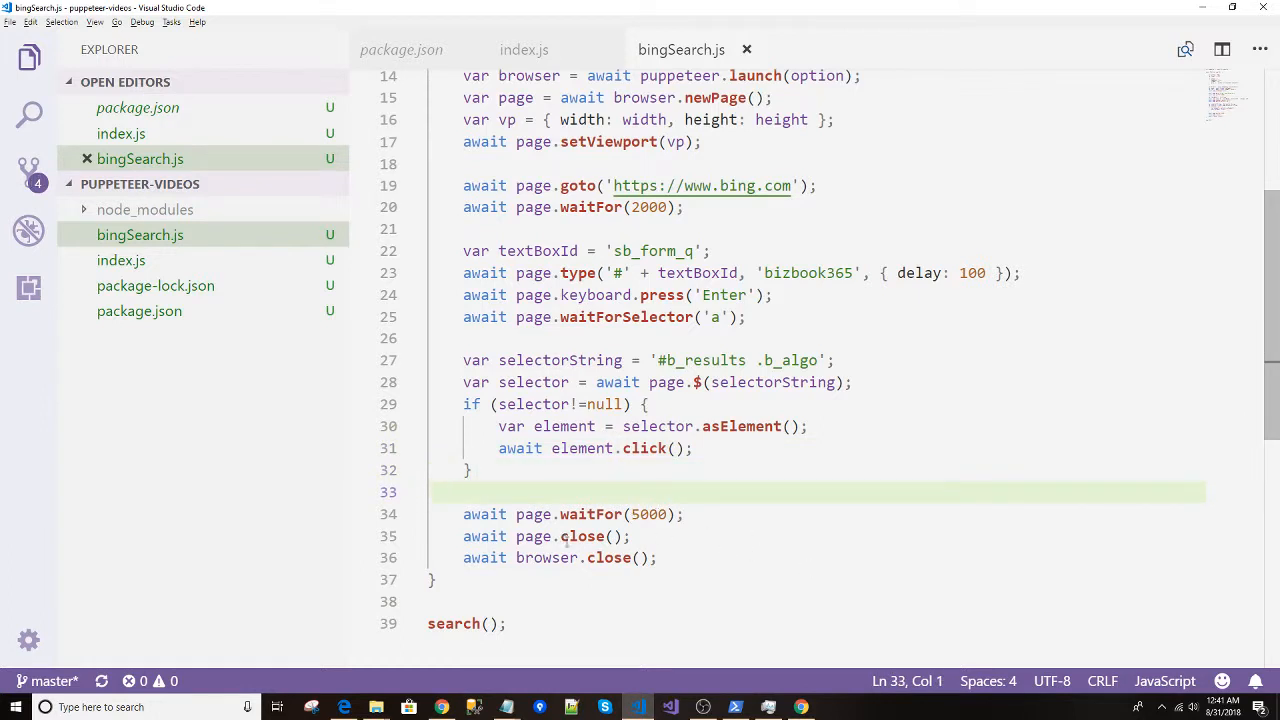
pyautogui.click(470, 470)
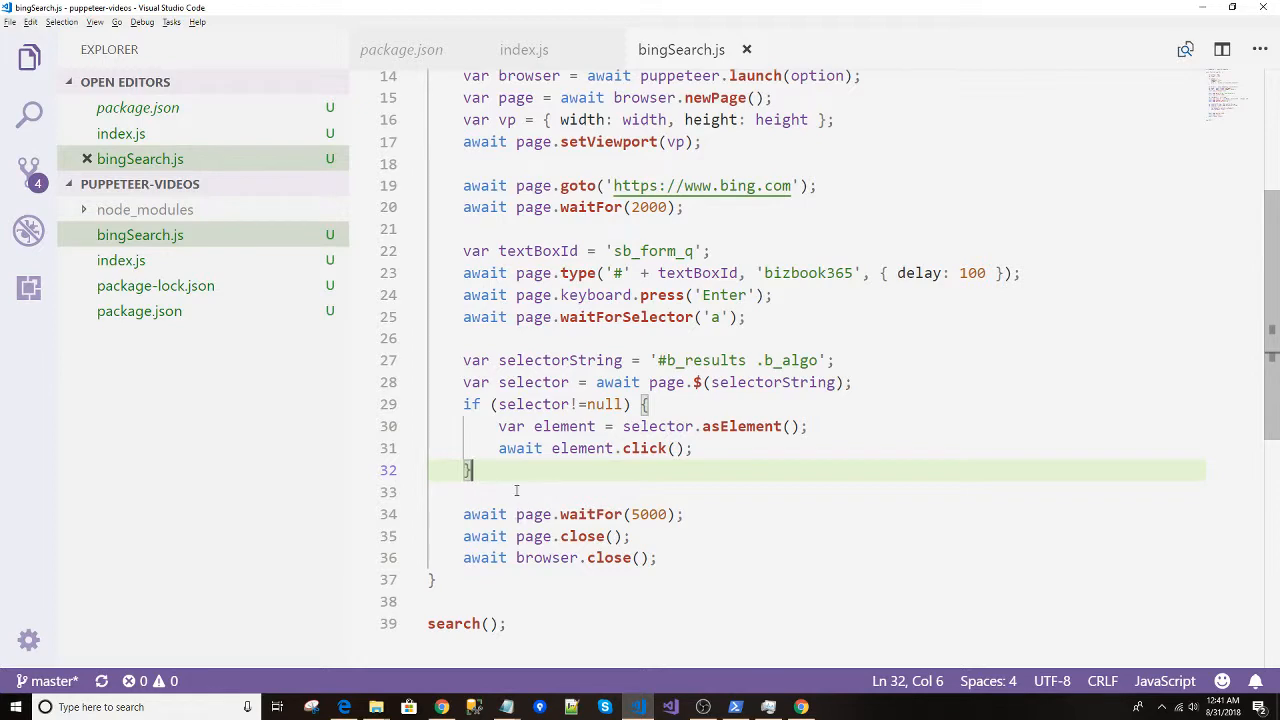
# Run node .\bingSearch.js in PowerShell so automated Chrome searches Bing for bizbook365.
pyautogui.click(735, 707)
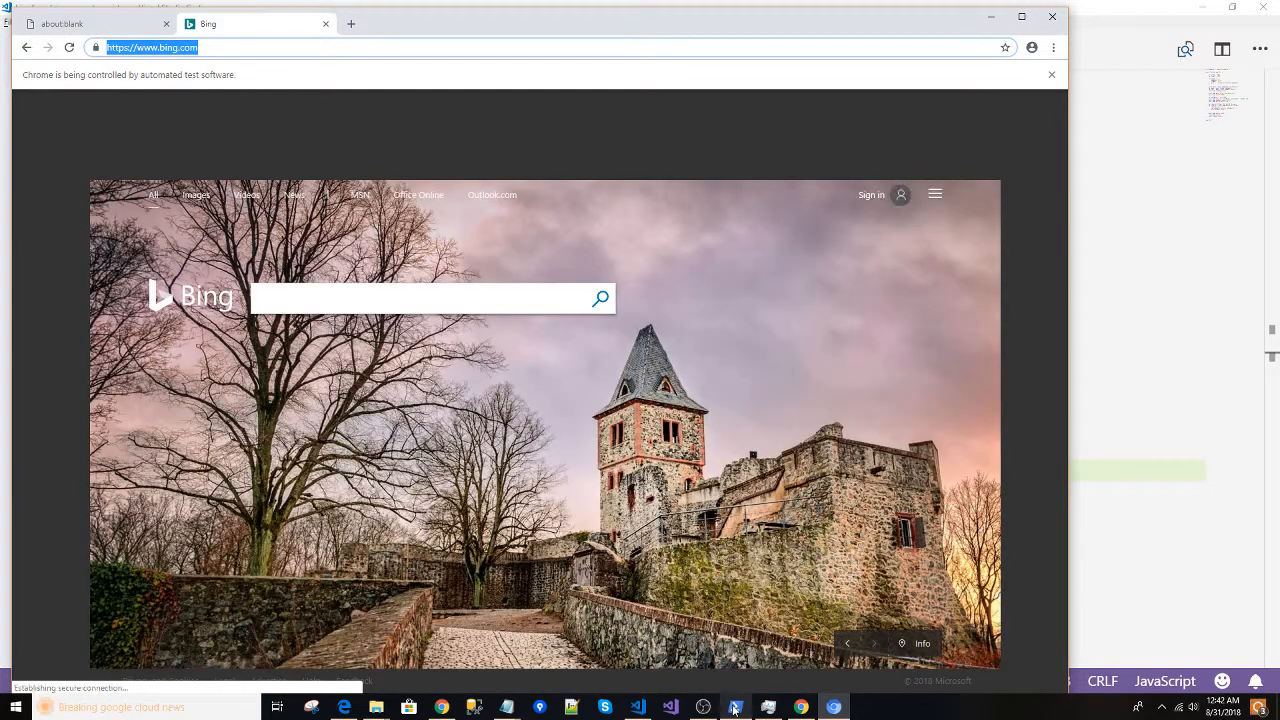
pyautogui.click(735, 707)
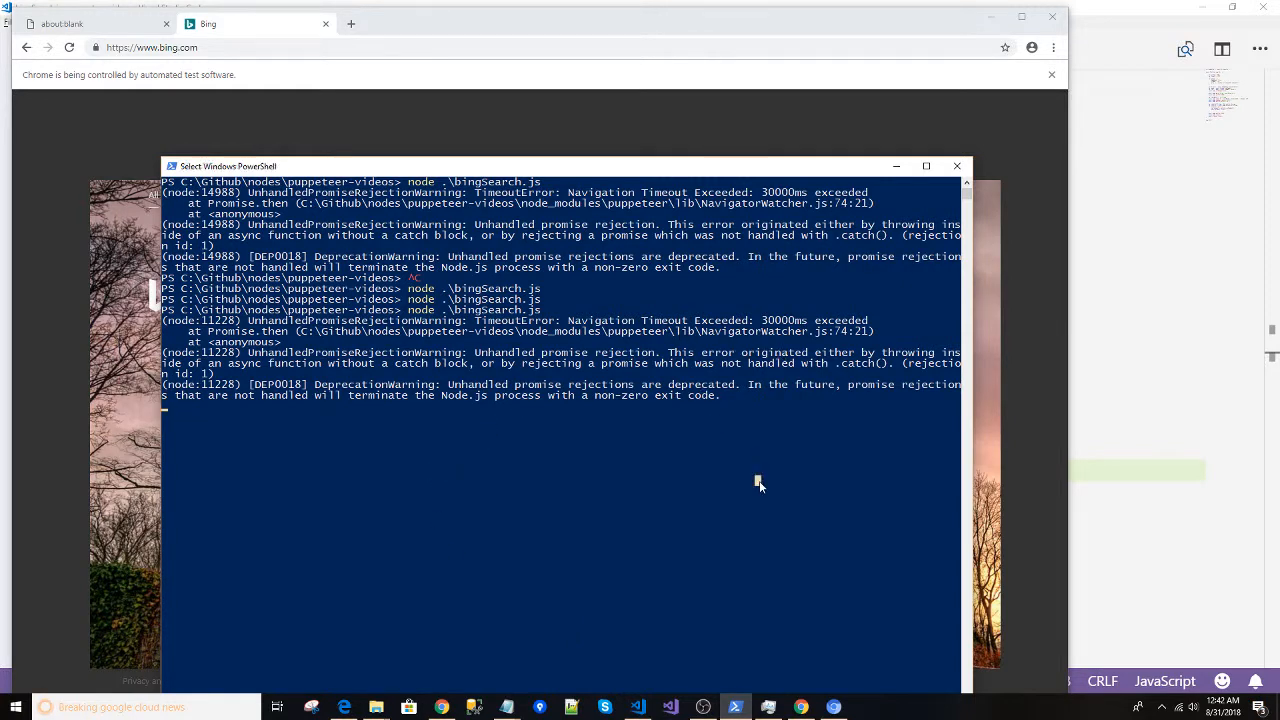
pyautogui.moveTo(713, 421)
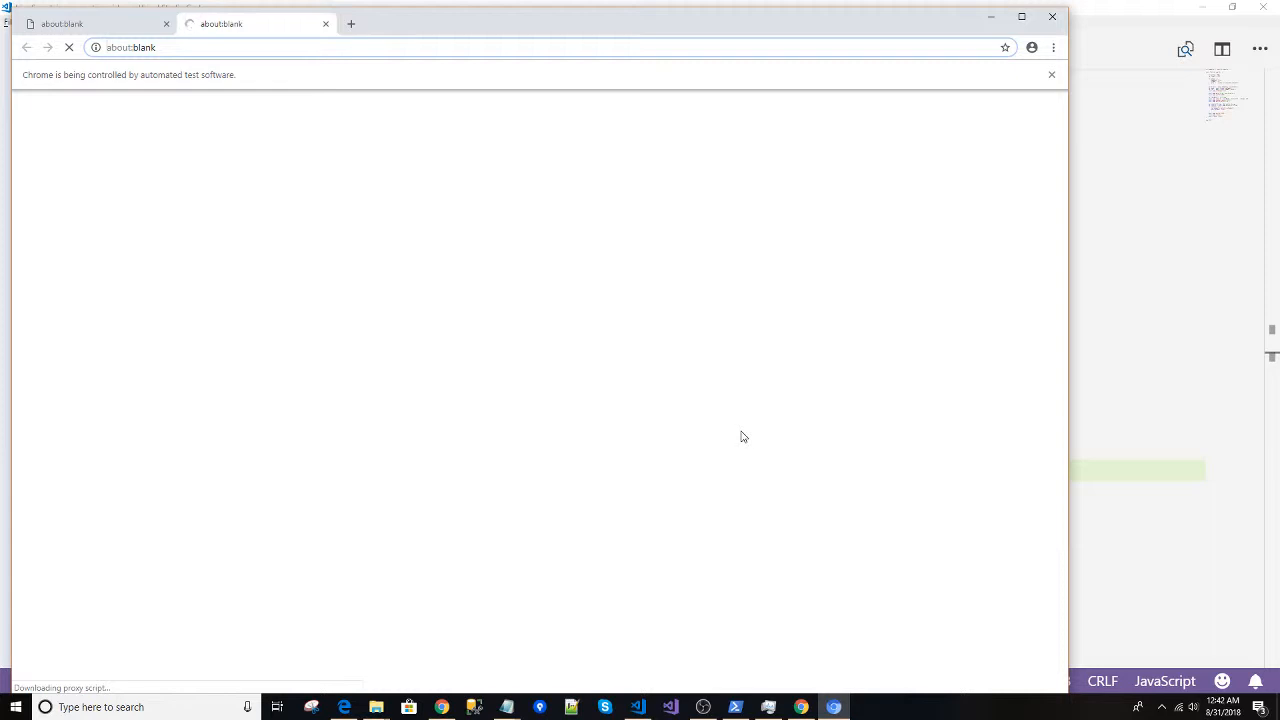
pyautogui.moveTo(815, 543)
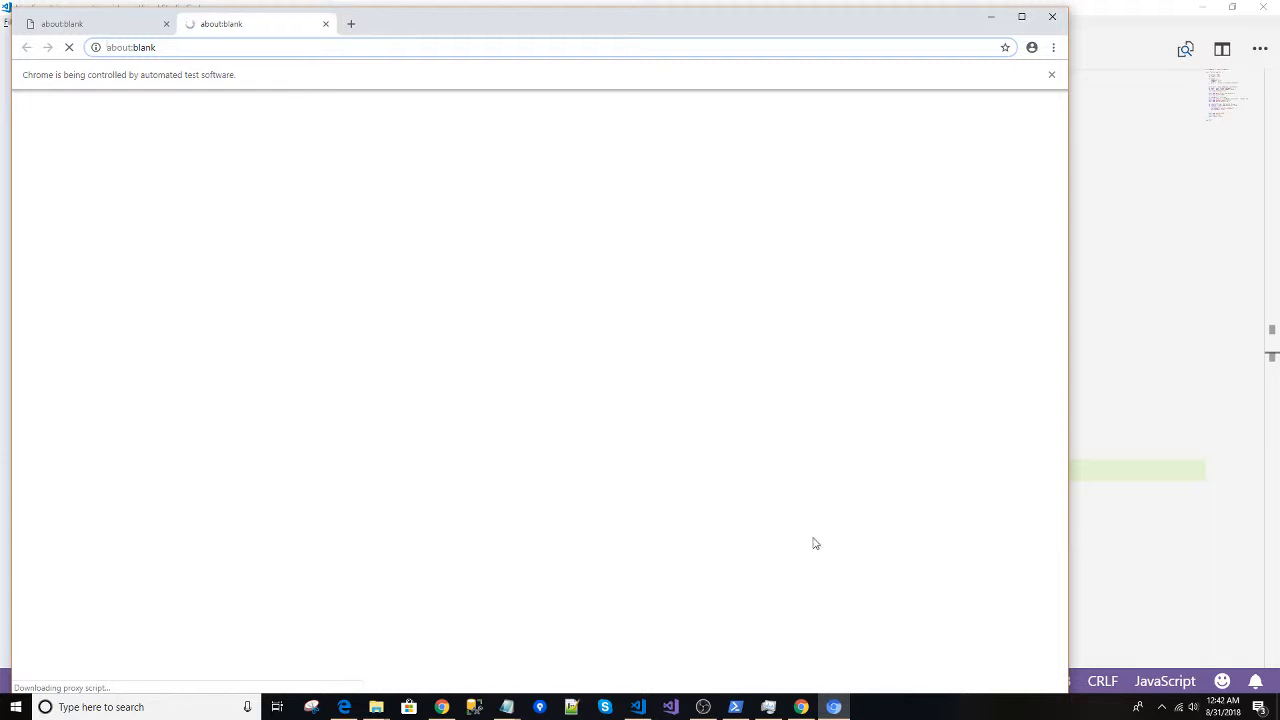
pyautogui.moveTo(812, 538)
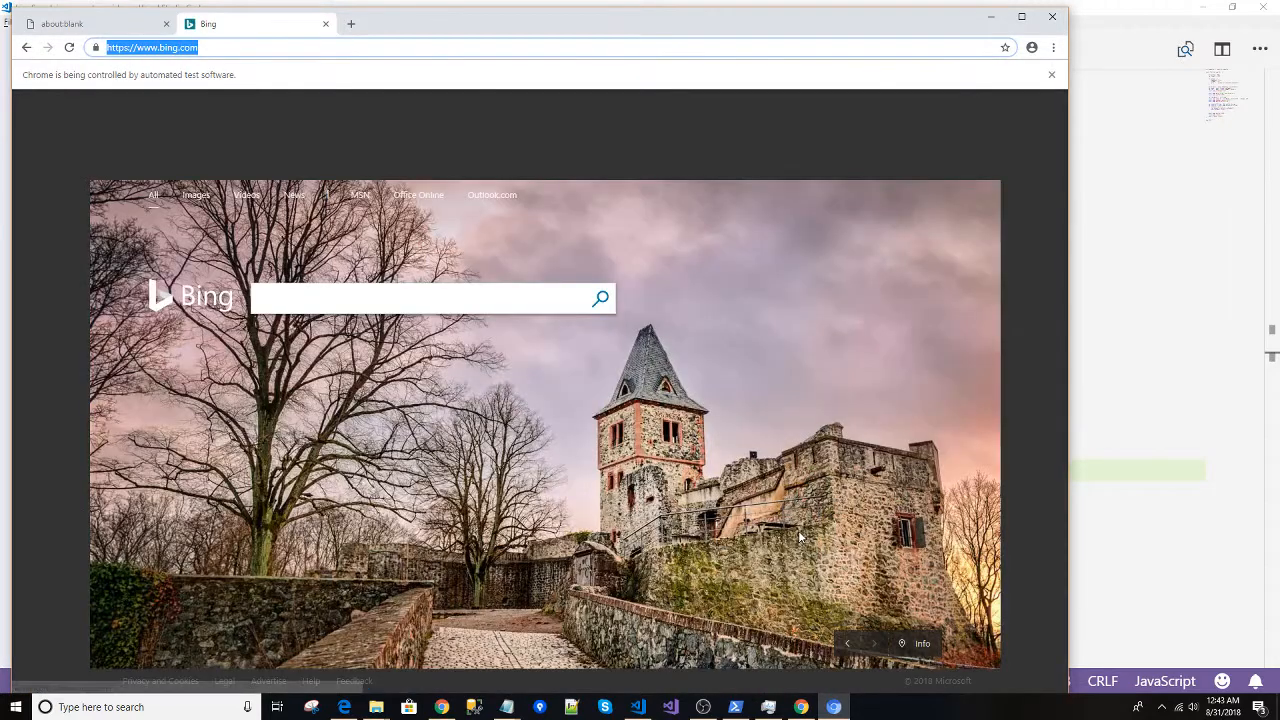
pyautogui.write('bi')
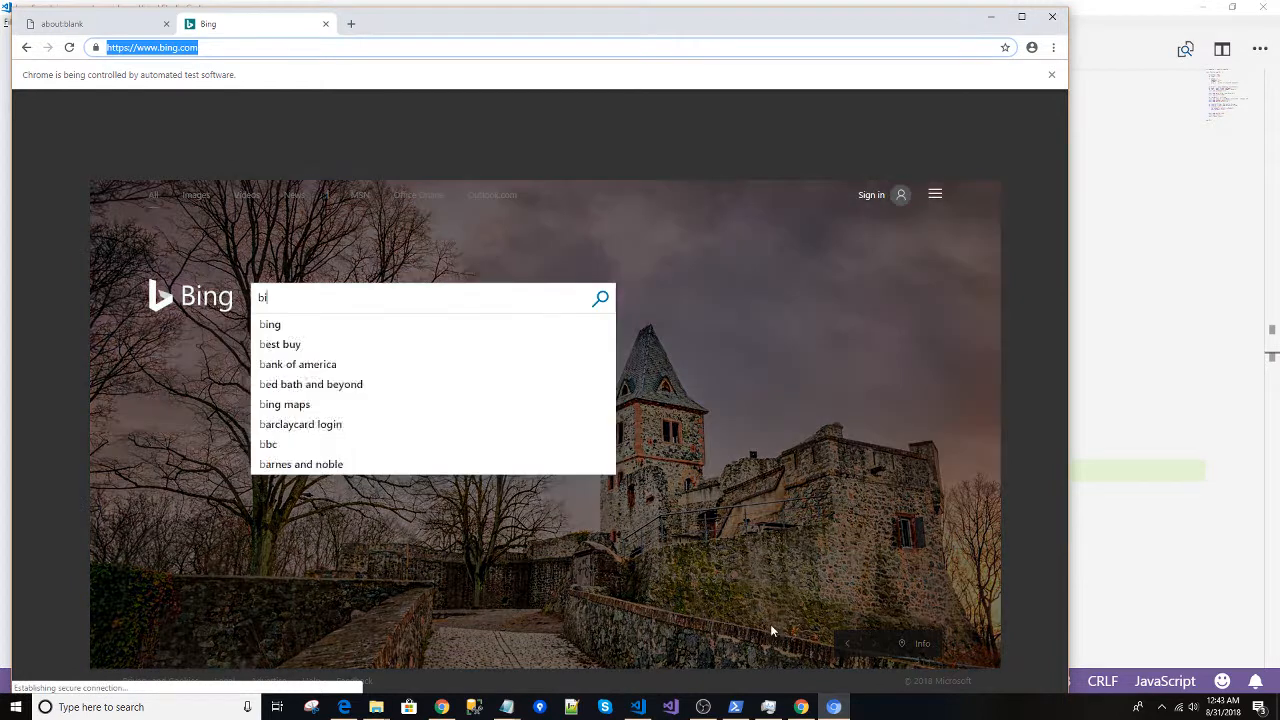
pyautogui.press('Return')
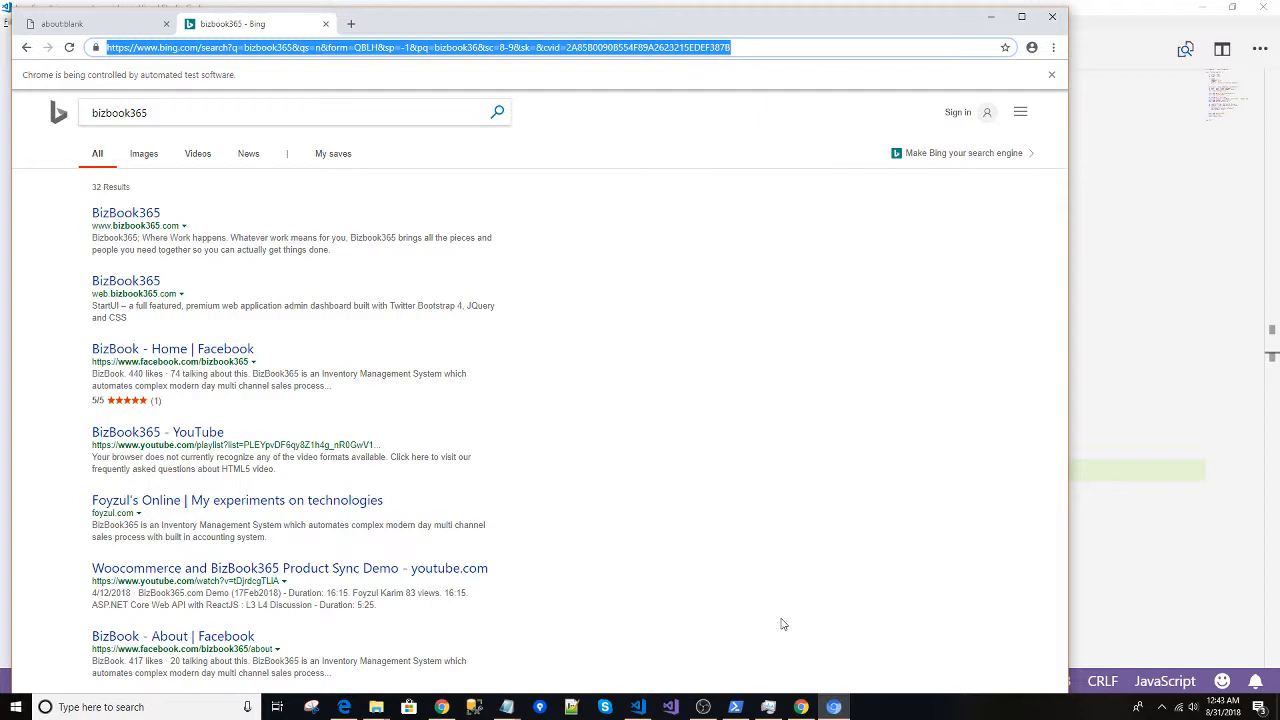
pyautogui.click(735, 707)
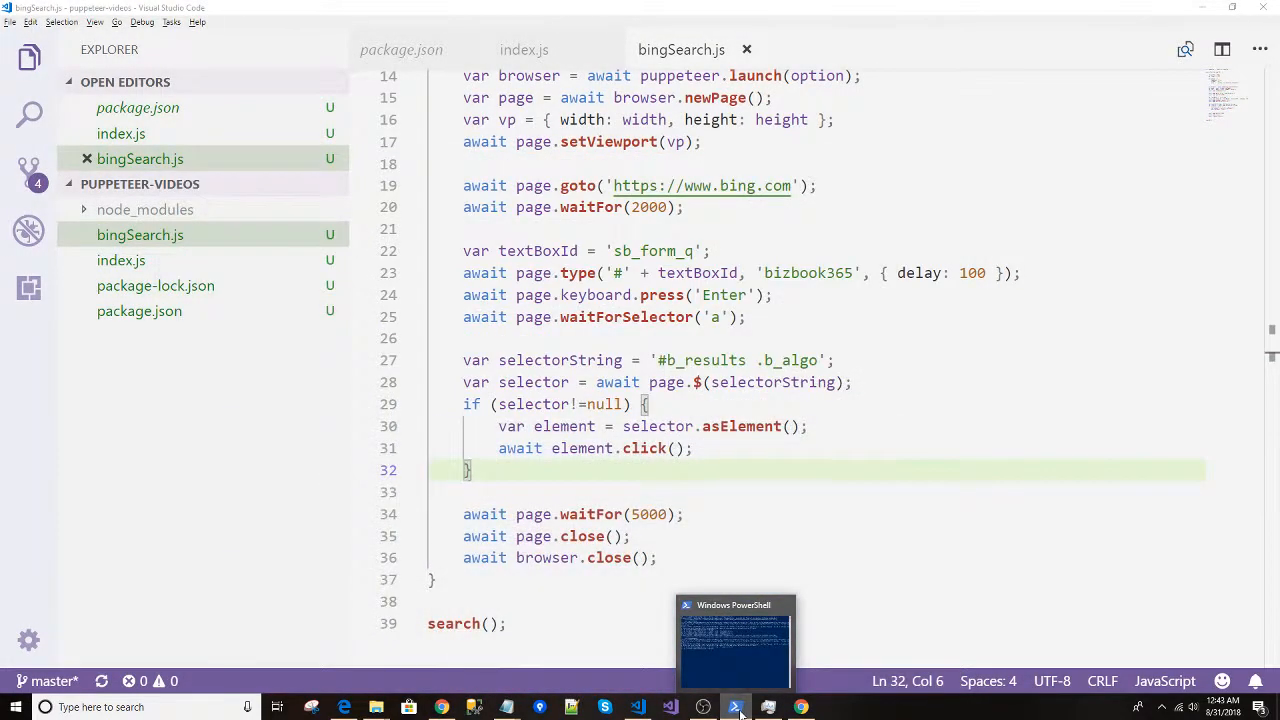
# Add console.log(selector) after the lookup and start editing the selectorString on line 27.
pyautogui.click(735, 645)
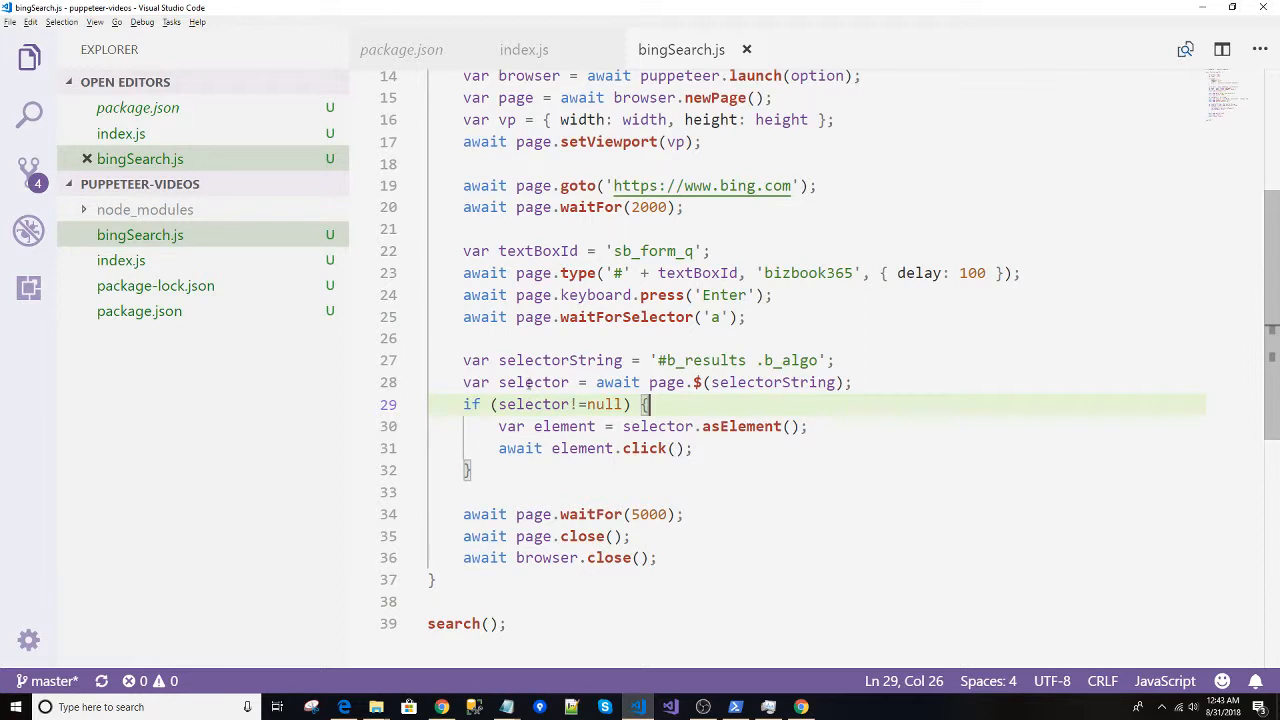
pyautogui.doubleClick(533, 382)
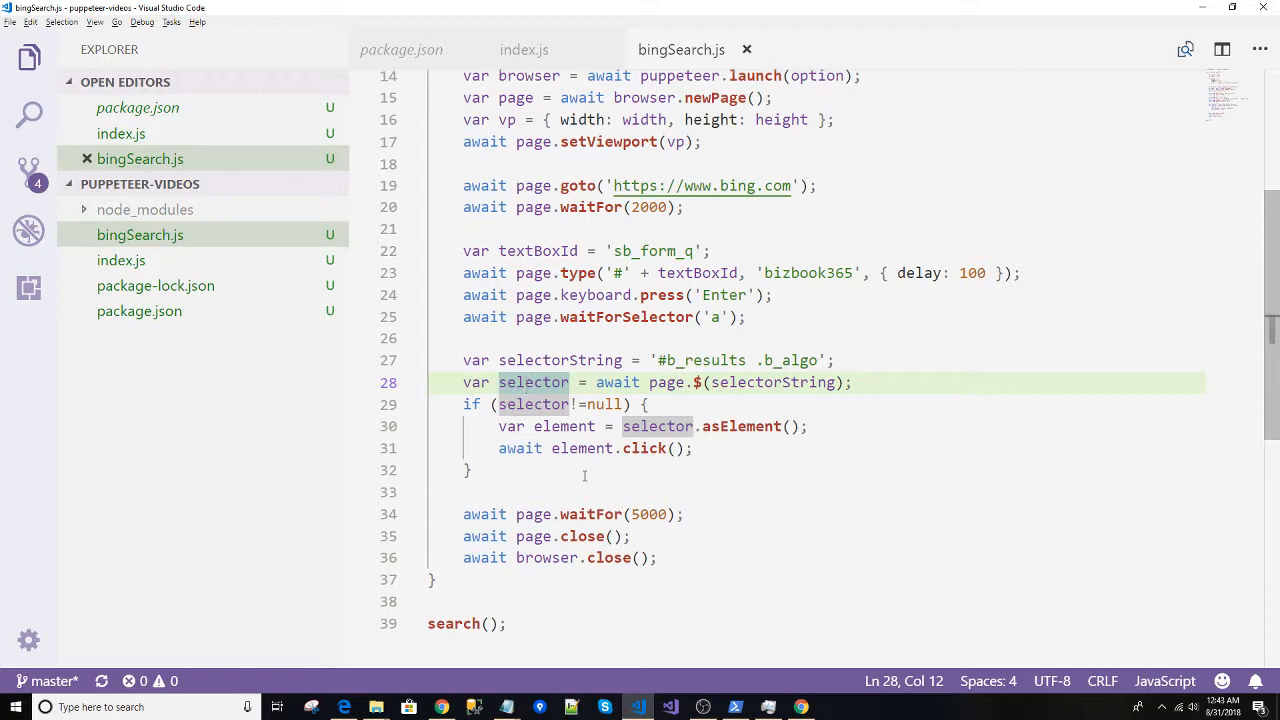
pyautogui.write('console')
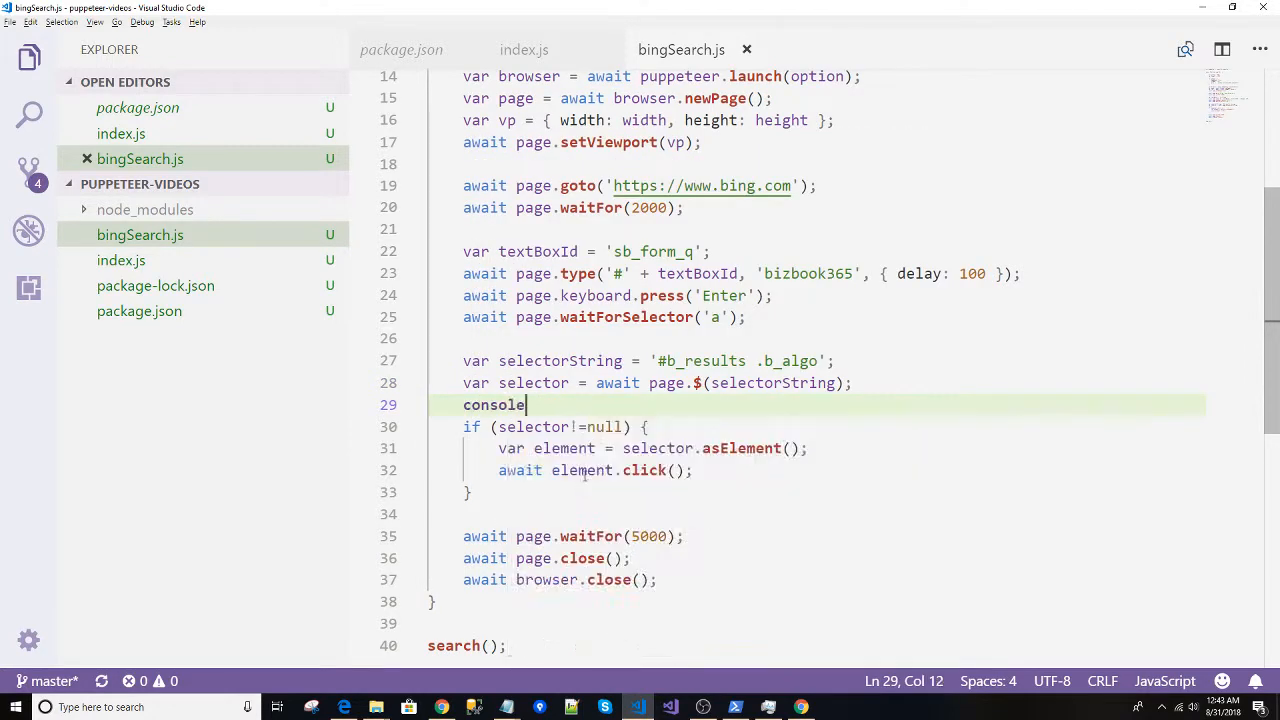
pyautogui.write('.log(selector);')
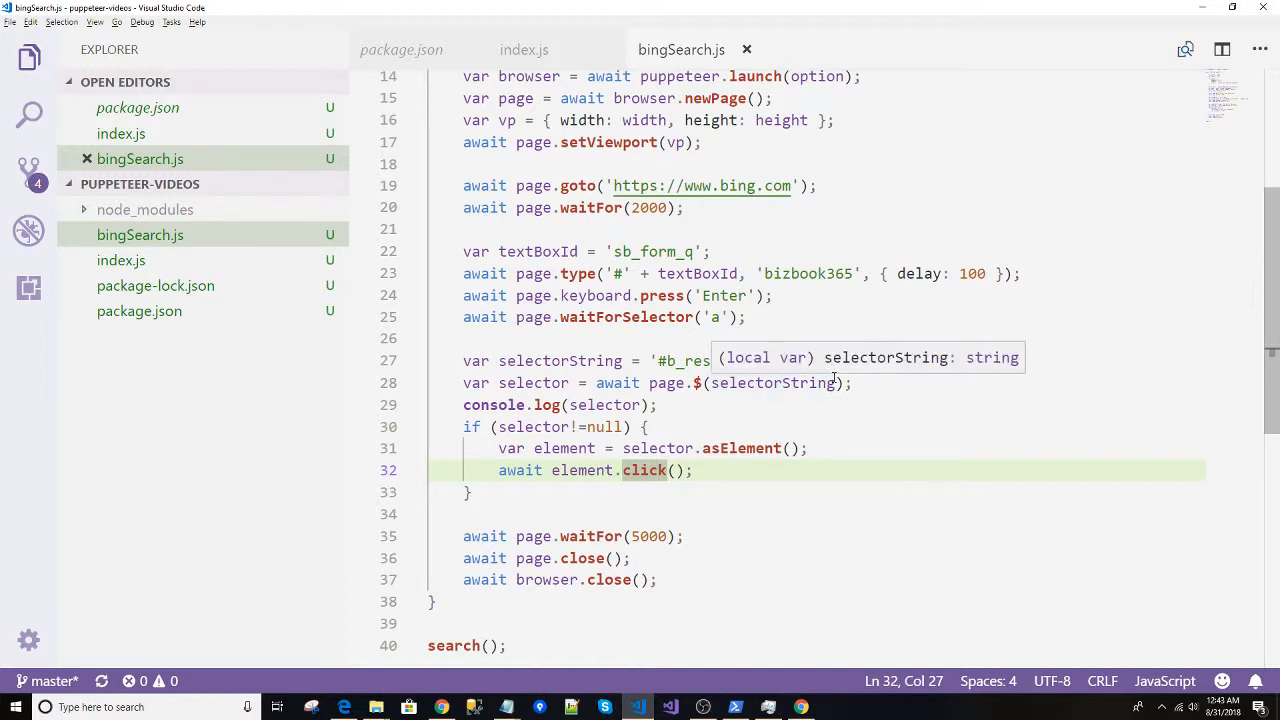
pyautogui.click(675, 361)
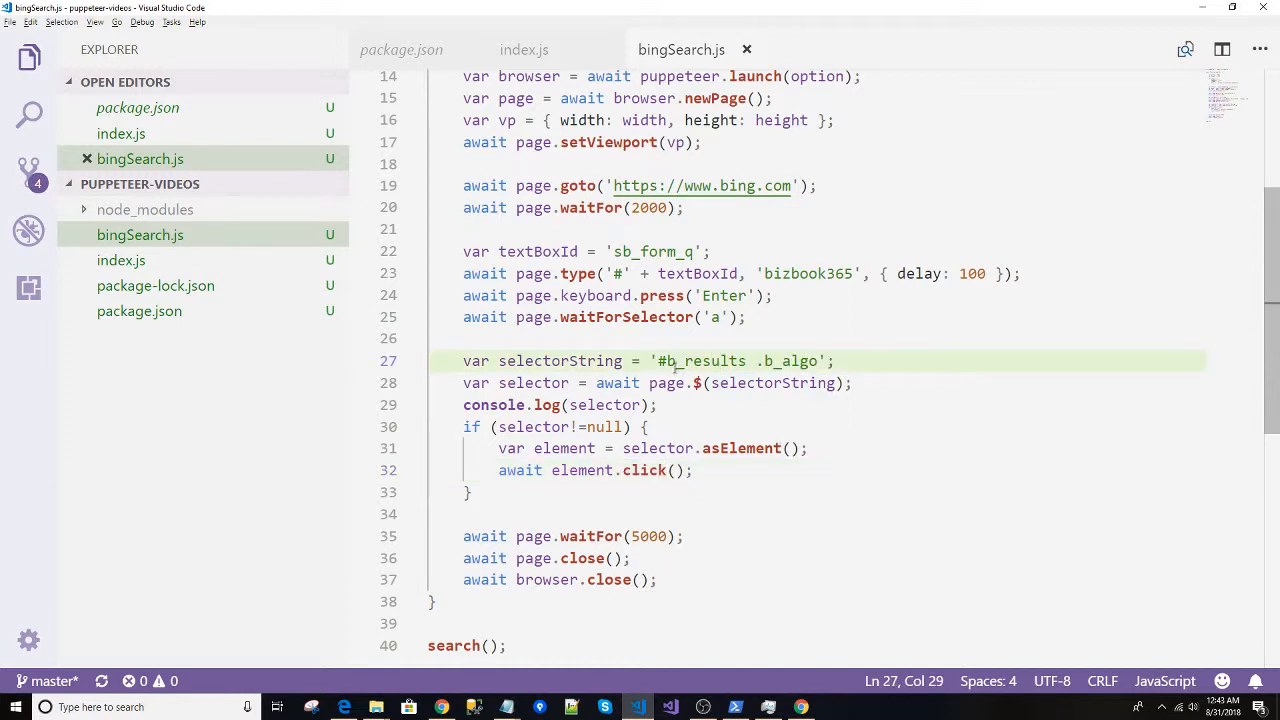
pyautogui.write('a')
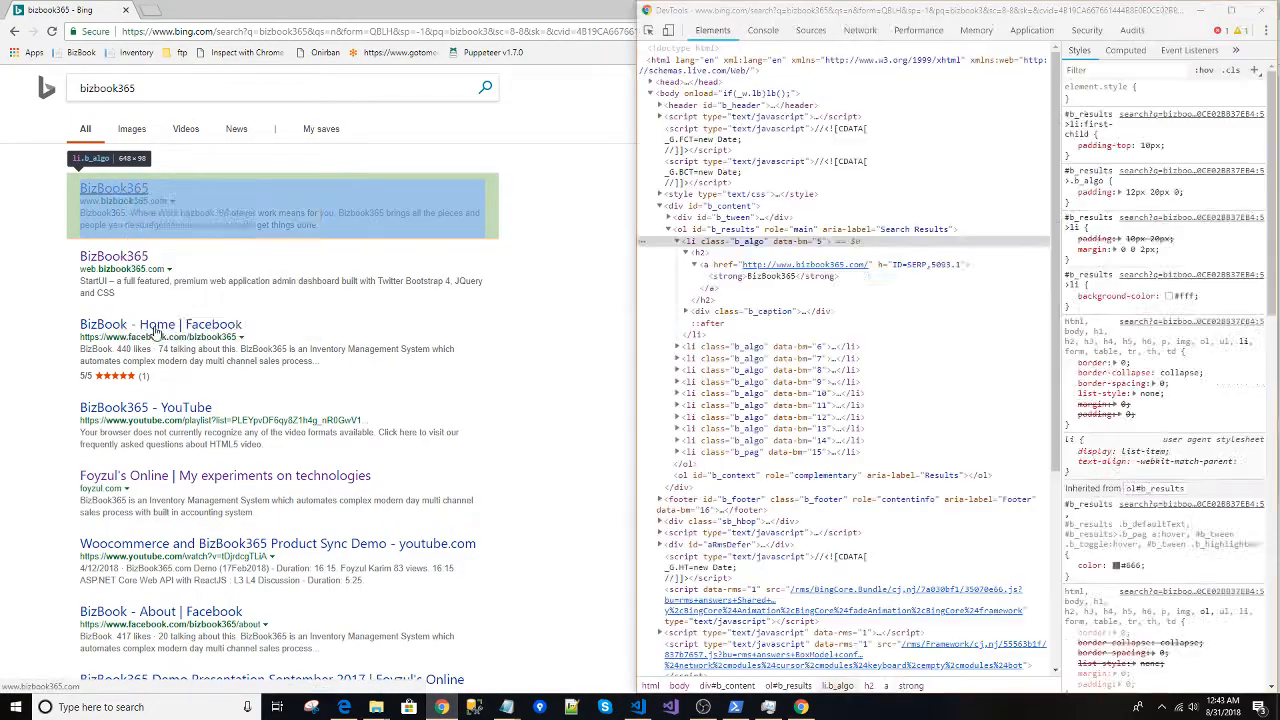
# Inspect the first b_algo result's link in DevTools, close DevTools, and return to the editor.
pyautogui.click(760, 264)
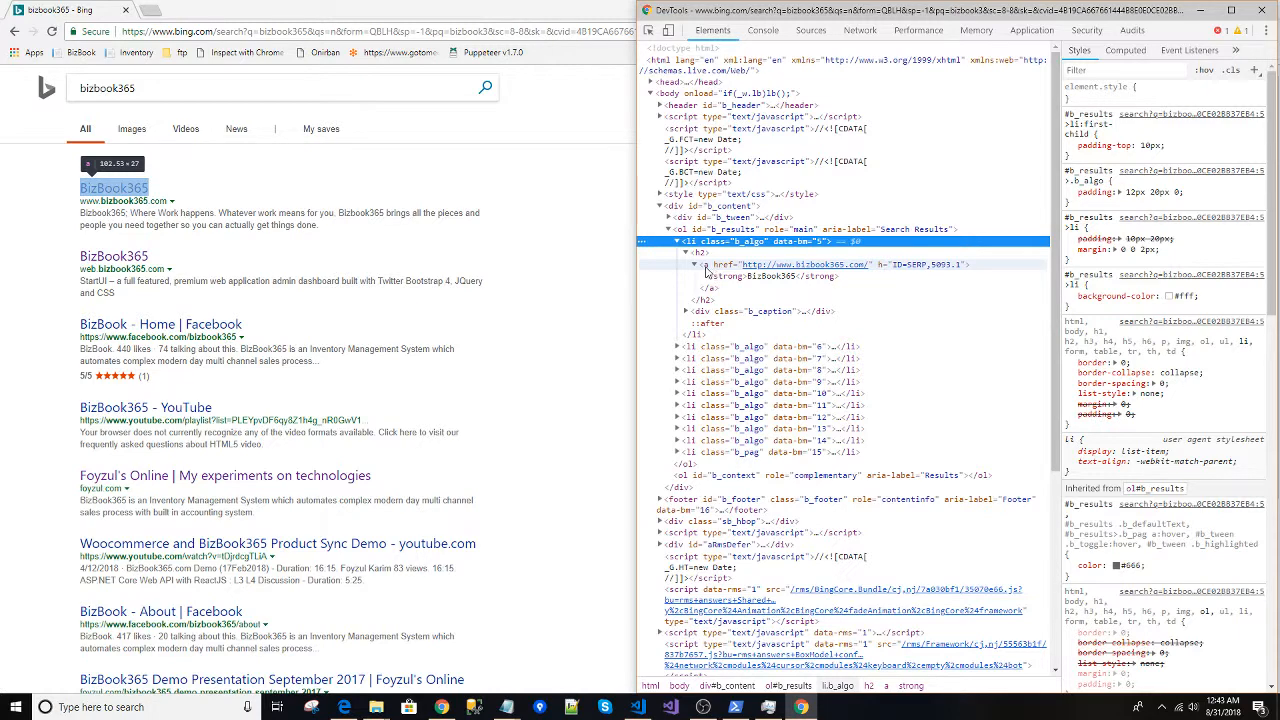
pyautogui.click(1262, 11)
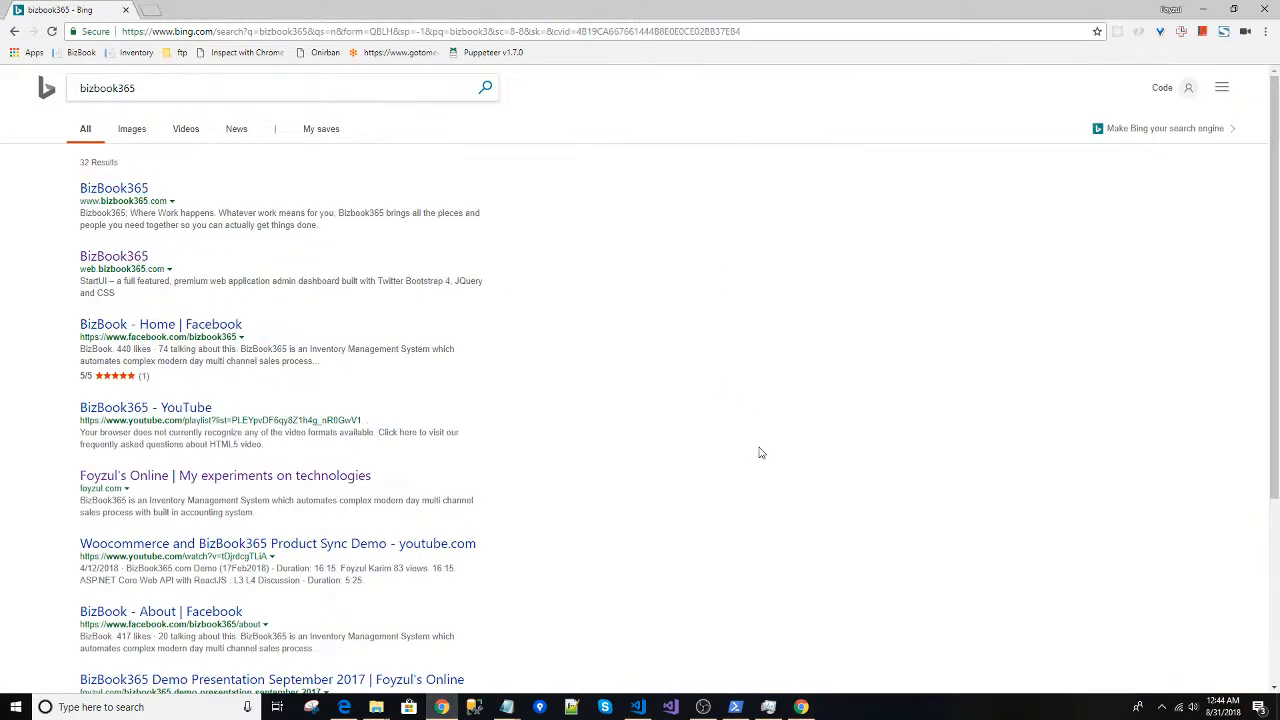
pyautogui.click(637, 707)
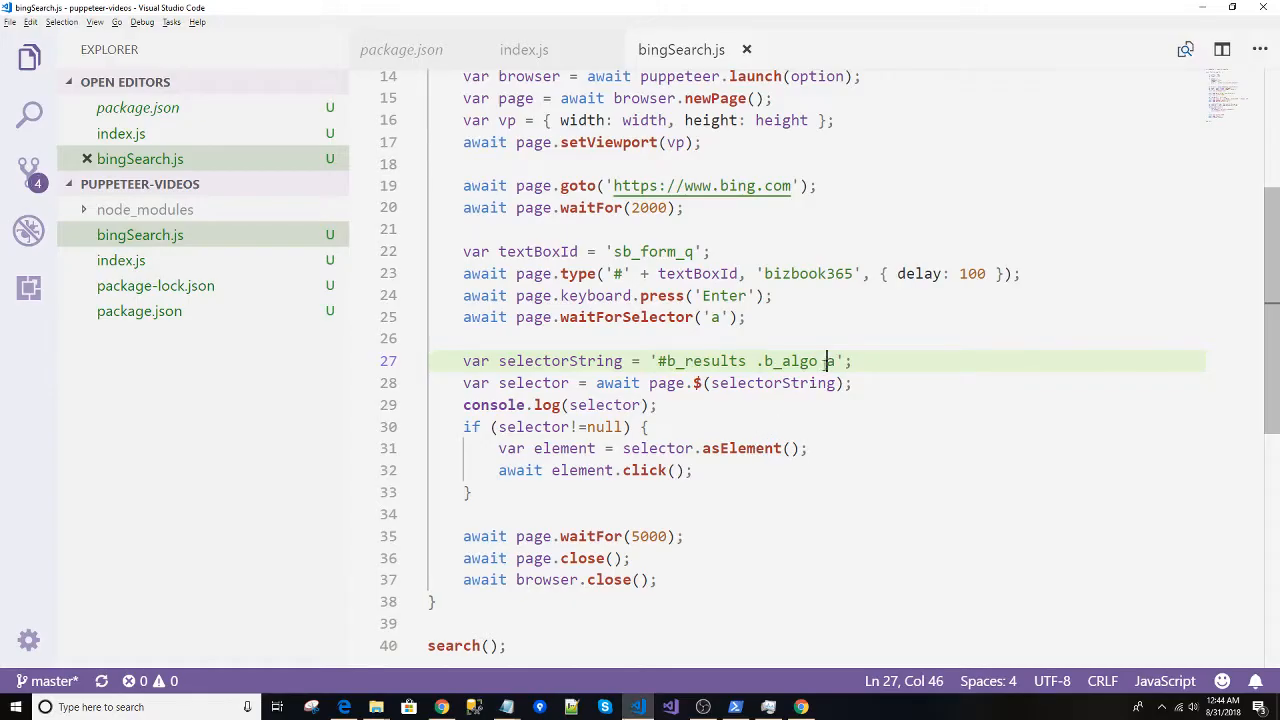
# Switch to the PowerShell terminal with Alt+Tab to rerun the script.
pyautogui.press('alt+tab')
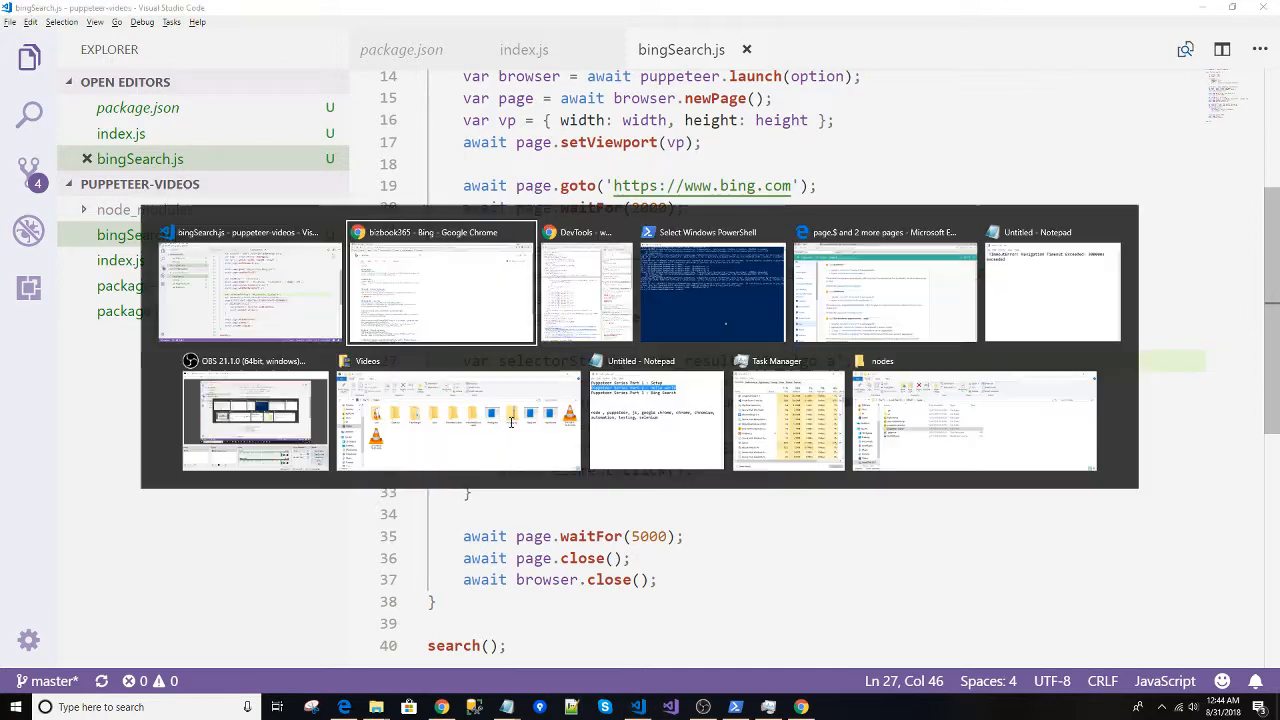
pyautogui.click(711, 290)
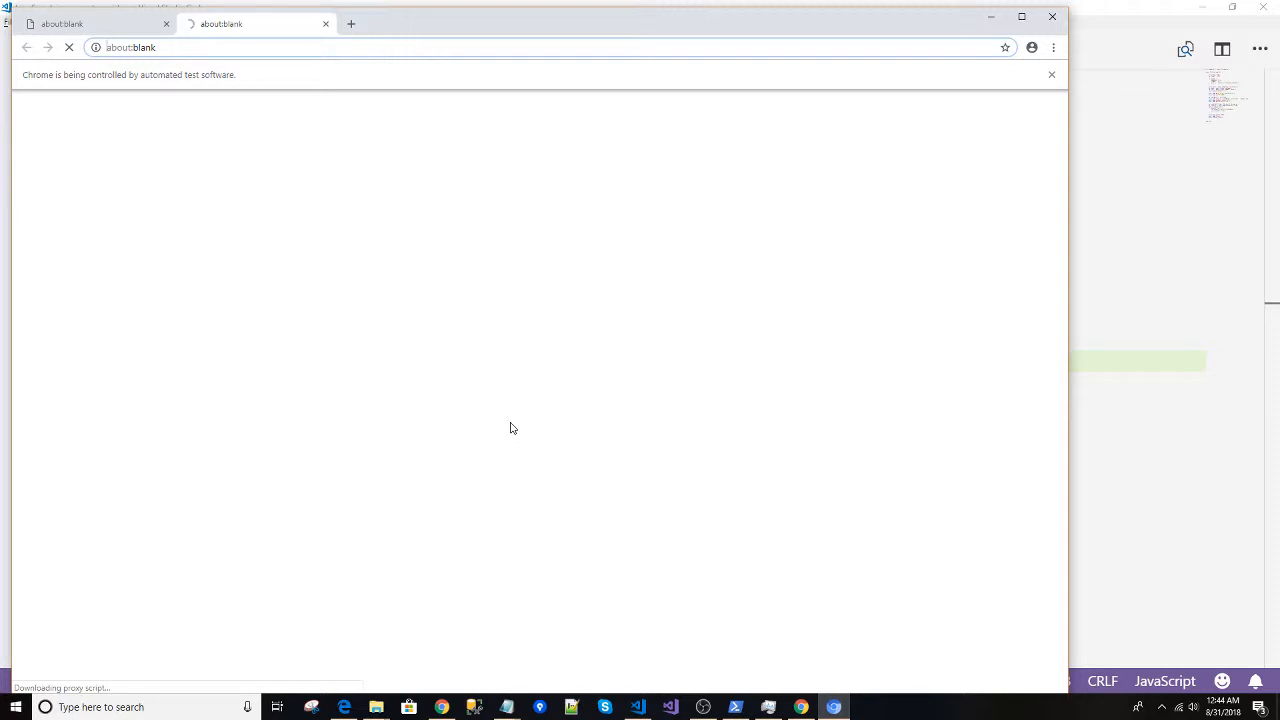
pyautogui.moveTo(716, 688)
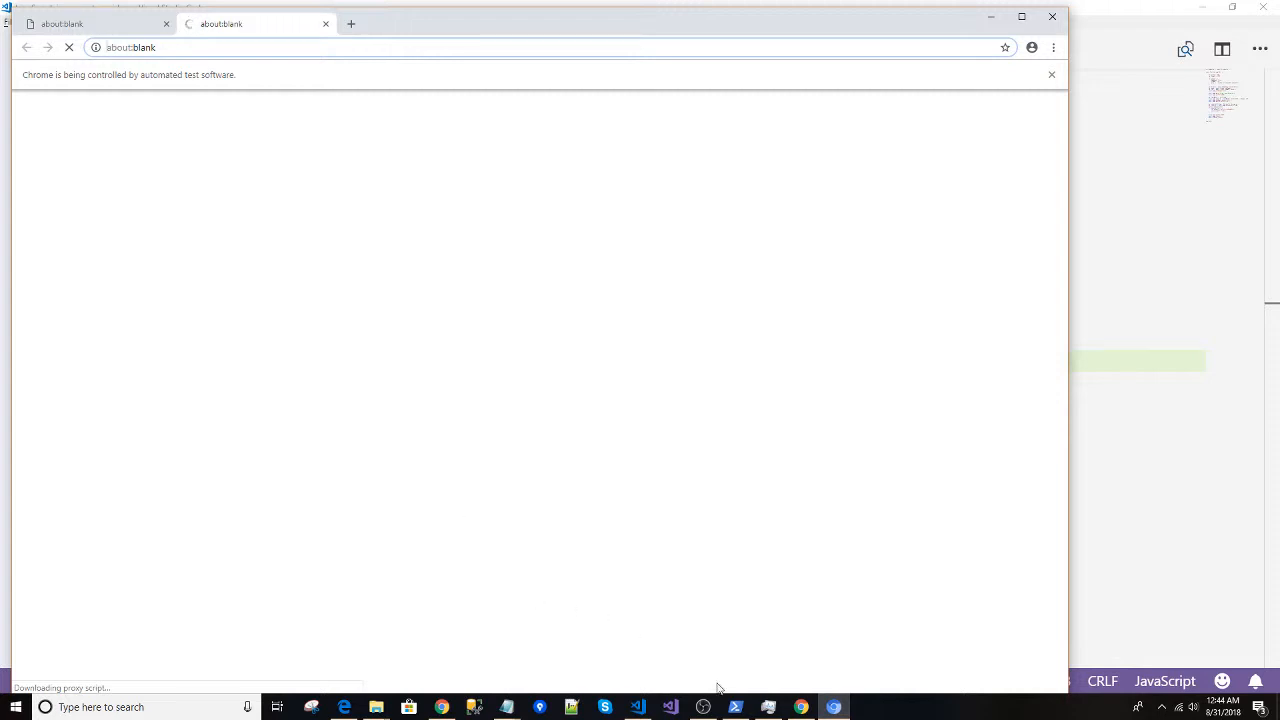
# Rerun bingSearch.js and watch Chrome reach Bing before a 30000 ms navigation timeout.
pyautogui.click(735, 707)
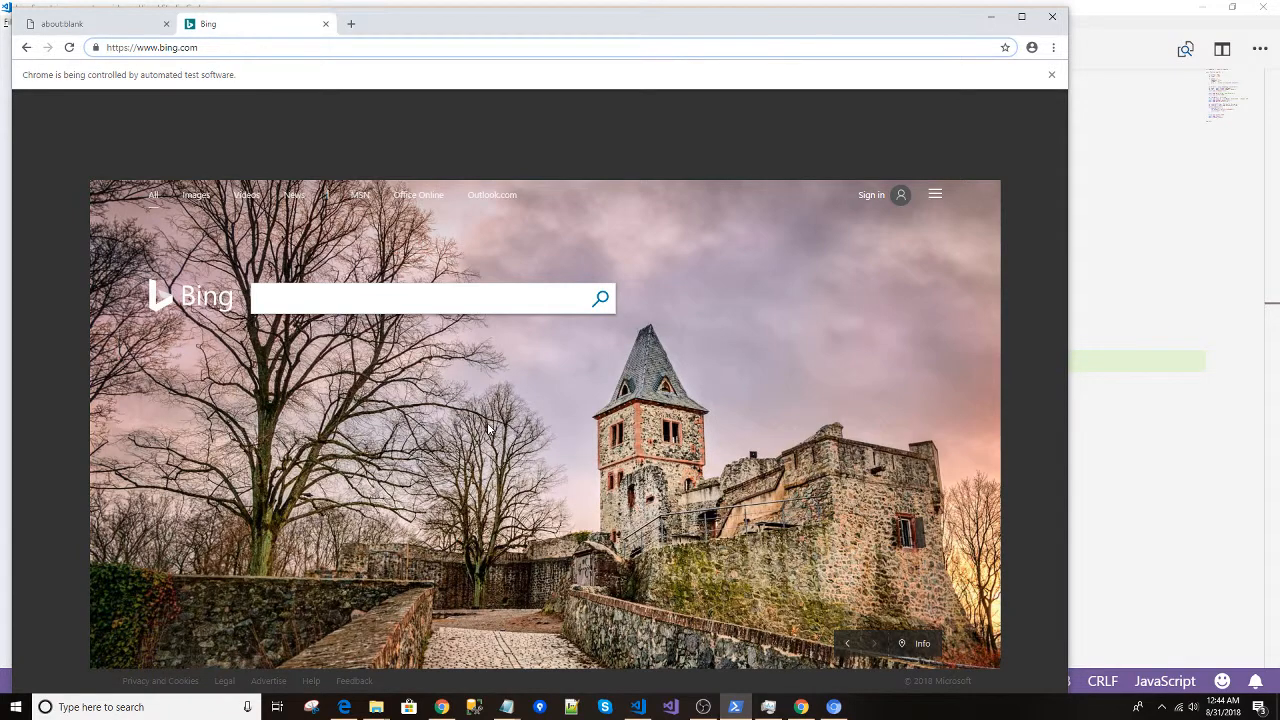
pyautogui.click(735, 707)
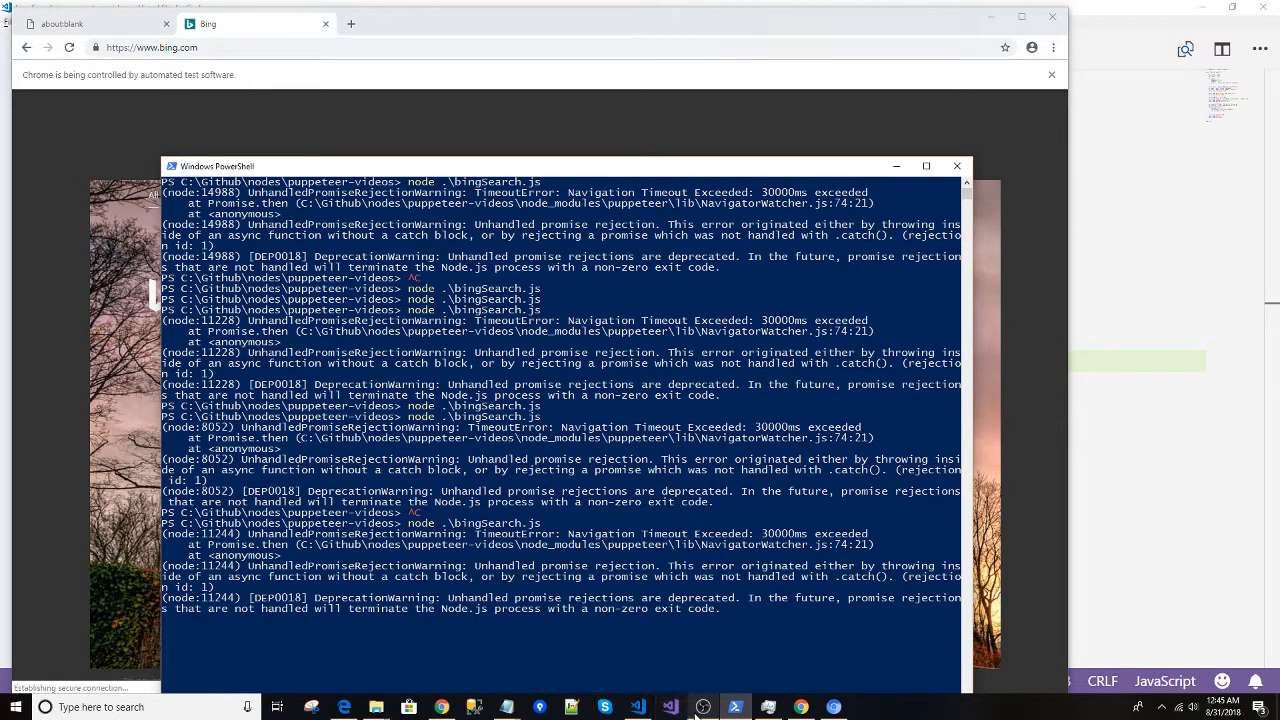
pyautogui.click(702, 707)
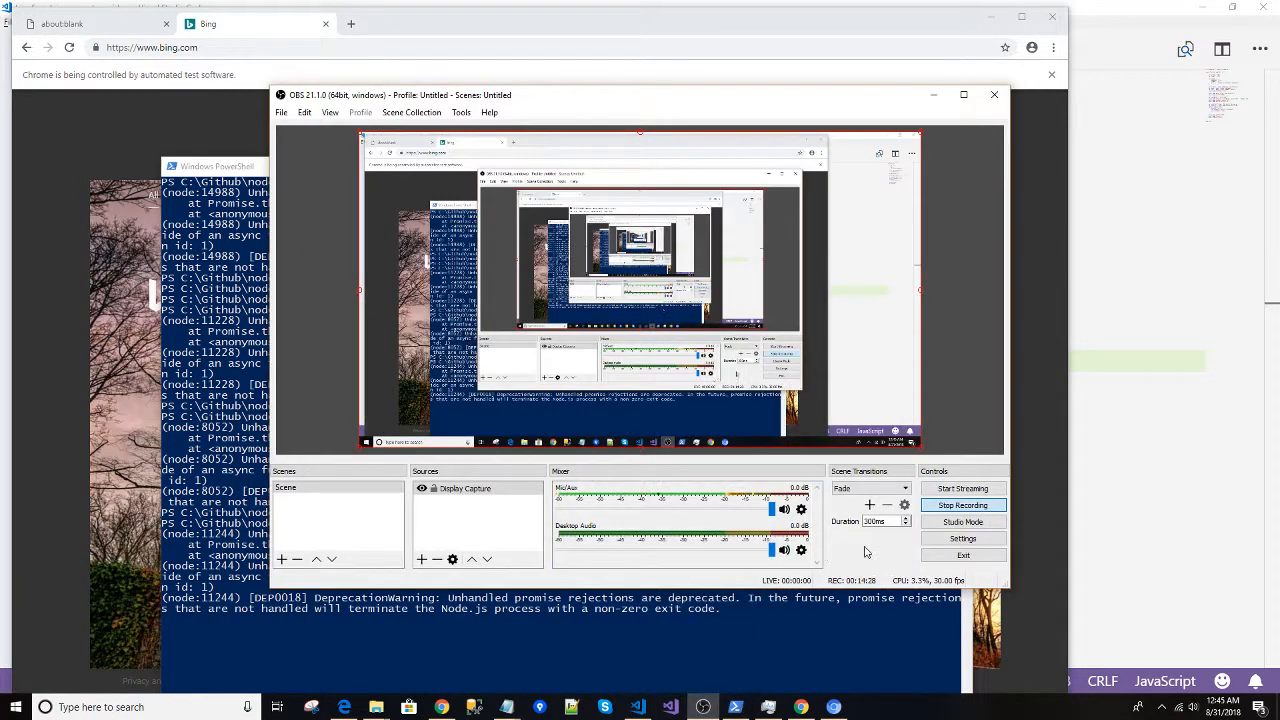